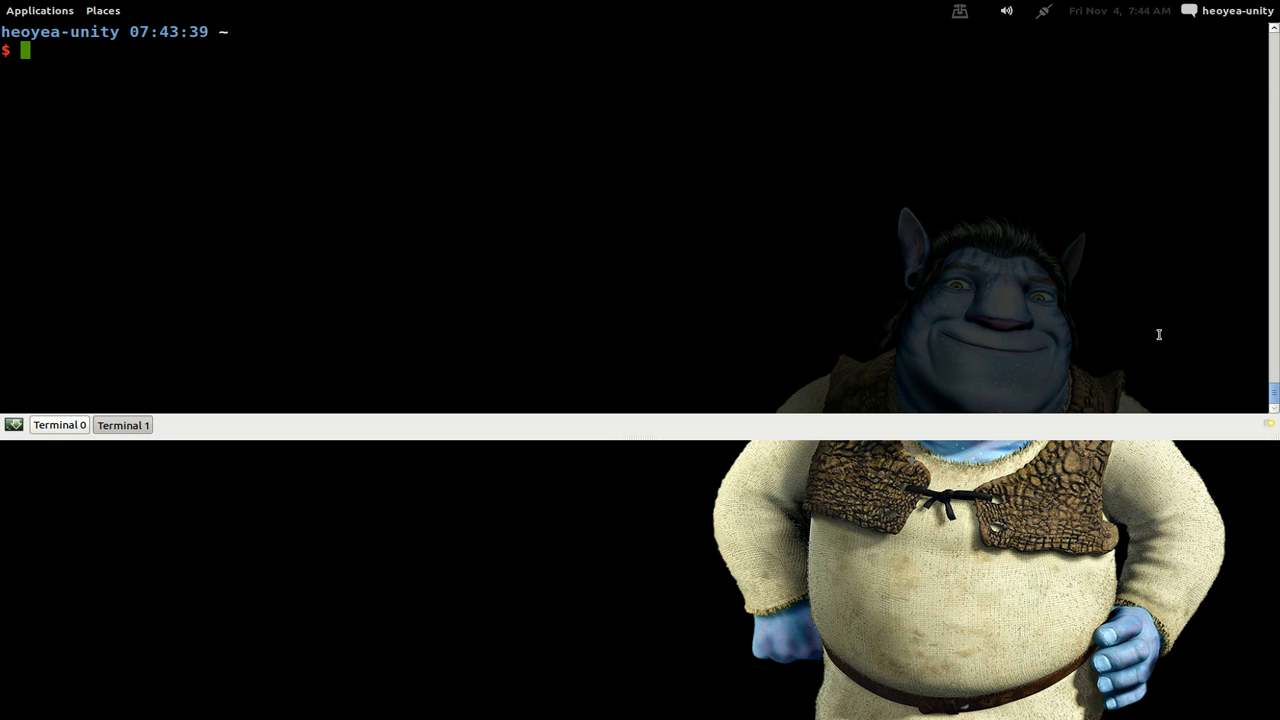
Step: Launch WeeChat 0.3.5 by running weechat-curses from the shell
{"action": "type", "text": "wee"}
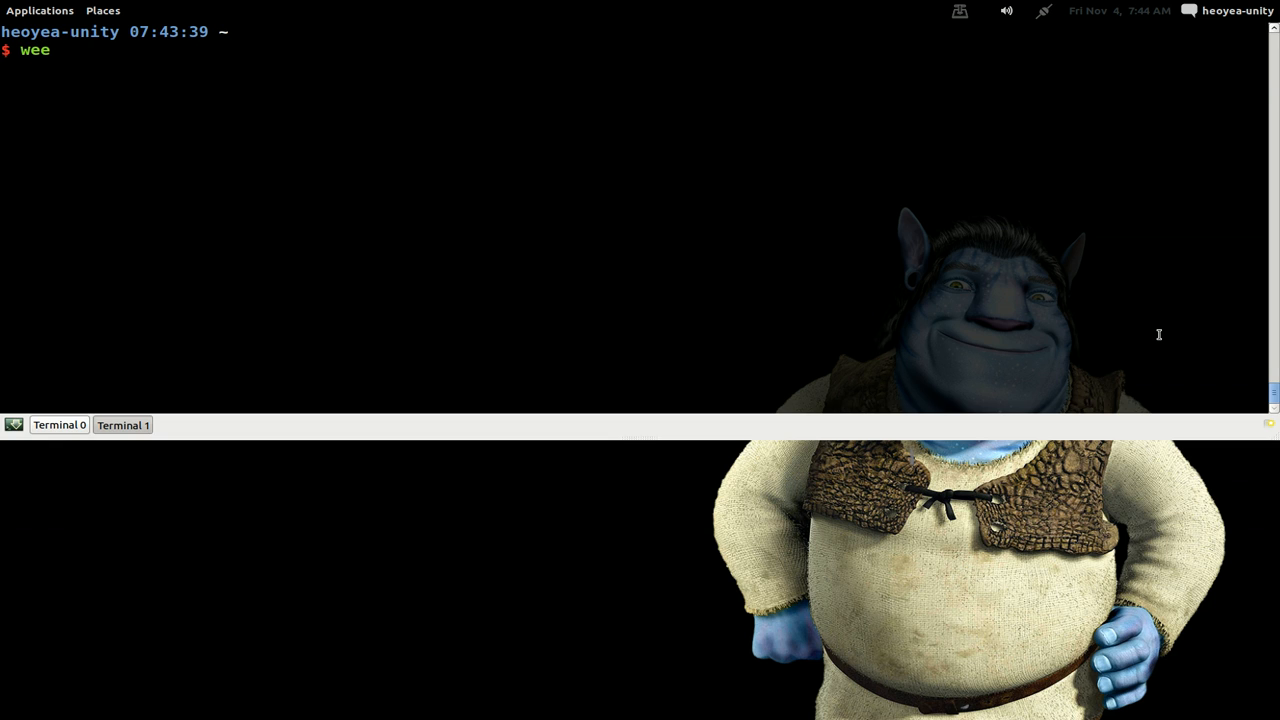
{"action": "type", "text": "chat-curses"}
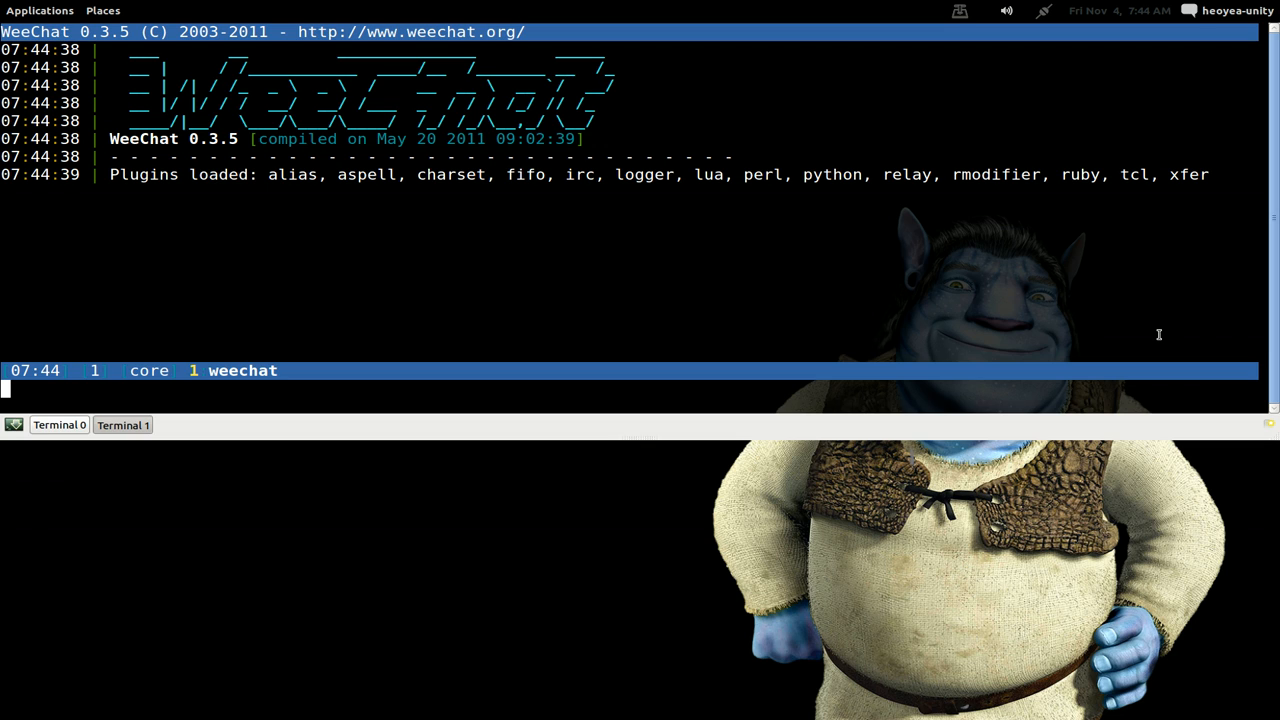
Step: Connect to irc.freenode.net with the /connect command
{"action": "type", "text": "/"}
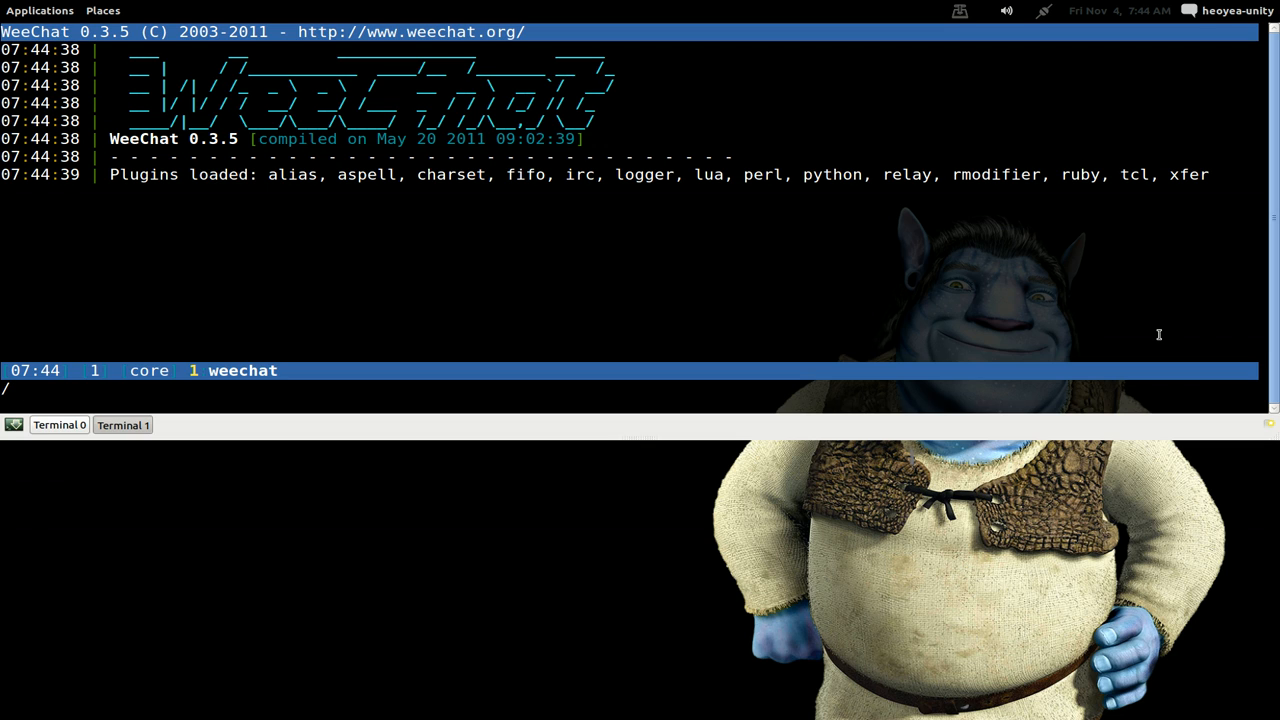
{"action": "type", "text": "connect"}
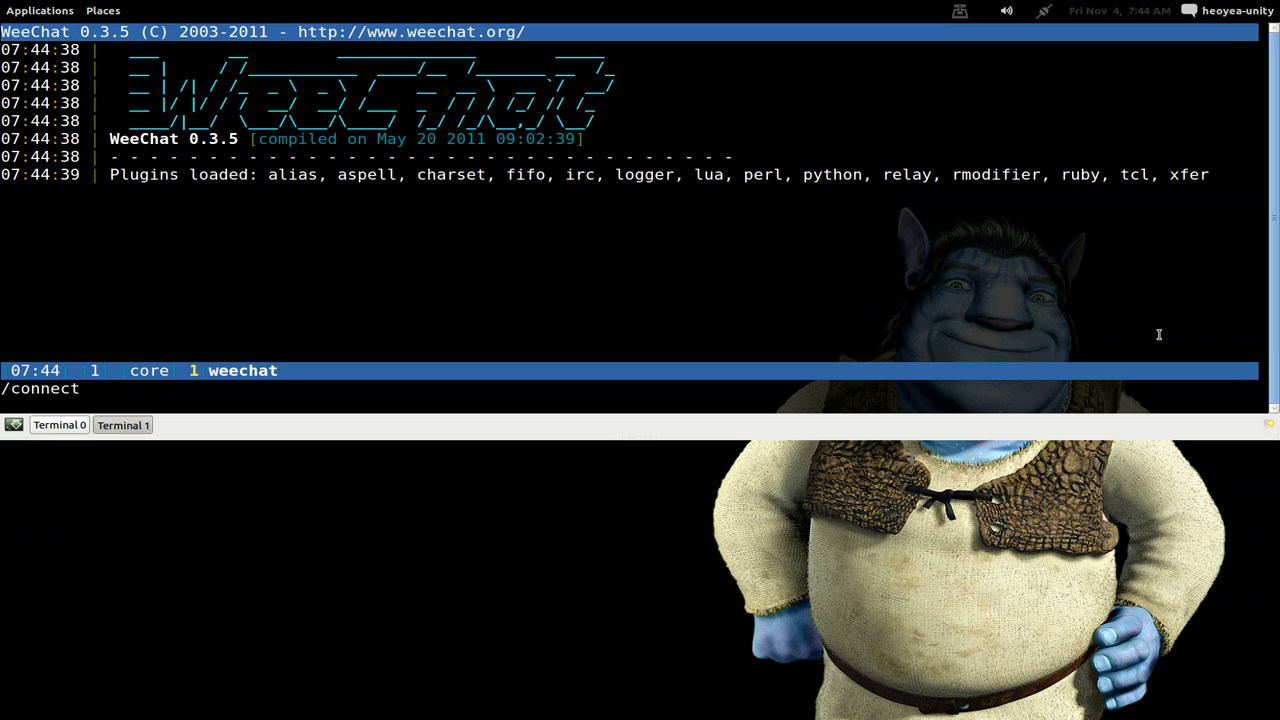
{"action": "type", "text": "irc."}
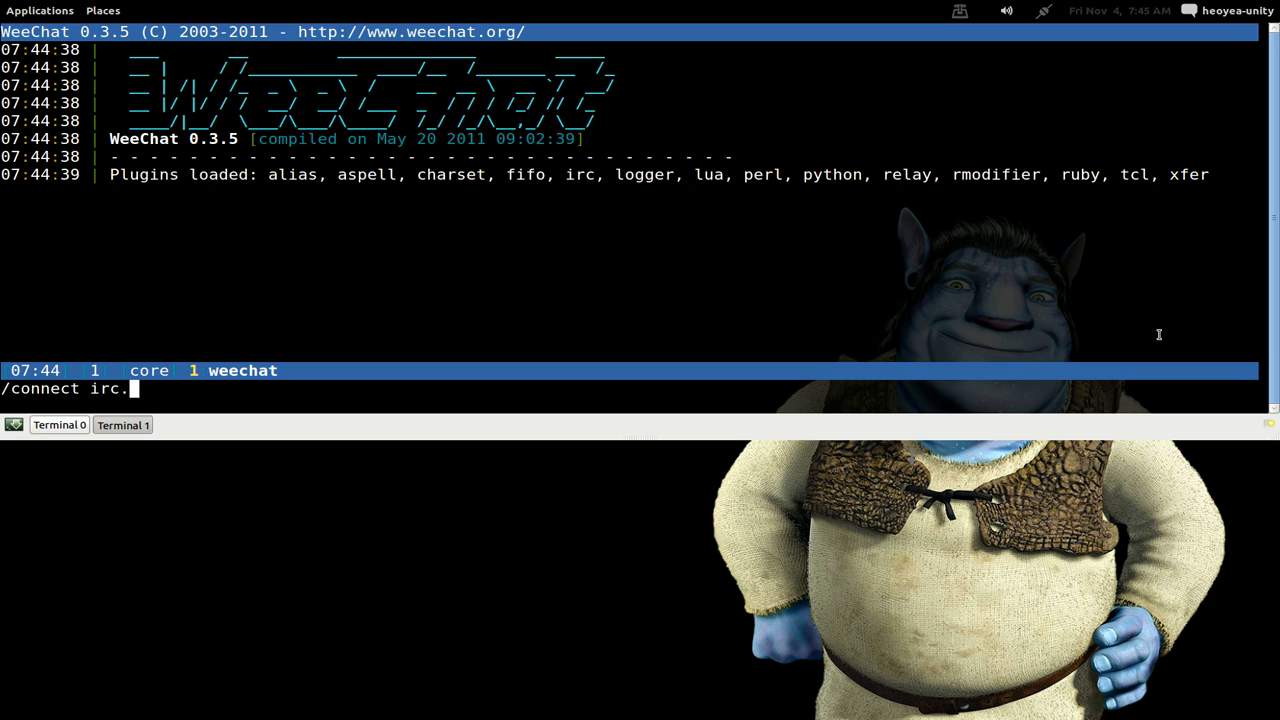
{"action": "type", "text": "free"}
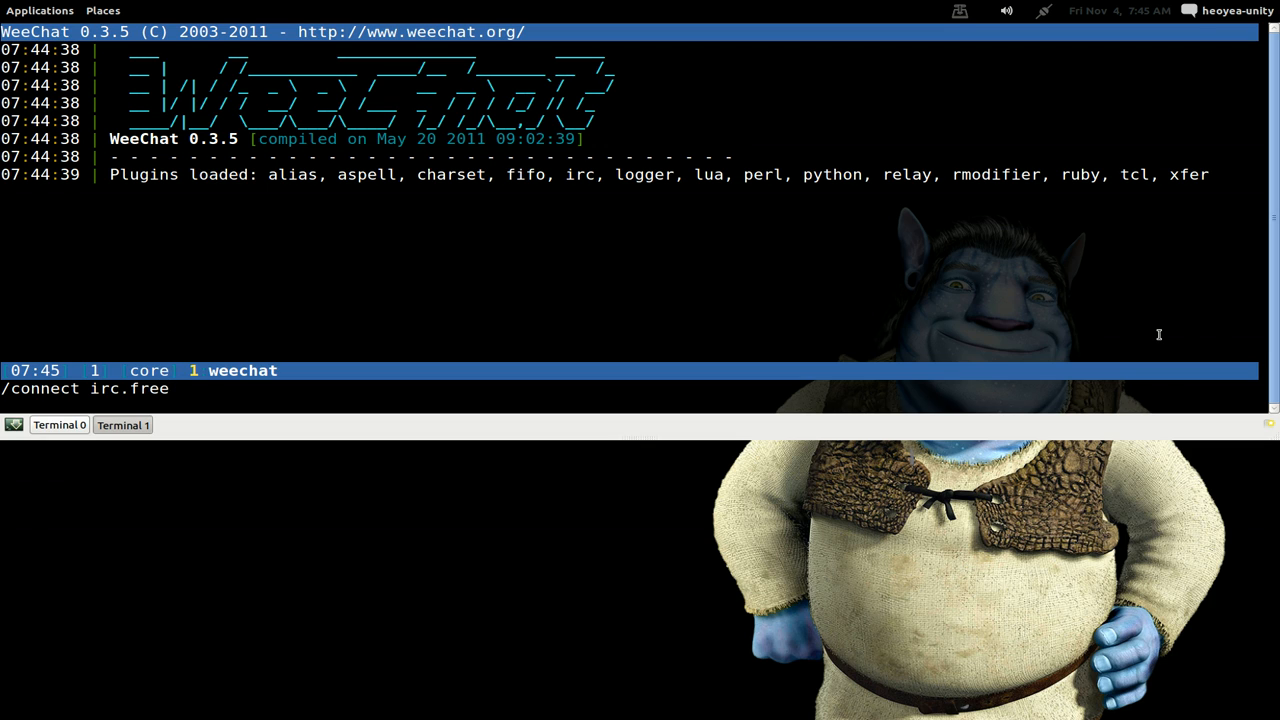
{"action": "type", "text": "node"}
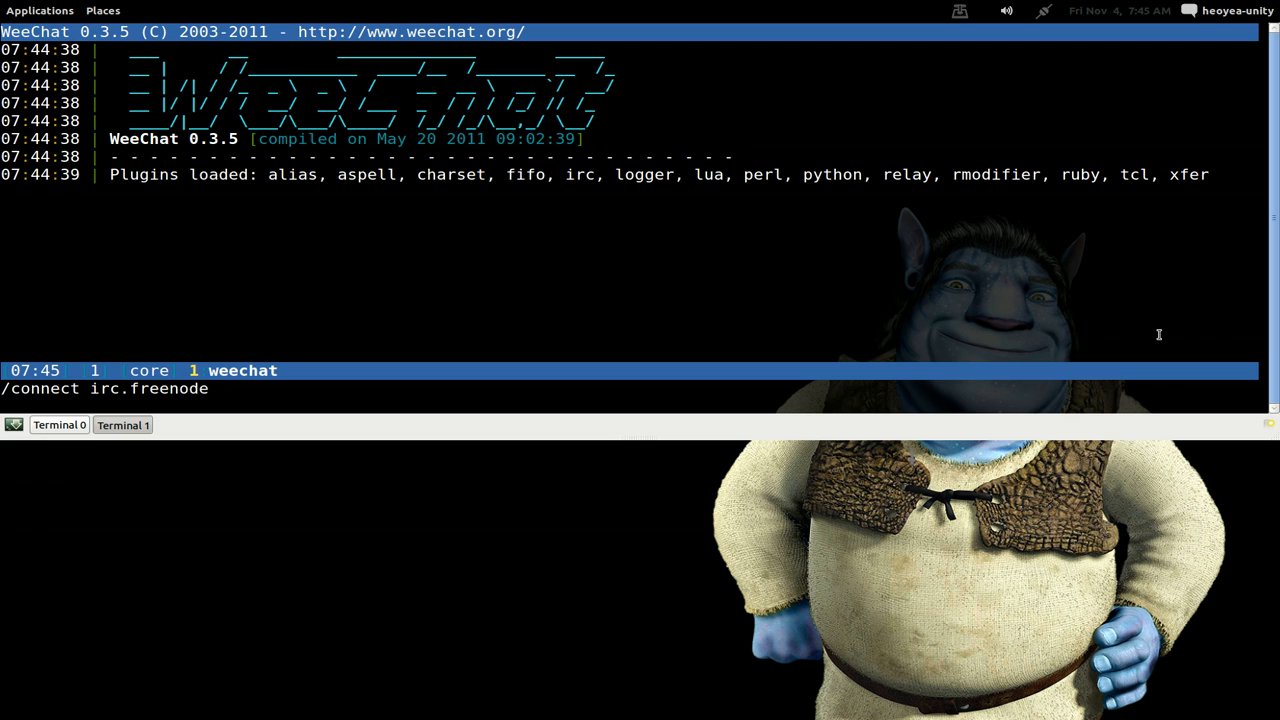
{"action": "type", "text": "."}
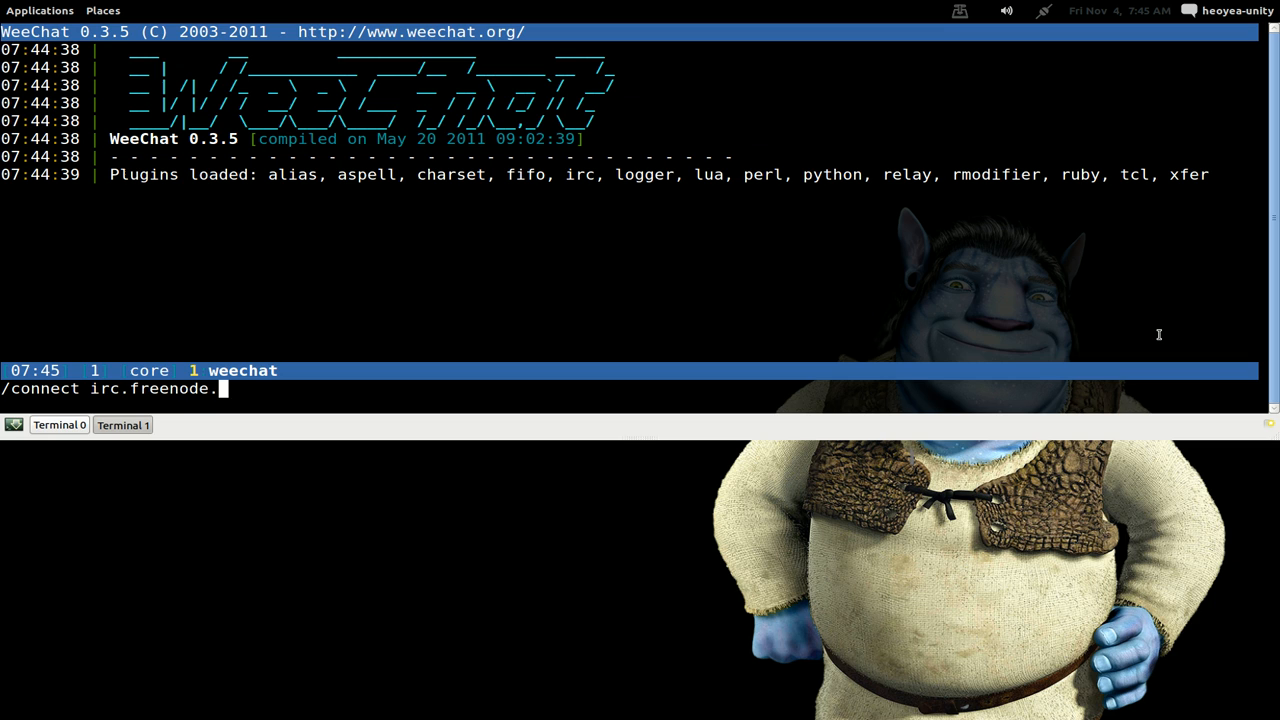
{"action": "type", "text": "net"}
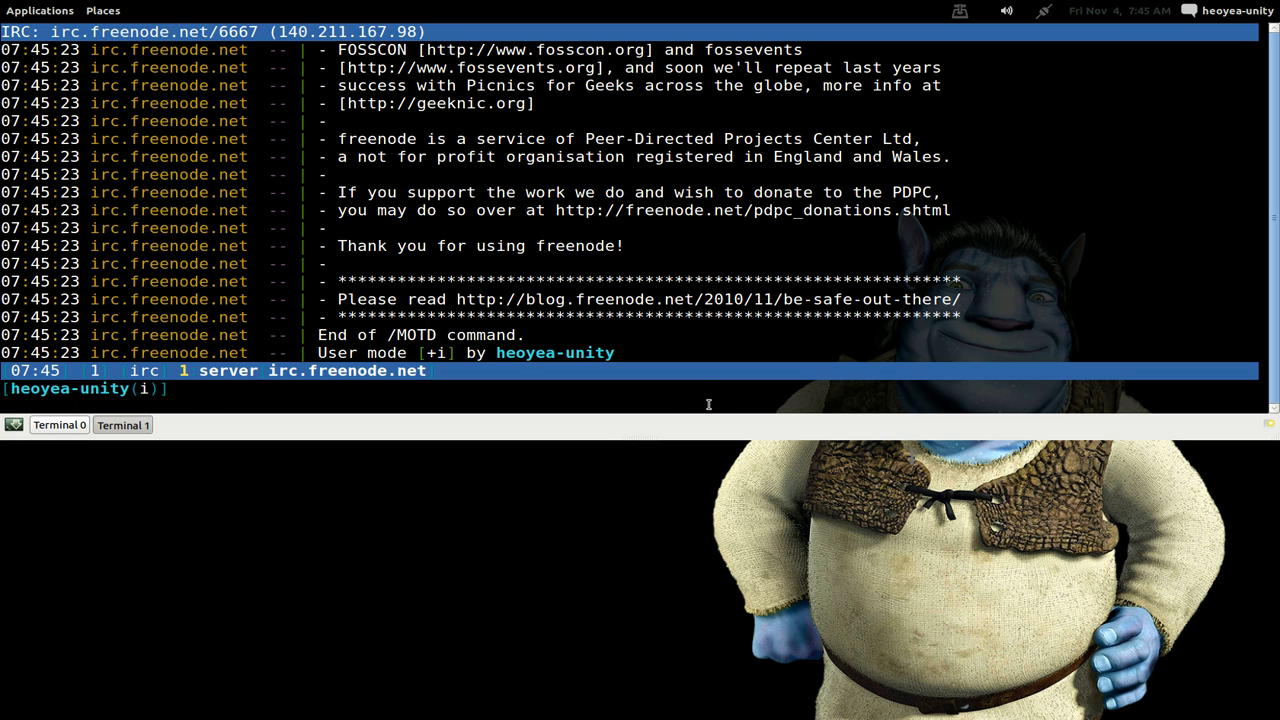
Step: Change the freenode nickname with /nick to a new, NickServ-registered name
{"action": "type", "text": "/"}
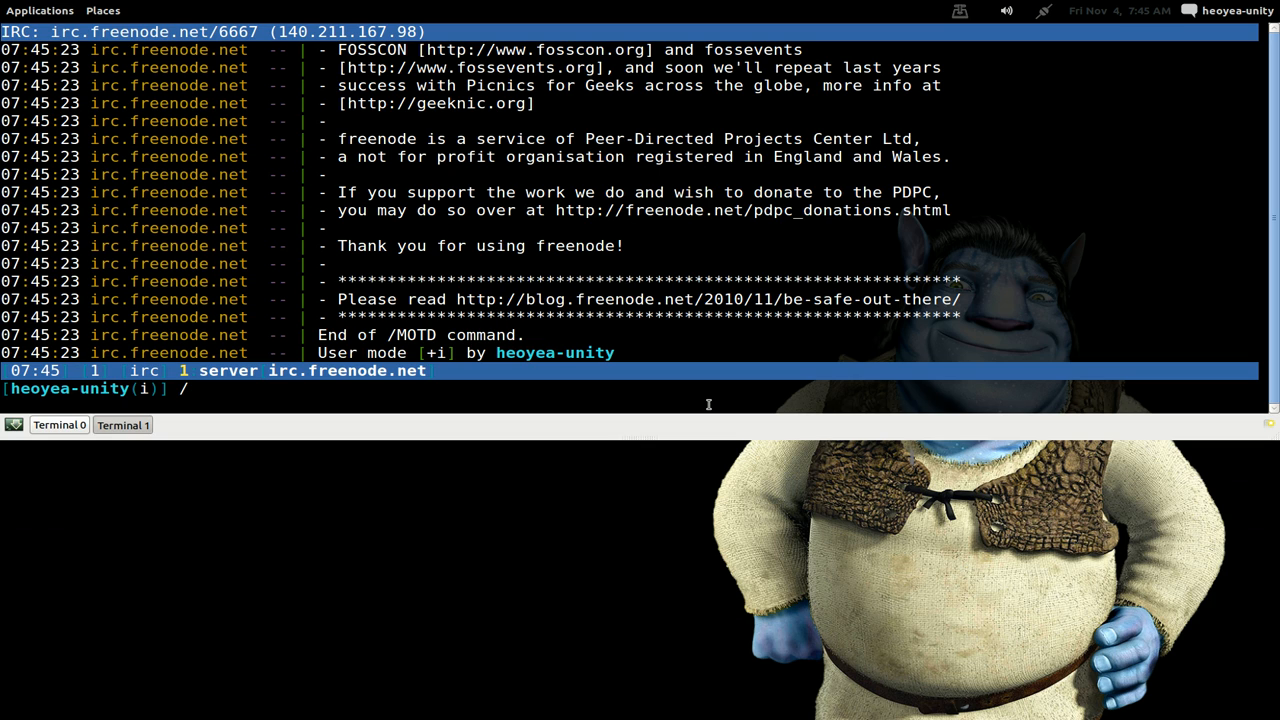
{"action": "type", "text": "nick"}
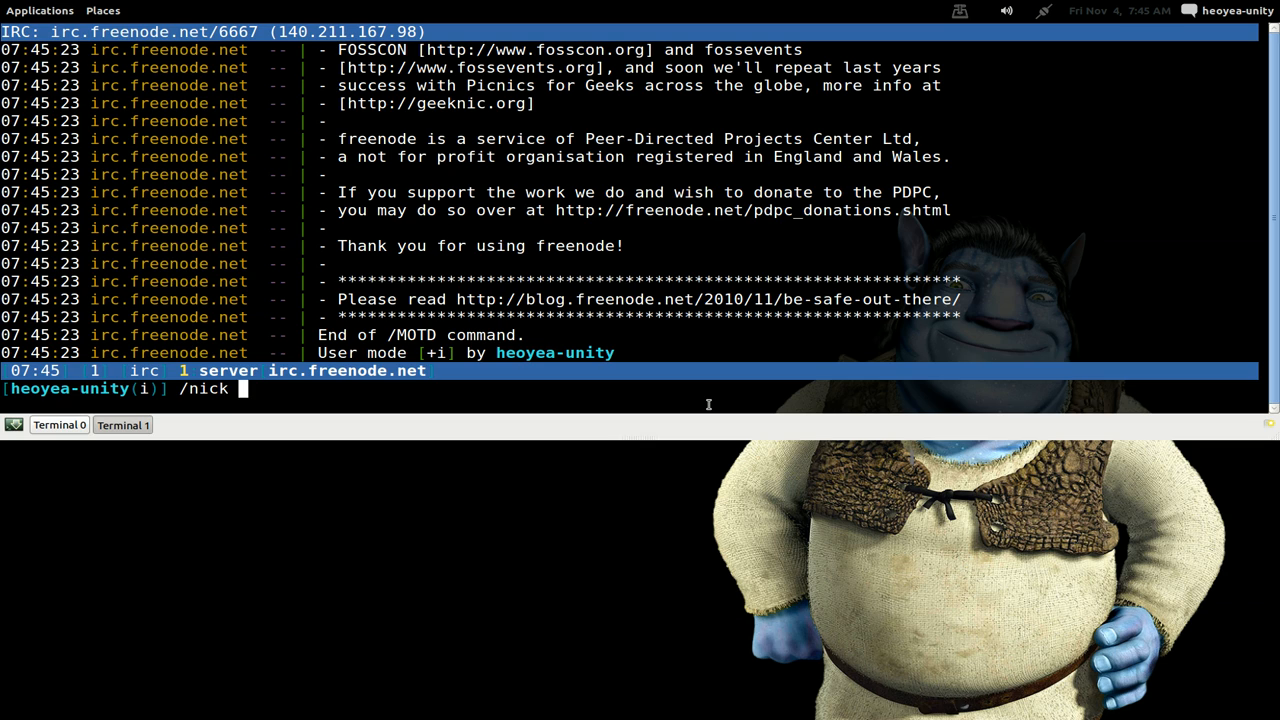
{"action": "key", "text": "BackSpace"}
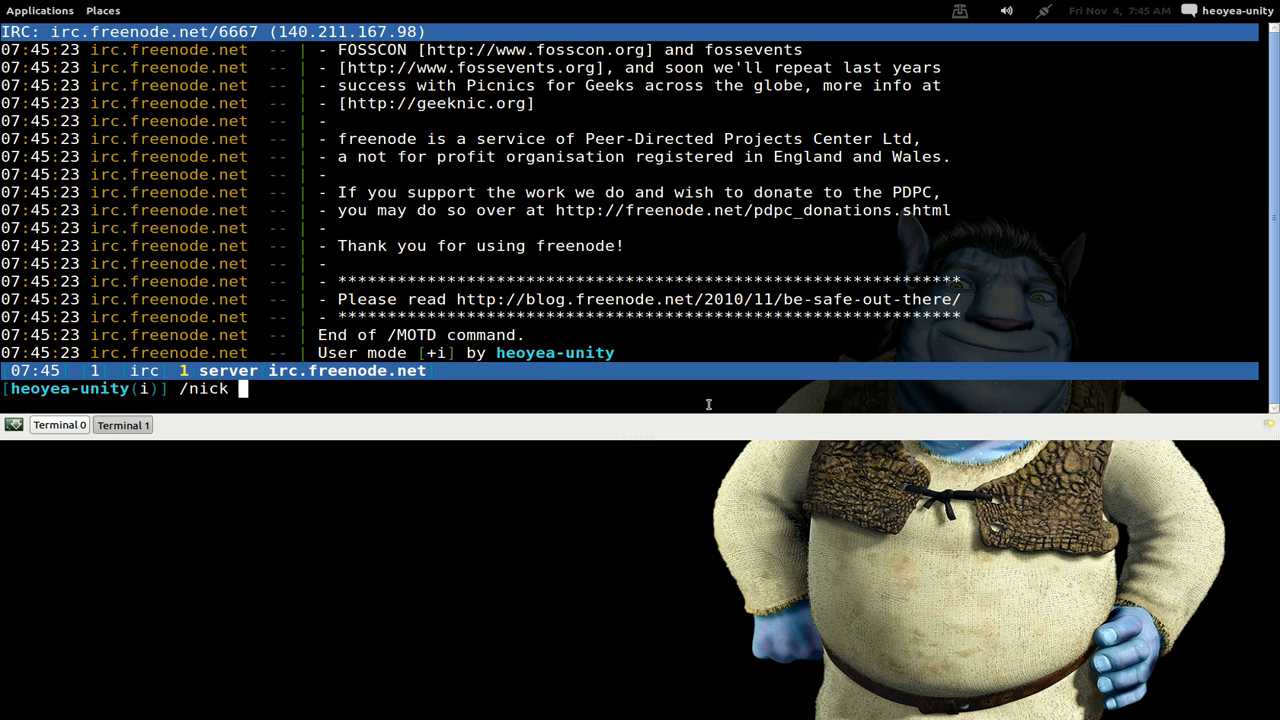
{"action": "type", "text": "The"}
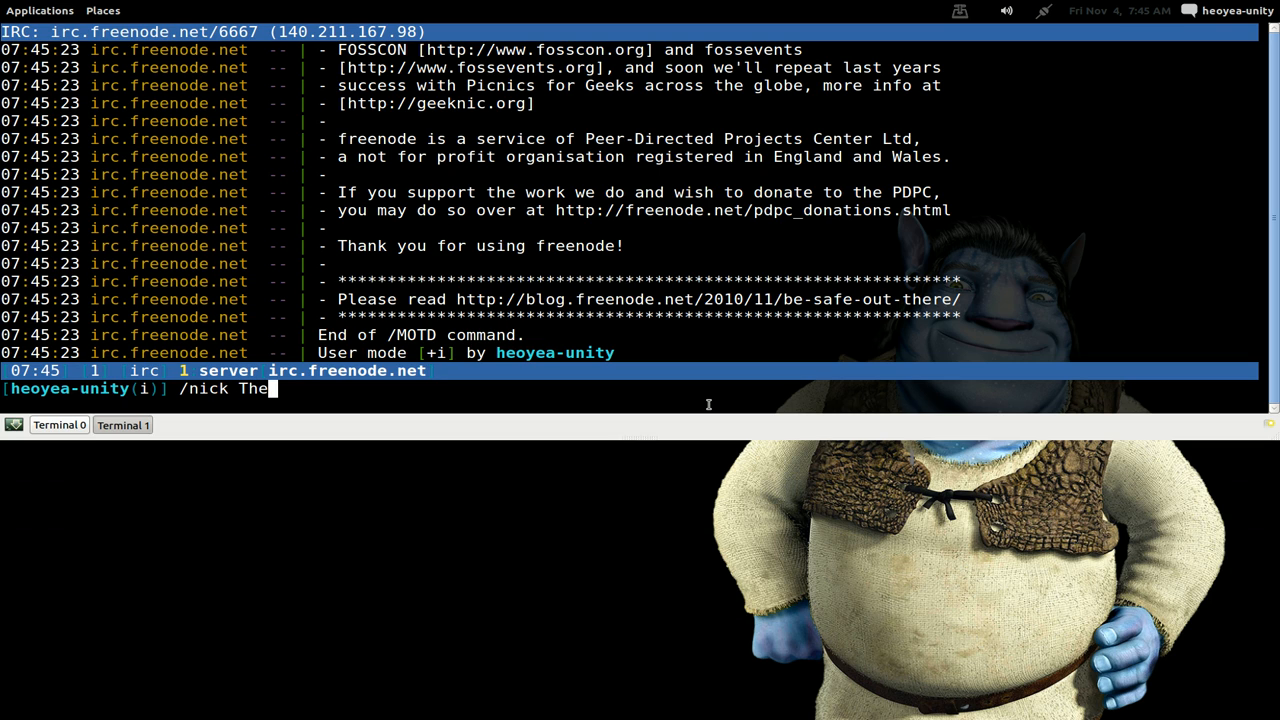
{"action": "type", "text": "Un"}
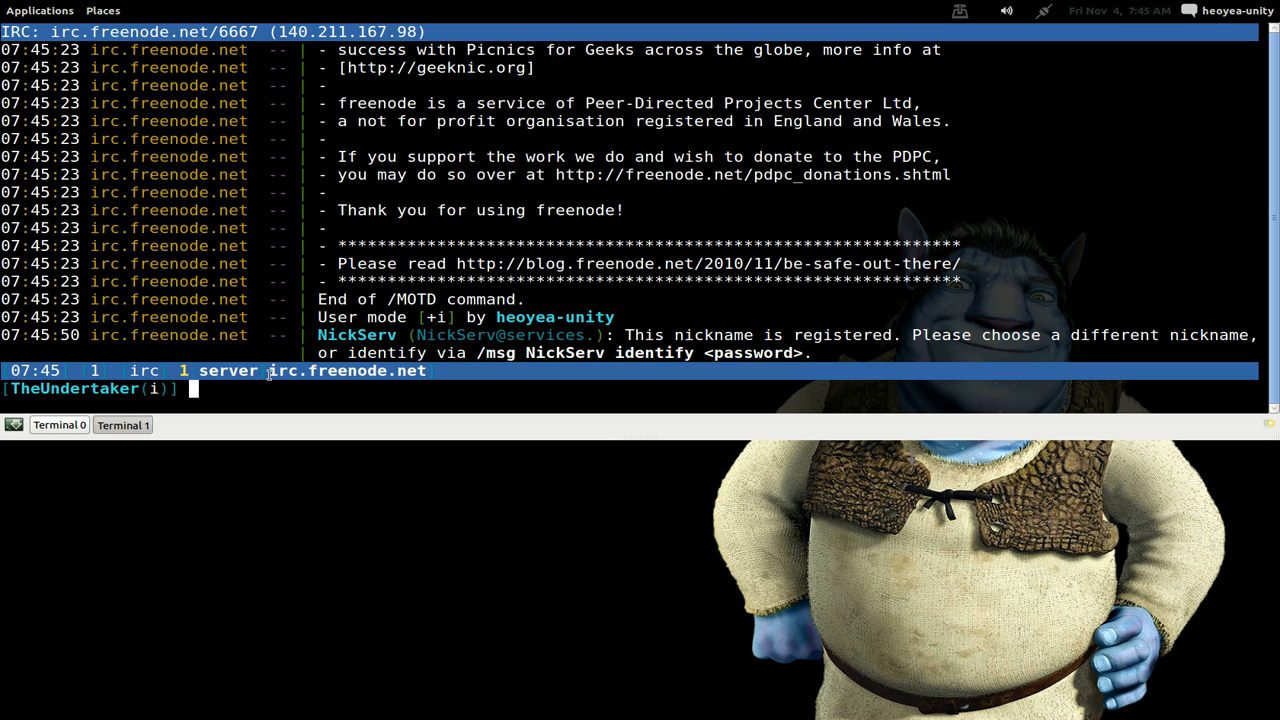
{"action": "mouse_move", "coordinate": [500, 424]}
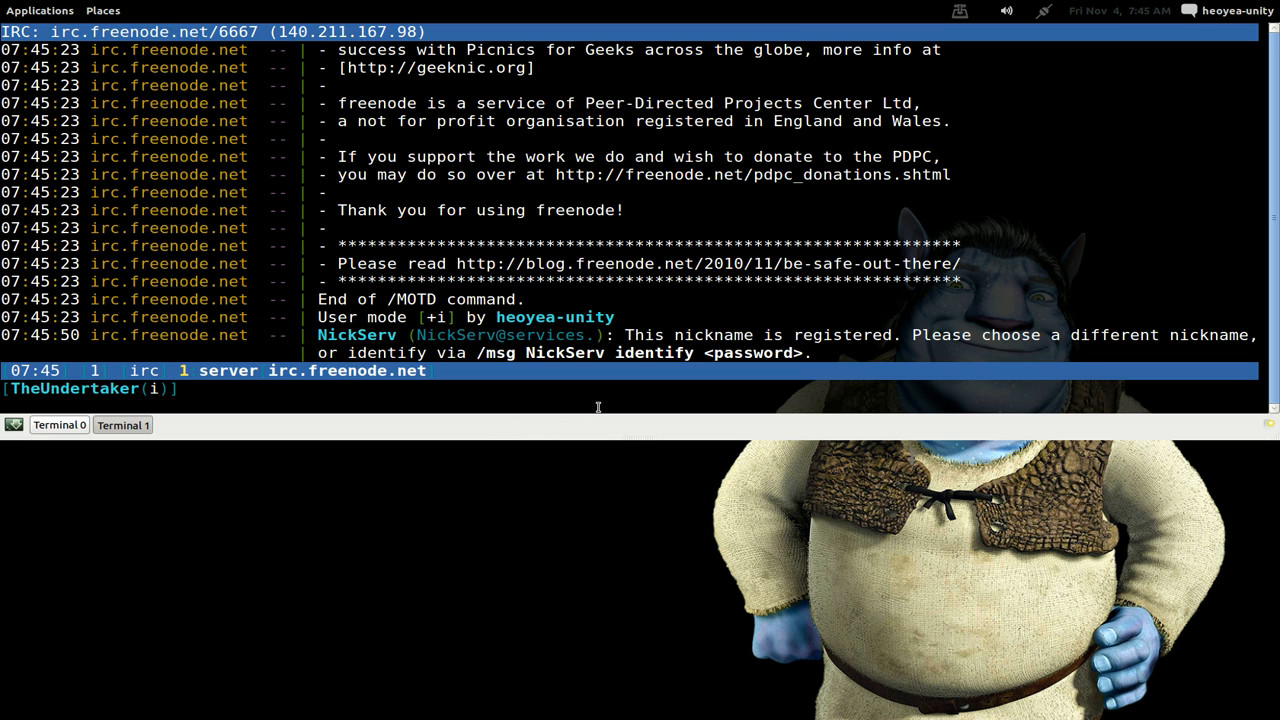
Step: Join the #ubuntu channel on freenode using /join #ubuntu
{"action": "type", "text": "/j"}
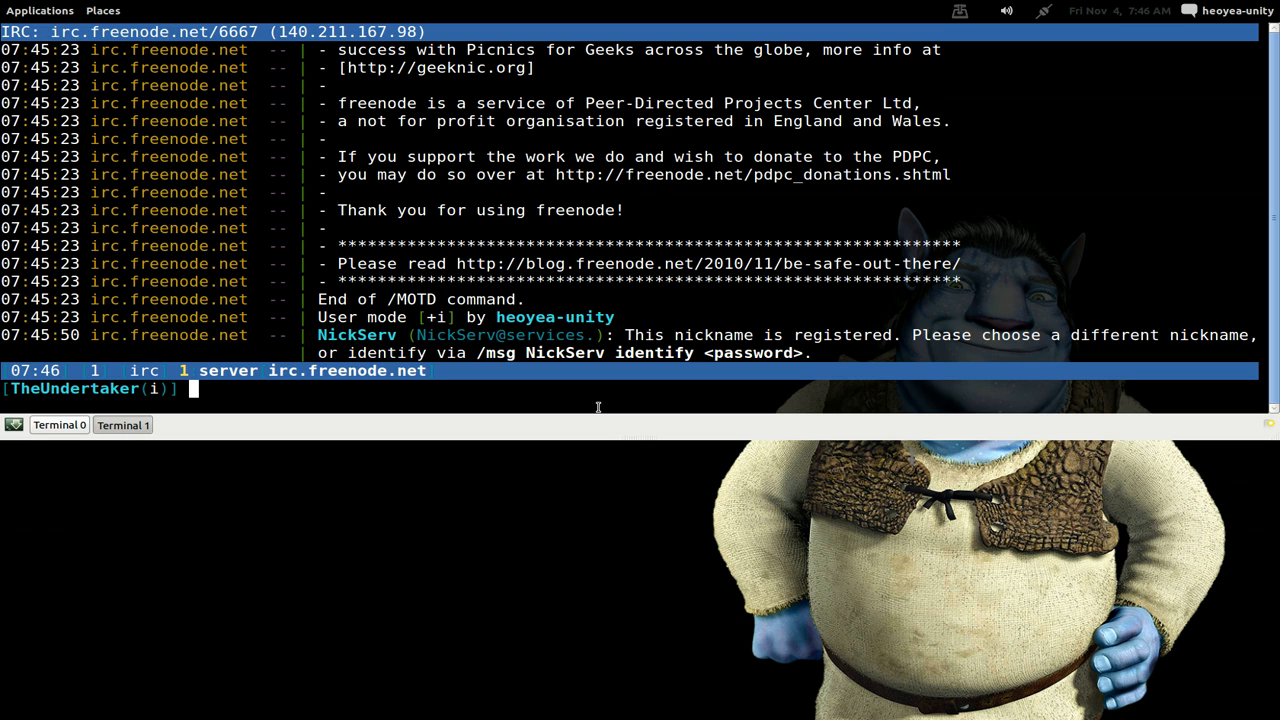
{"action": "type", "text": "/"}
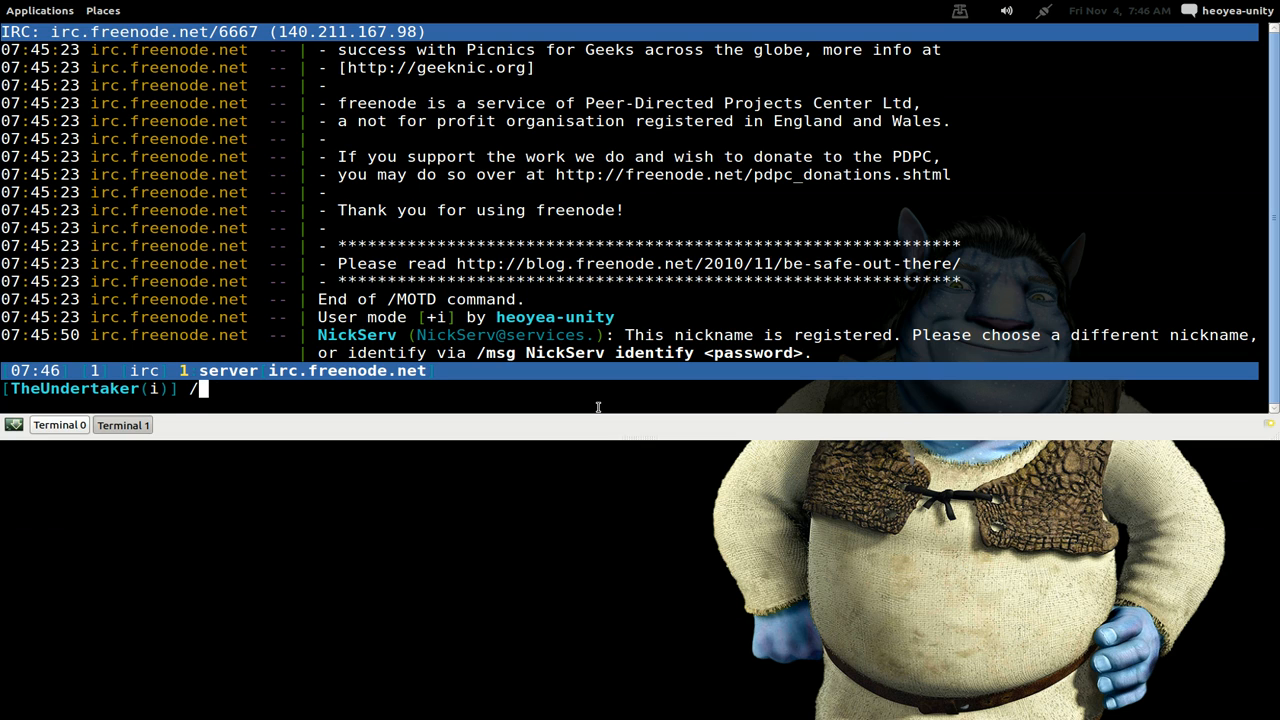
{"action": "type", "text": "jo"}
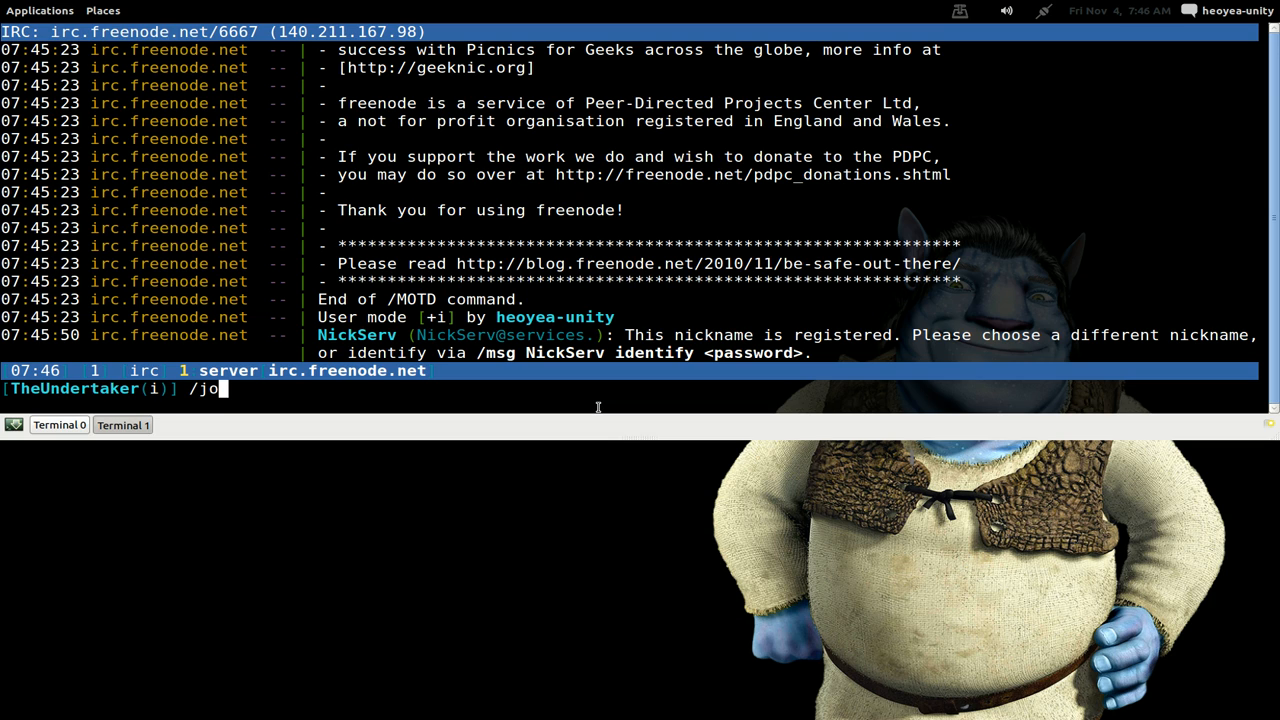
{"action": "type", "text": "in"}
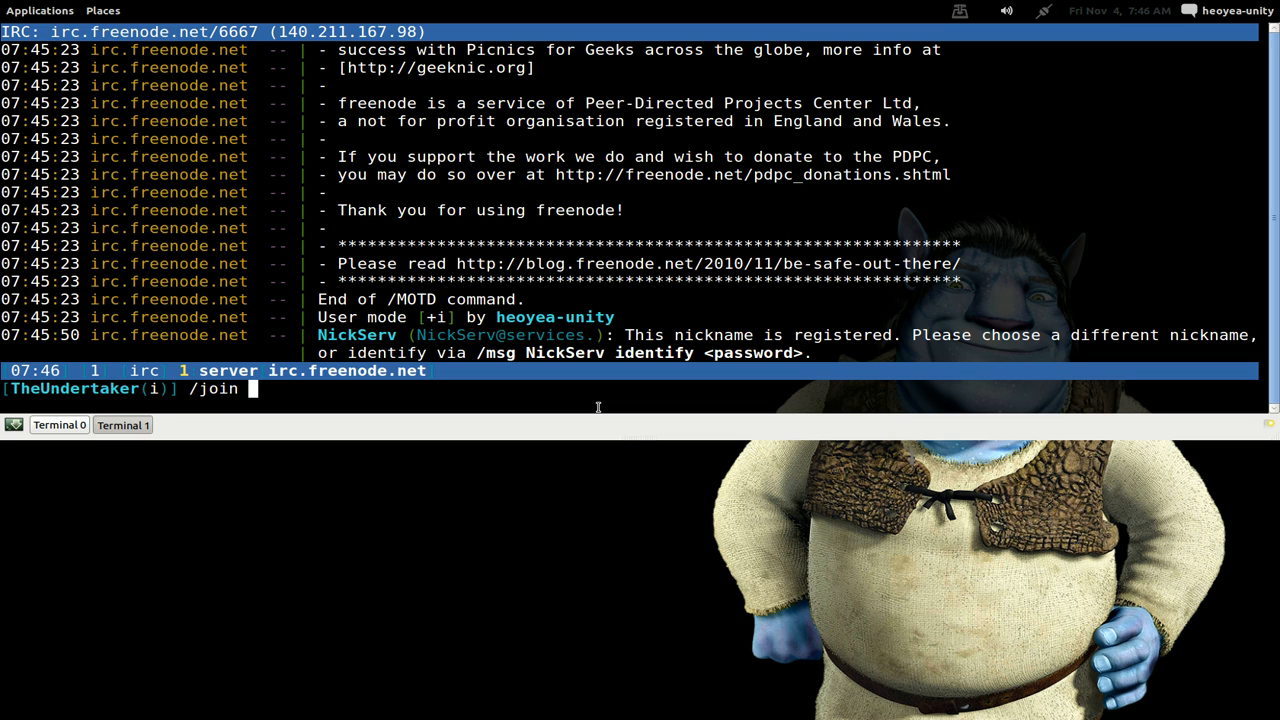
{"action": "type", "text": "#ubunt"}
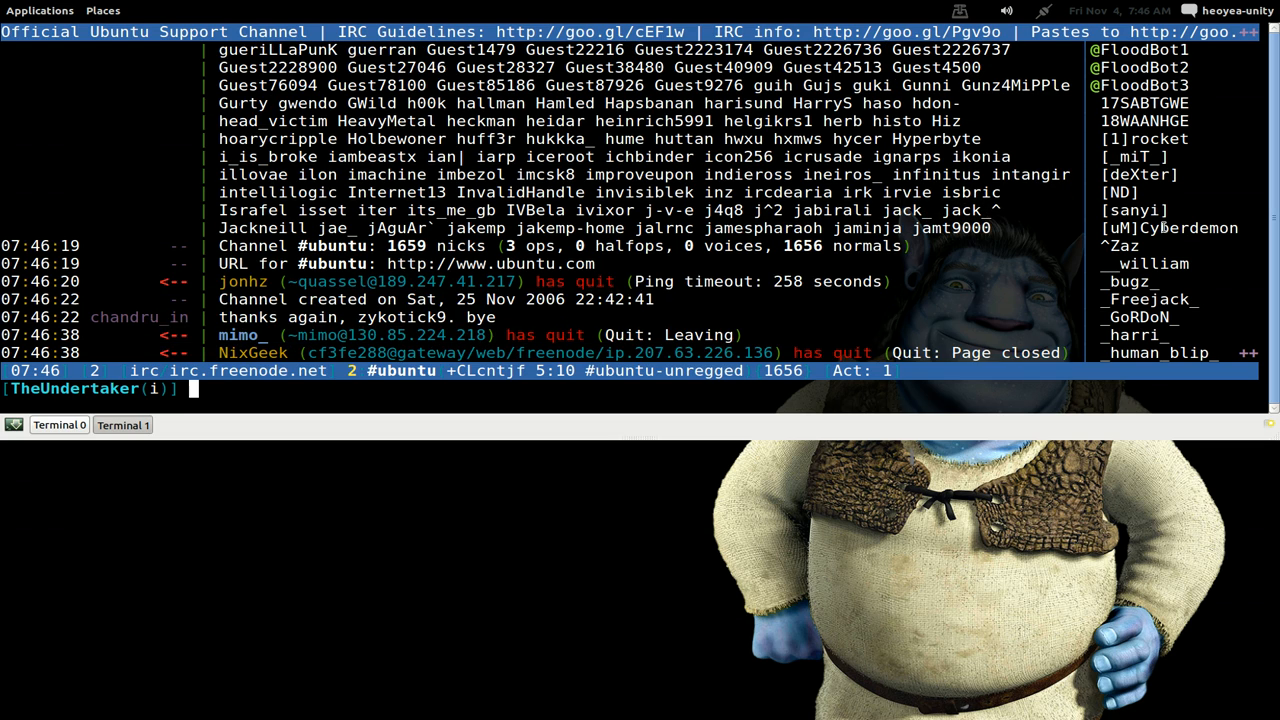
{"action": "mouse_move", "coordinate": [866, 370]}
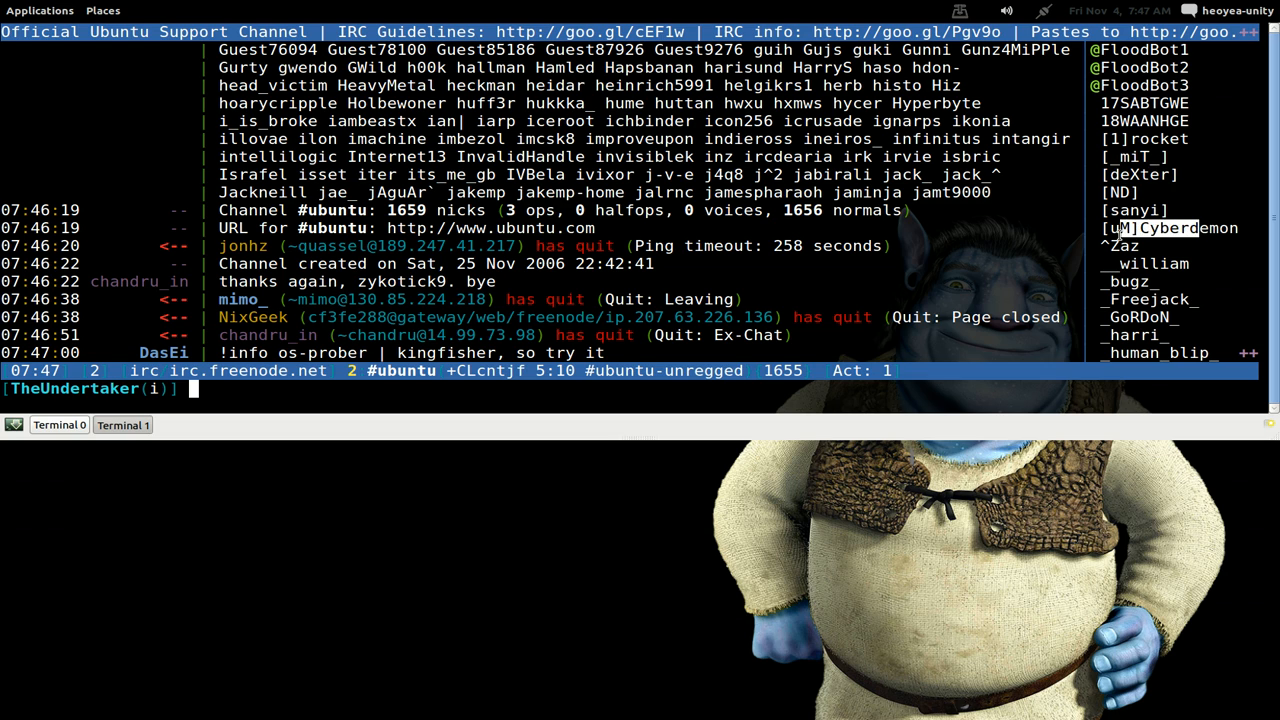
{"action": "scroll", "scroll_direction": "down", "scroll_amount": 3}
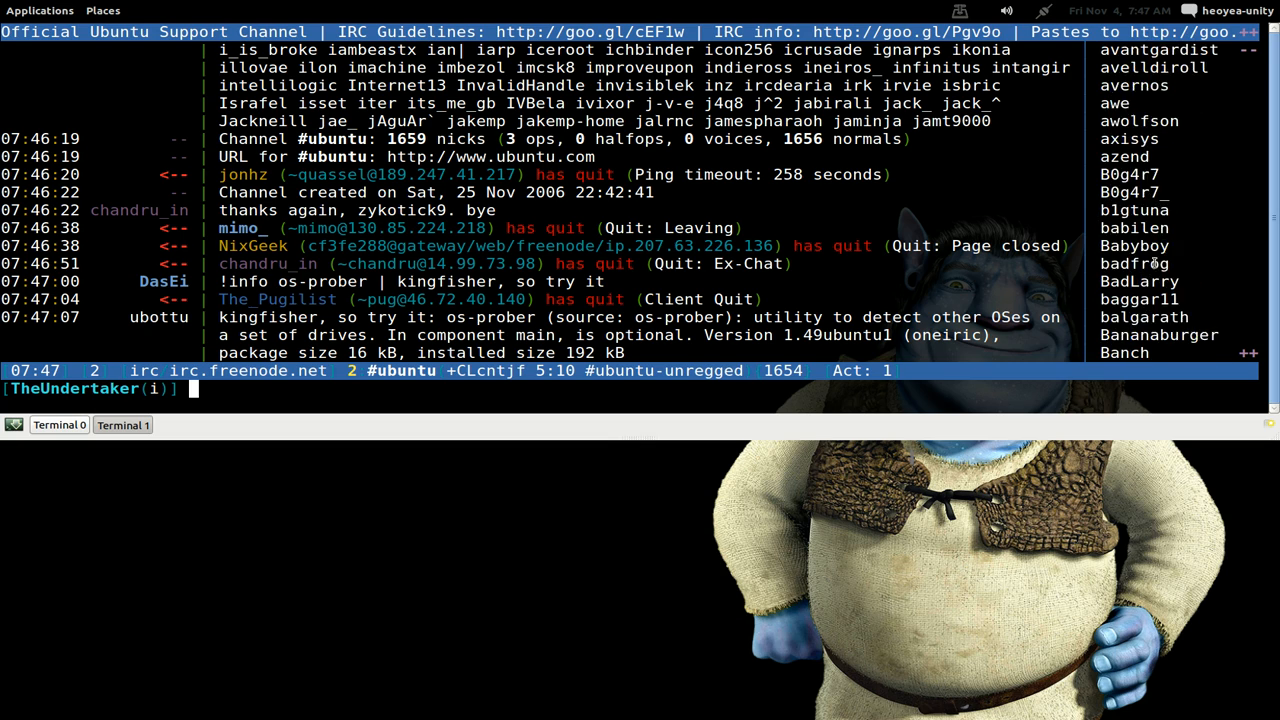
{"action": "scroll", "scroll_direction": "down", "scroll_amount": 3}
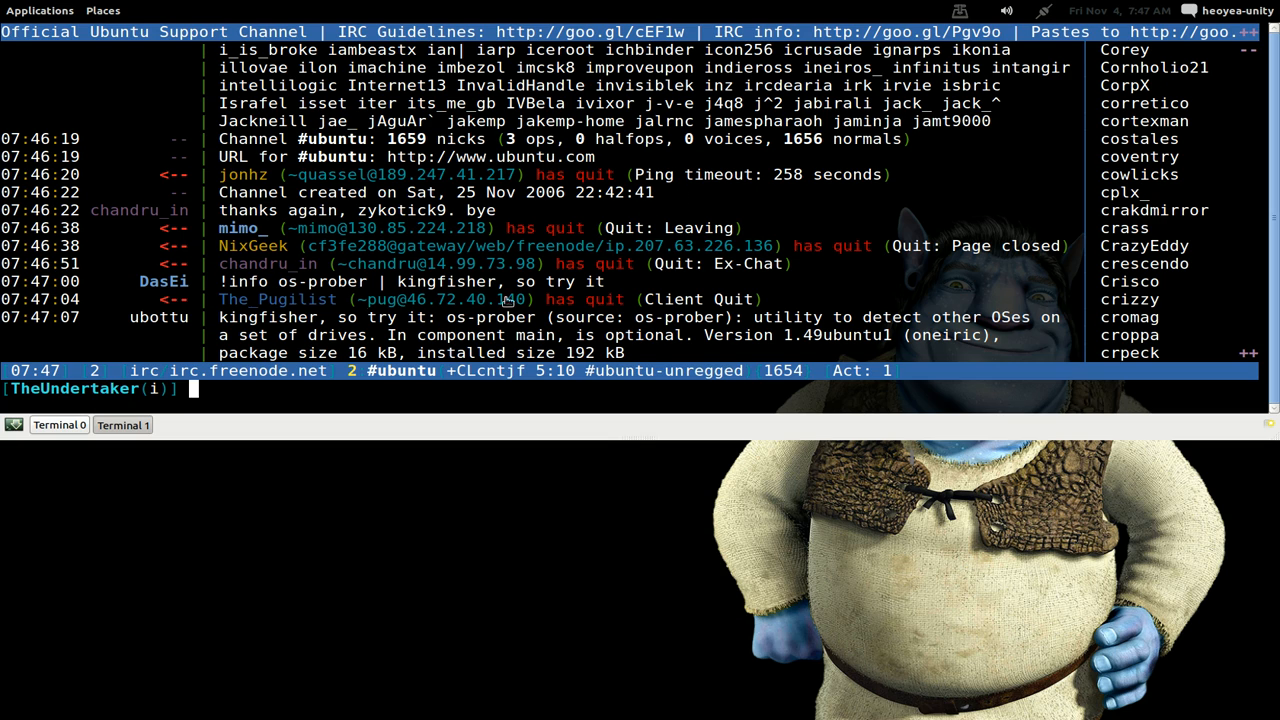
{"action": "mouse_move", "coordinate": [418, 400]}
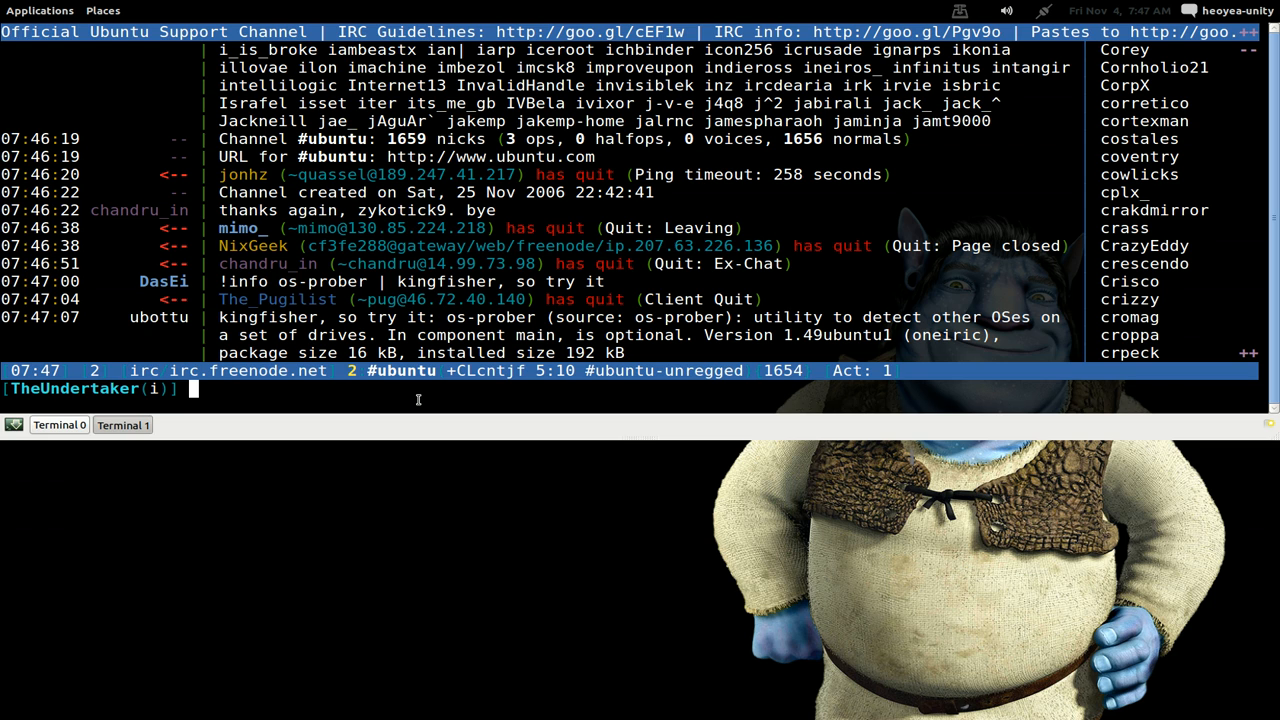
Step: Send 'hilo' in #ubuntu, then greet the tab-completed user 'das…' with 'hi'
{"action": "type", "text": "hilo"}
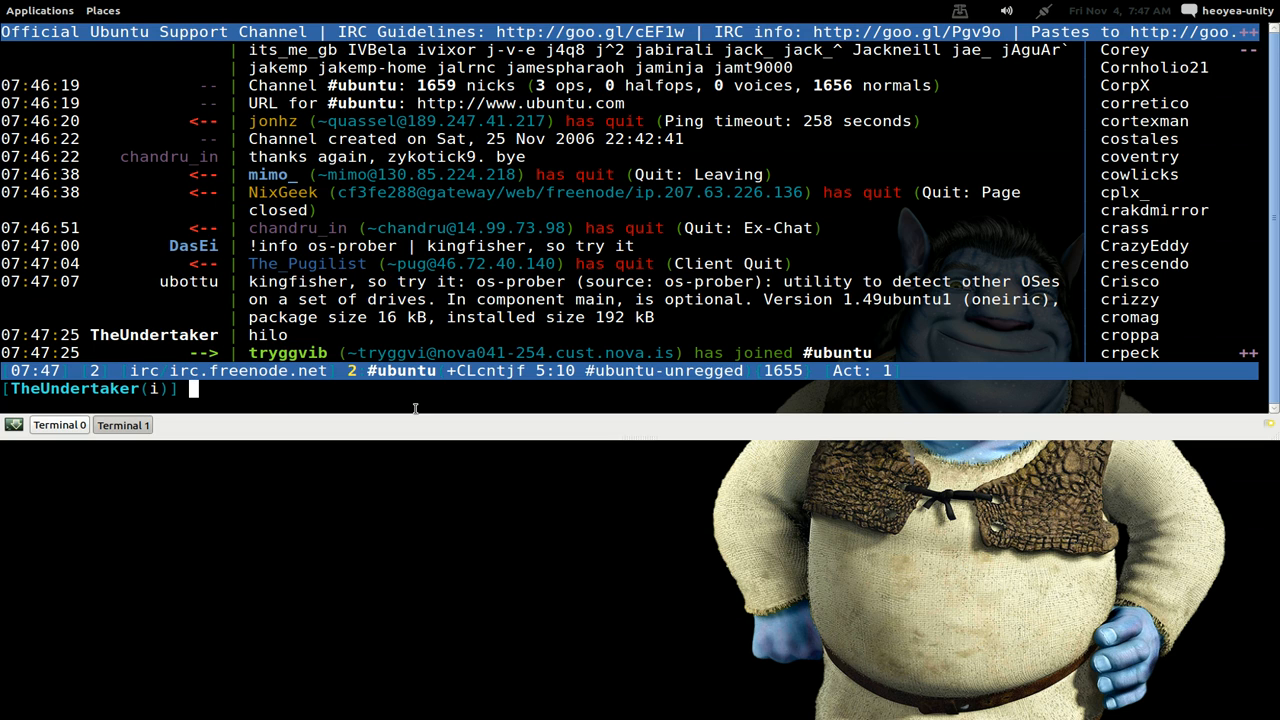
{"action": "type", "text": "das"}
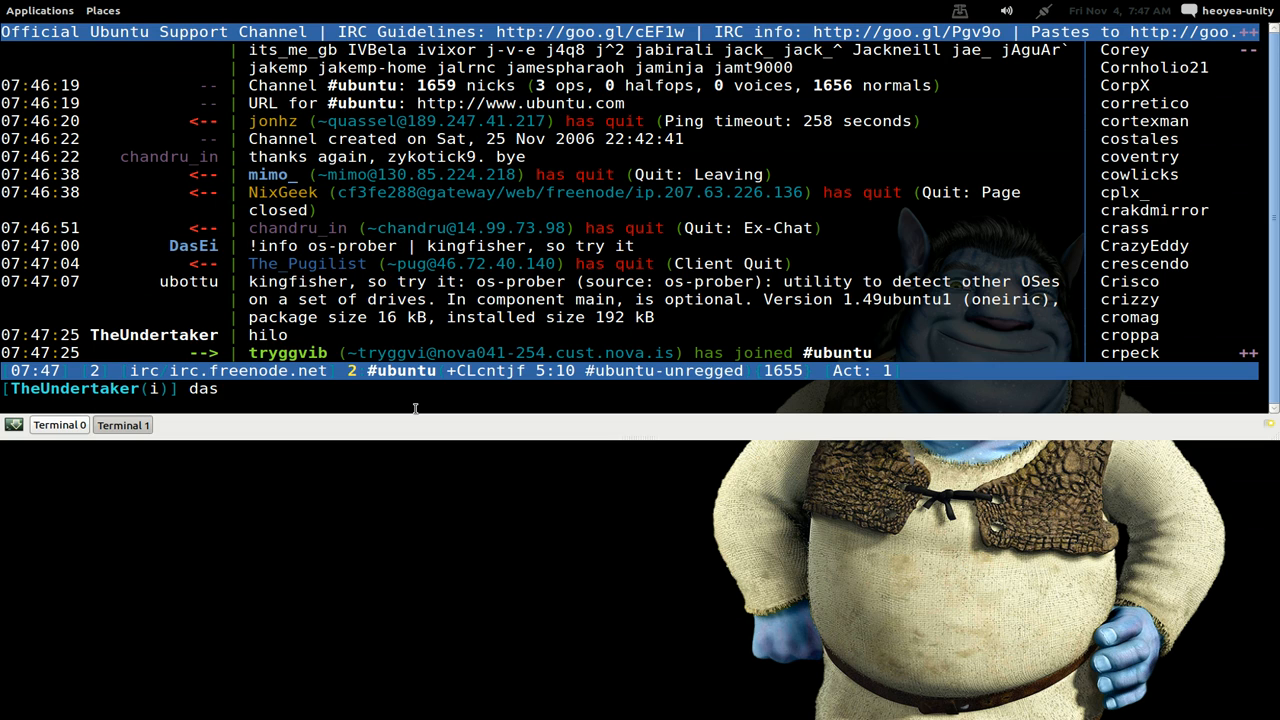
{"action": "key", "text": "Tab"}
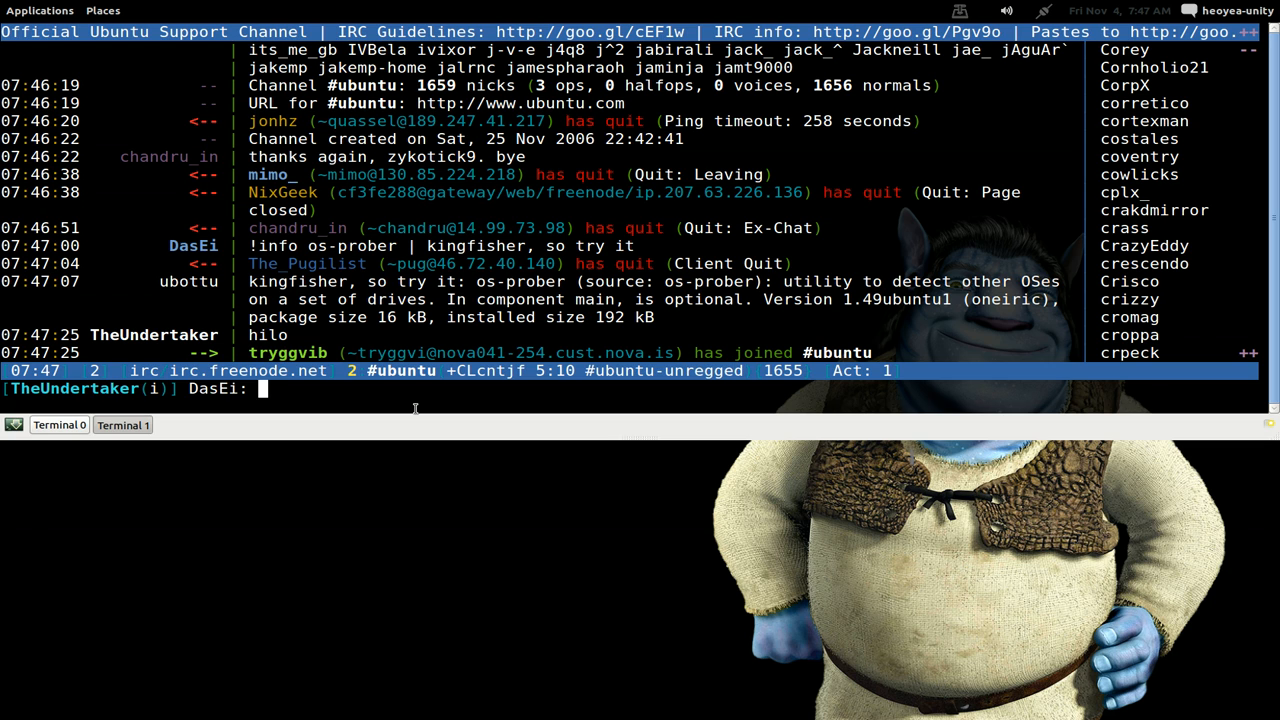
{"action": "type", "text": "hi"}
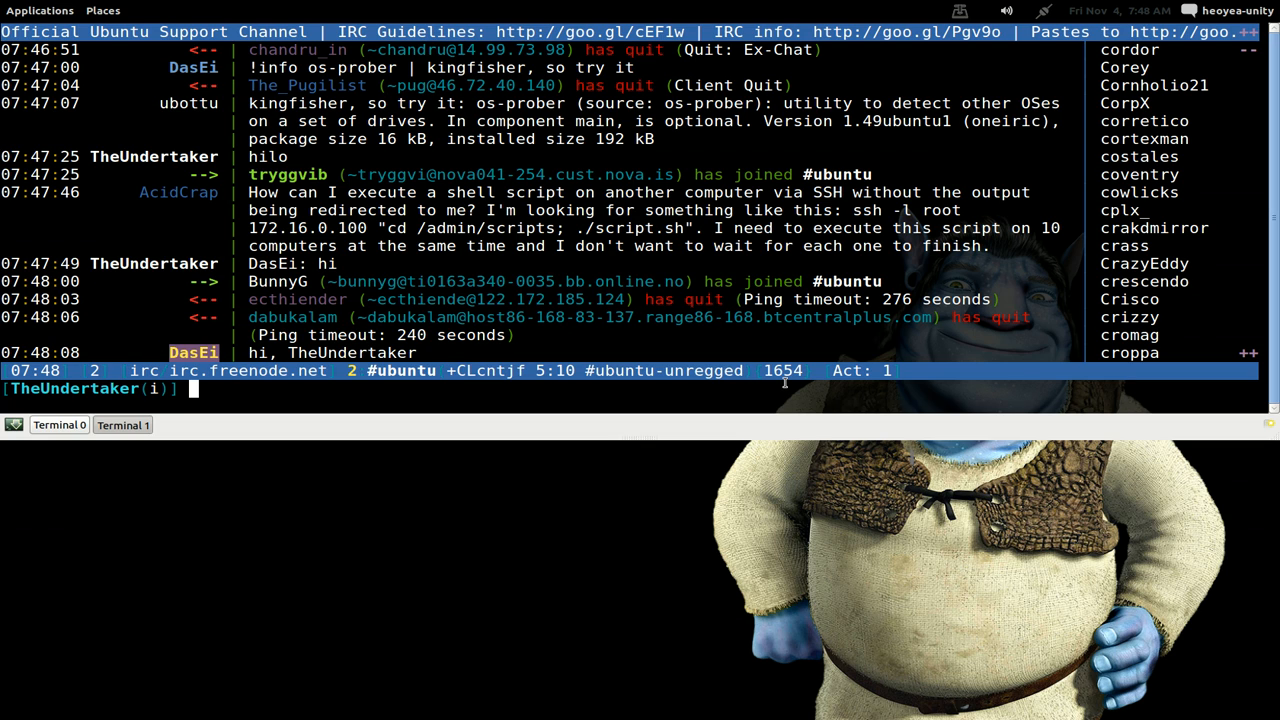
{"action": "mouse_move", "coordinate": [566, 406]}
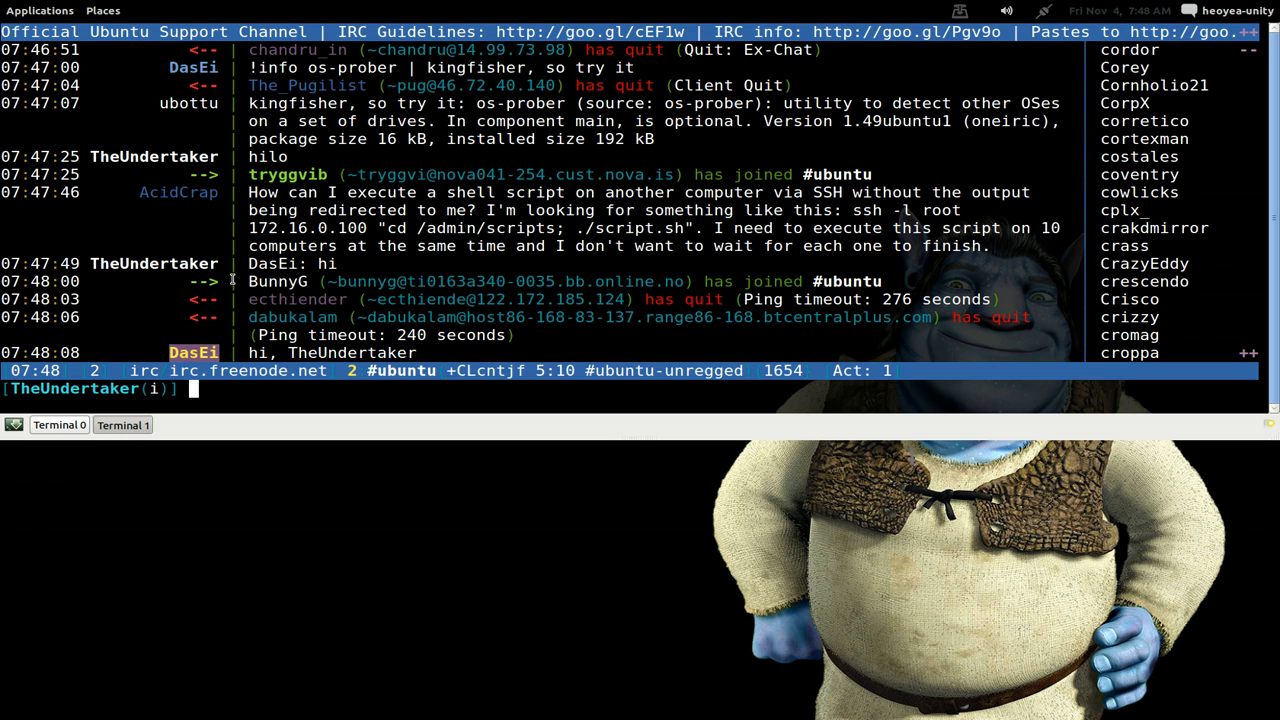
{"action": "mouse_move", "coordinate": [186, 241]}
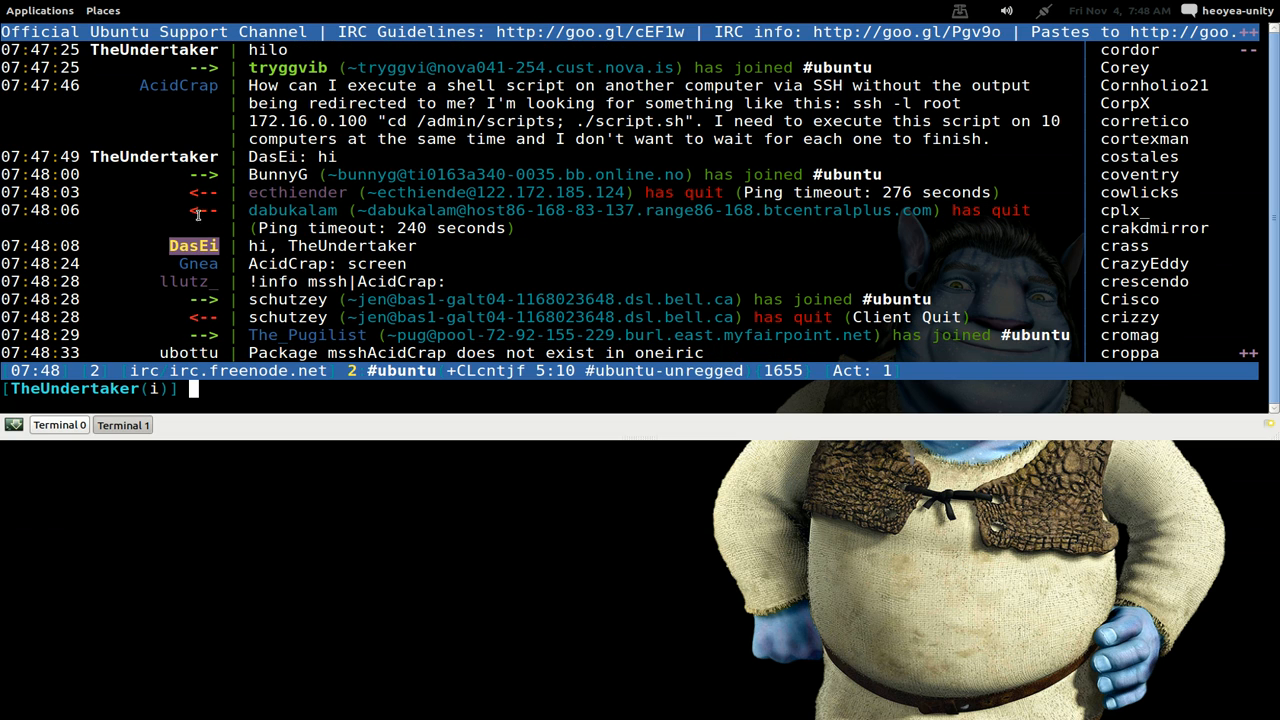
{"action": "scroll", "scroll_direction": "down", "scroll_amount": 3}
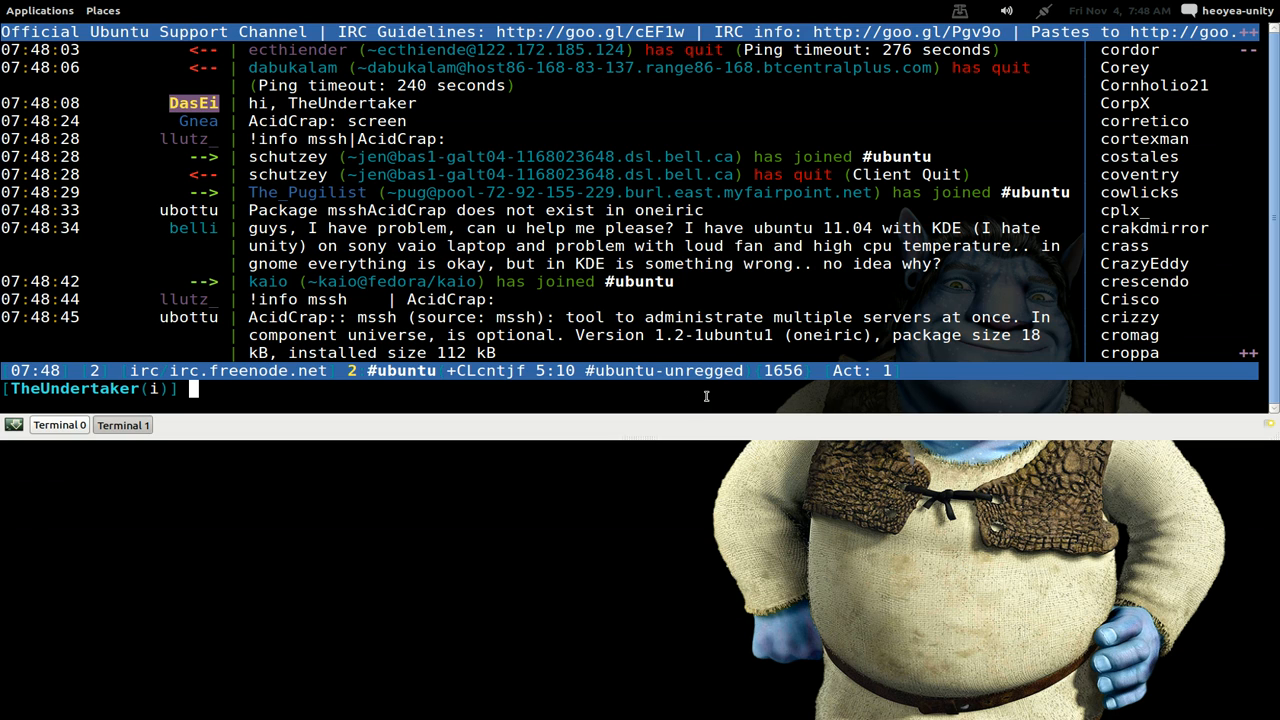
{"action": "scroll", "scroll_direction": "down", "scroll_amount": 3}
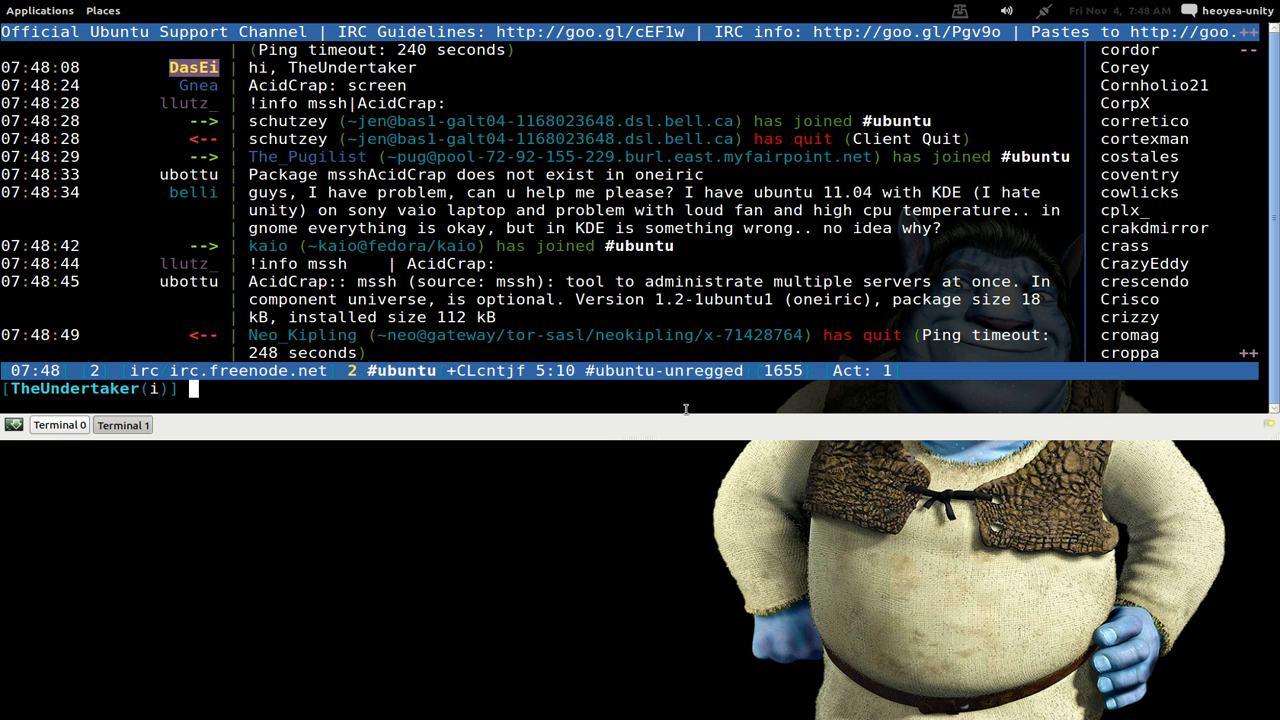
{"action": "mouse_move", "coordinate": [687, 400]}
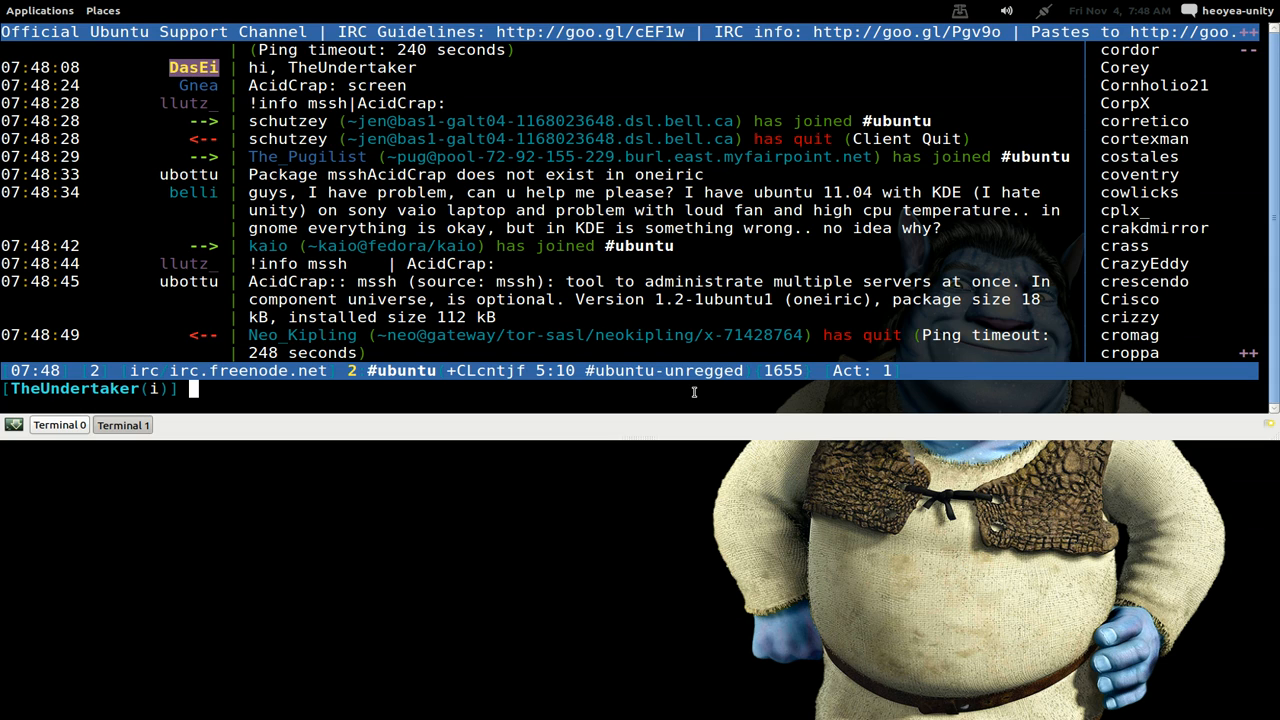
{"action": "mouse_move", "coordinate": [1246, 259]}
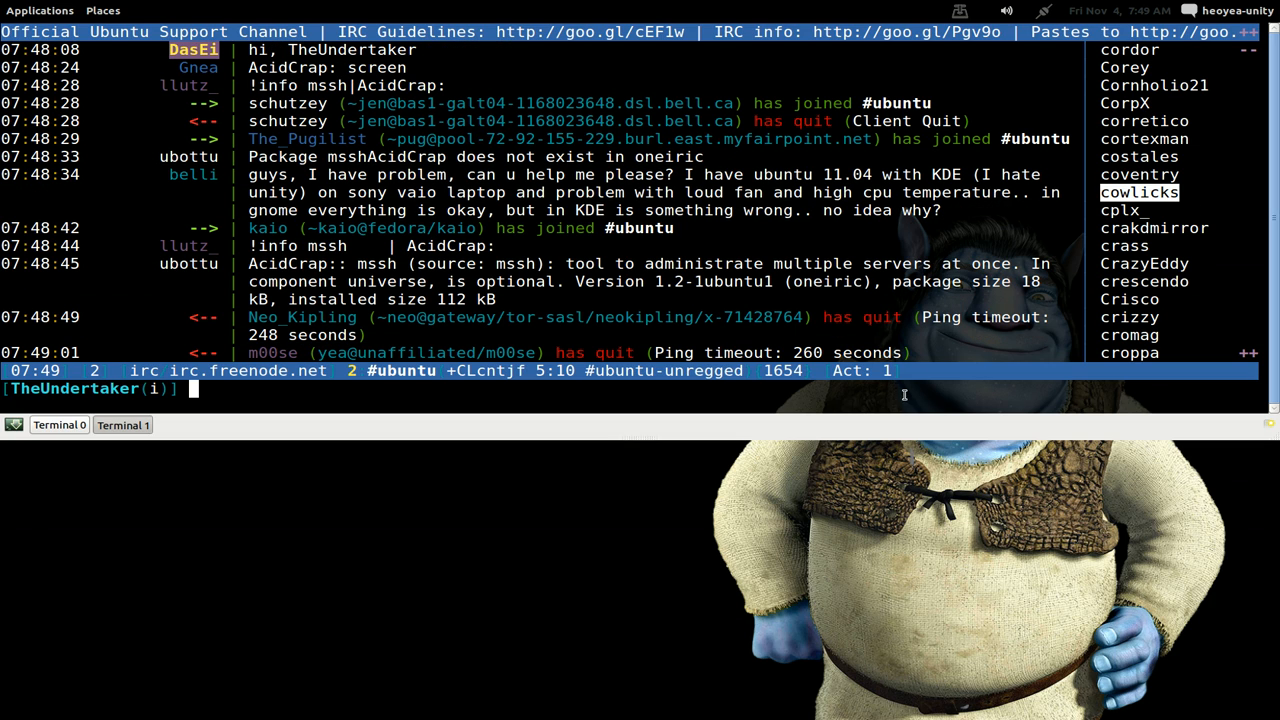
{"action": "type", "text": "/"}
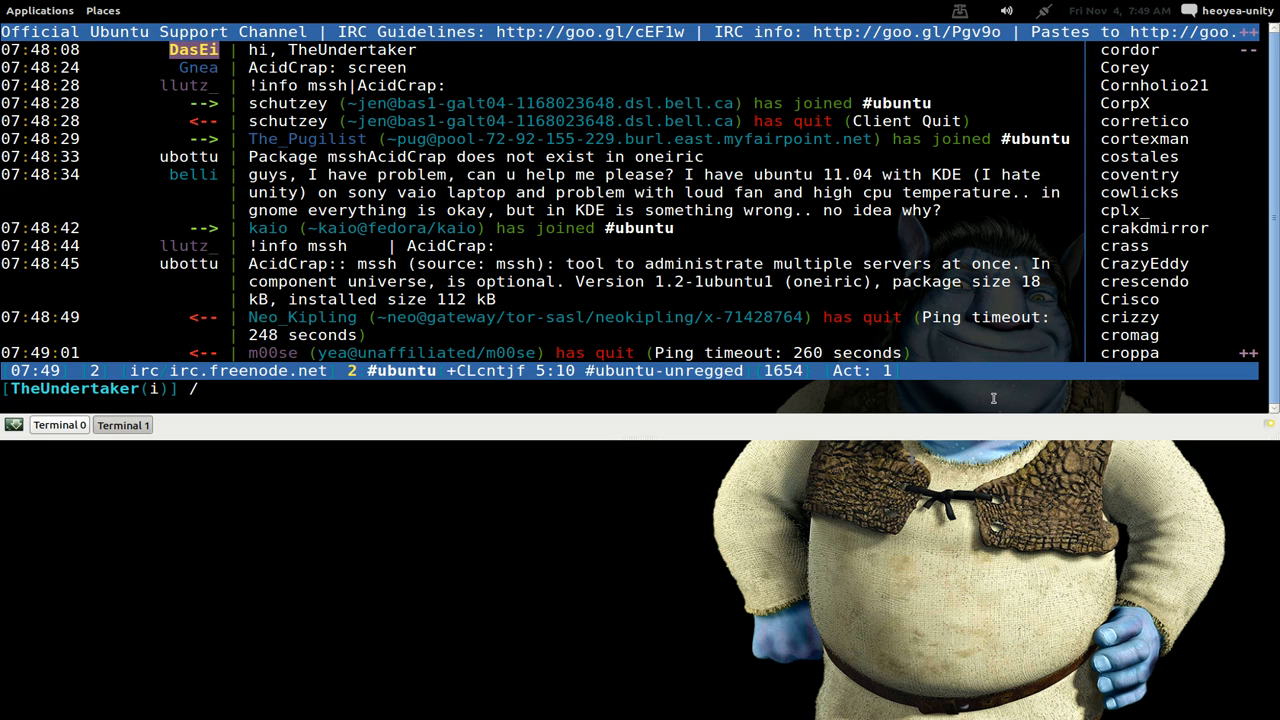
{"action": "type", "text": "query c"}
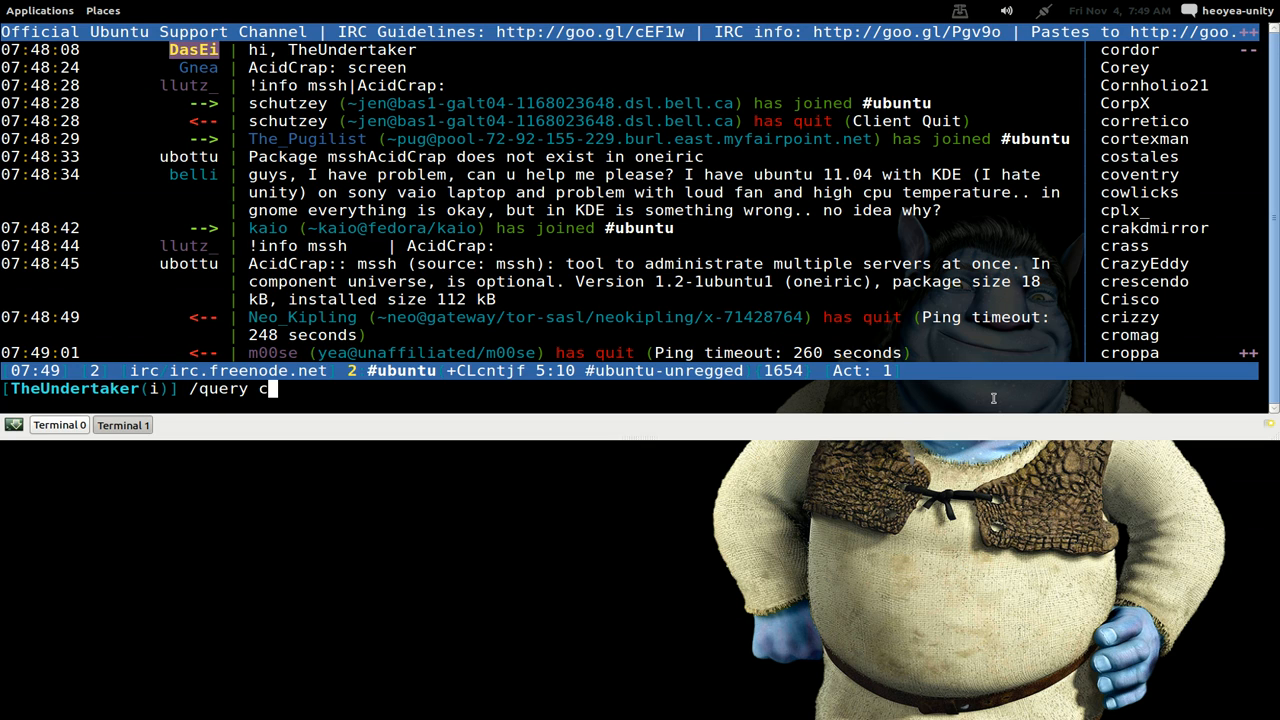
{"action": "type", "text": "ow"}
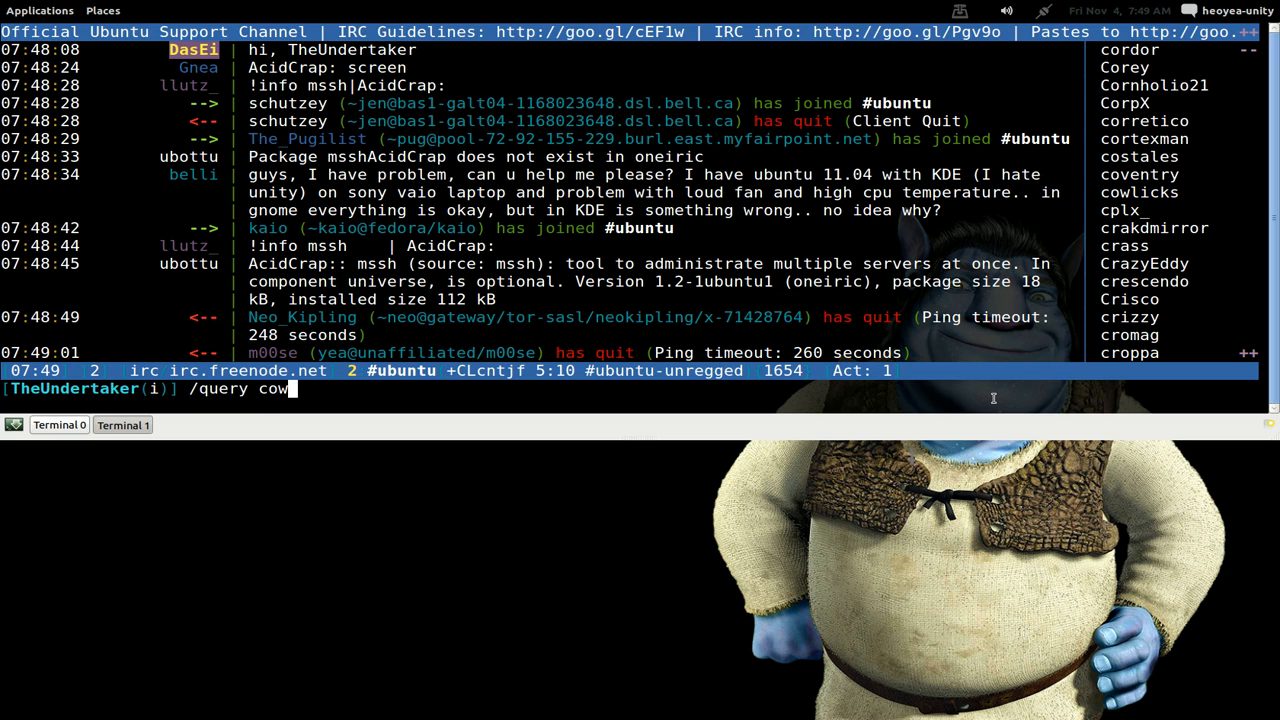
{"action": "type", "text": "licks"}
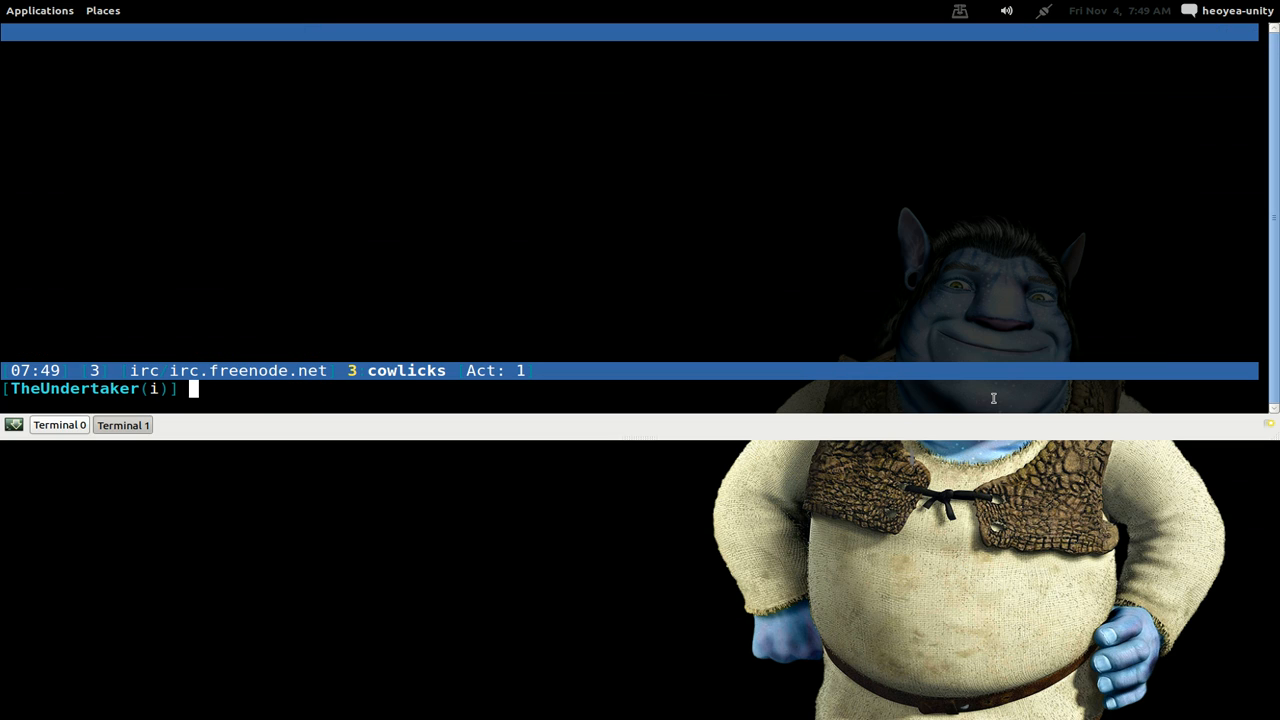
Step: Send 'whats sup' to cowlicks, then close the query with /close
{"action": "type", "text": "whats"}
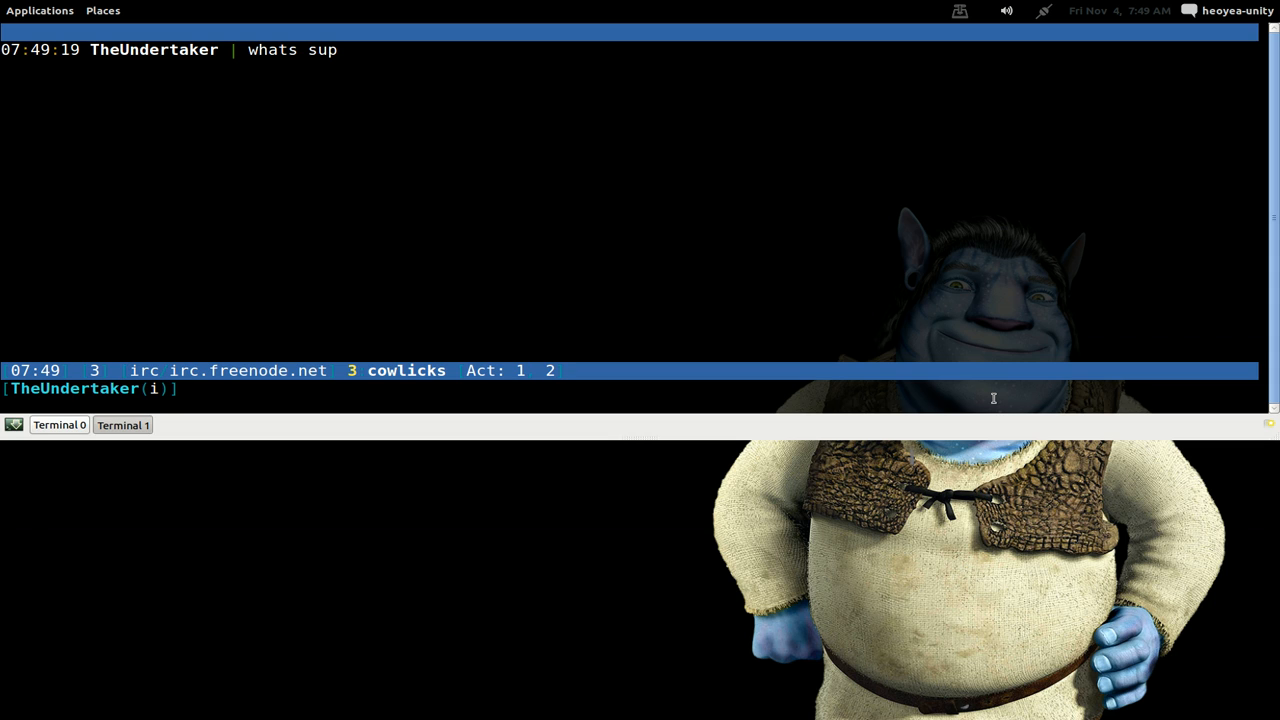
{"action": "type", "text": "/clo"}
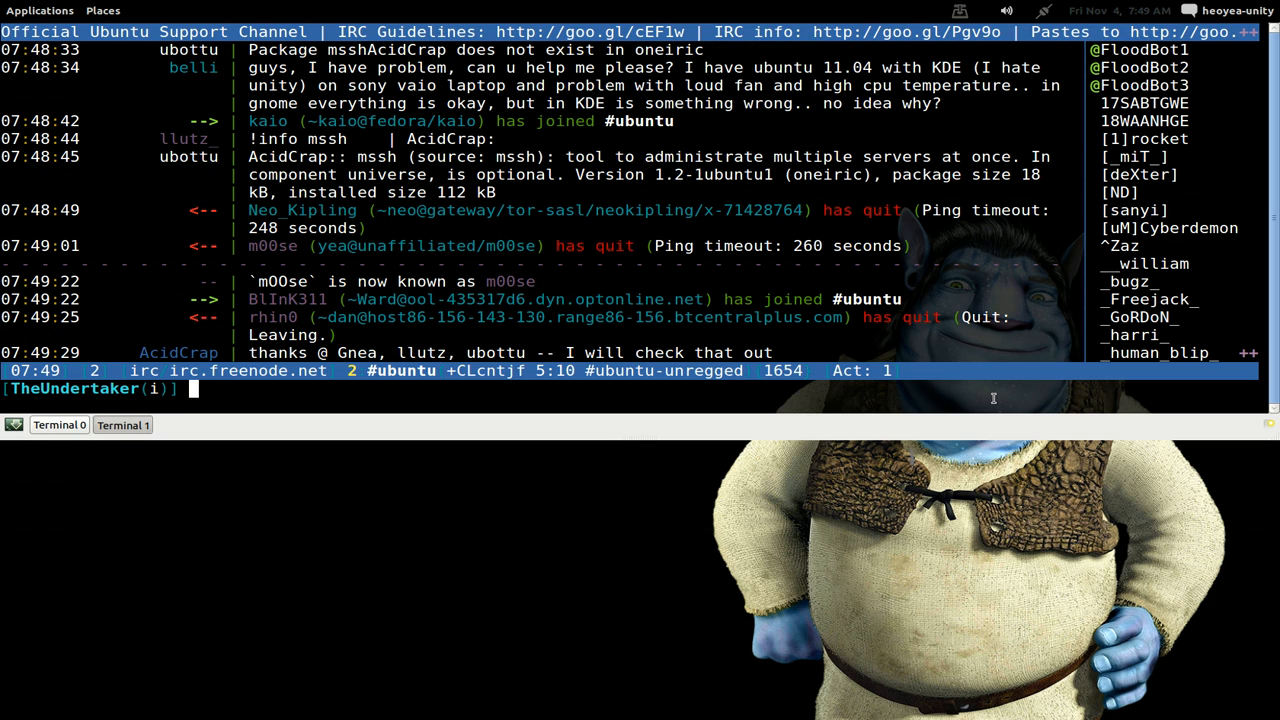
{"action": "type", "text": "/clos"}
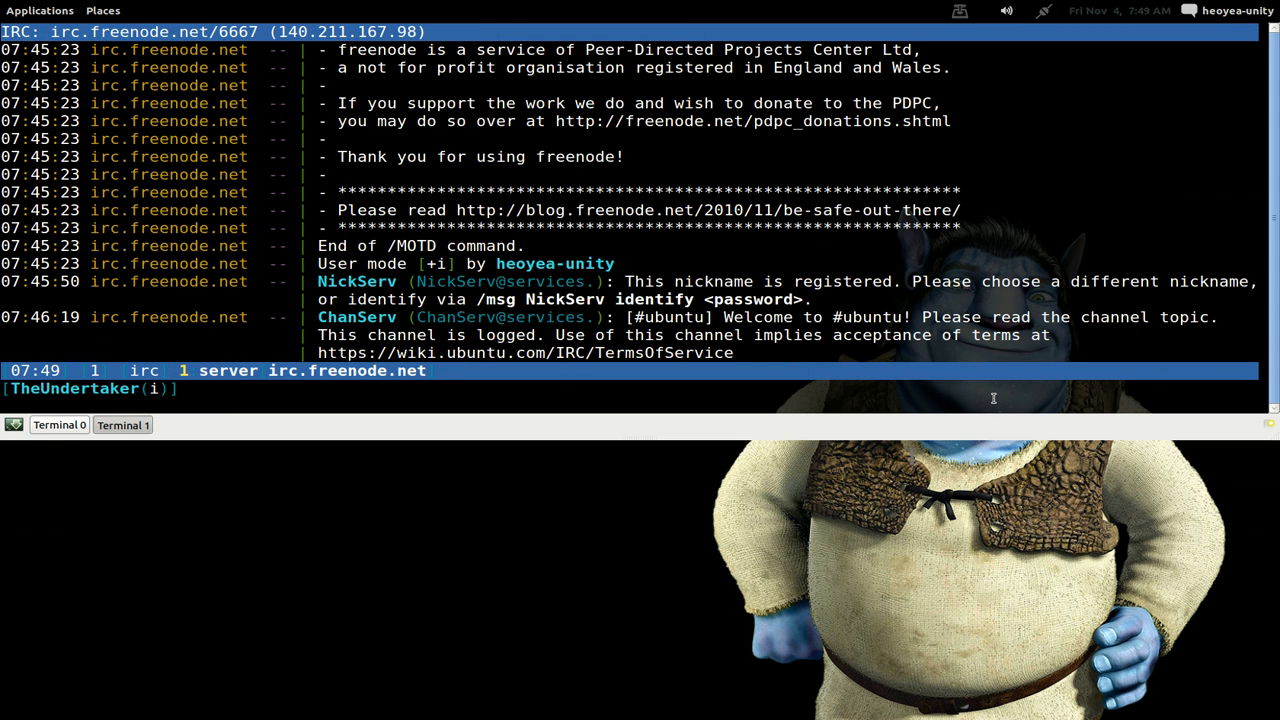
Step: Join #ubuntu, #kde and #kubuntu at once with /join #ubuntu,#kde,#kubuntu
{"action": "type", "text": "/jo"}
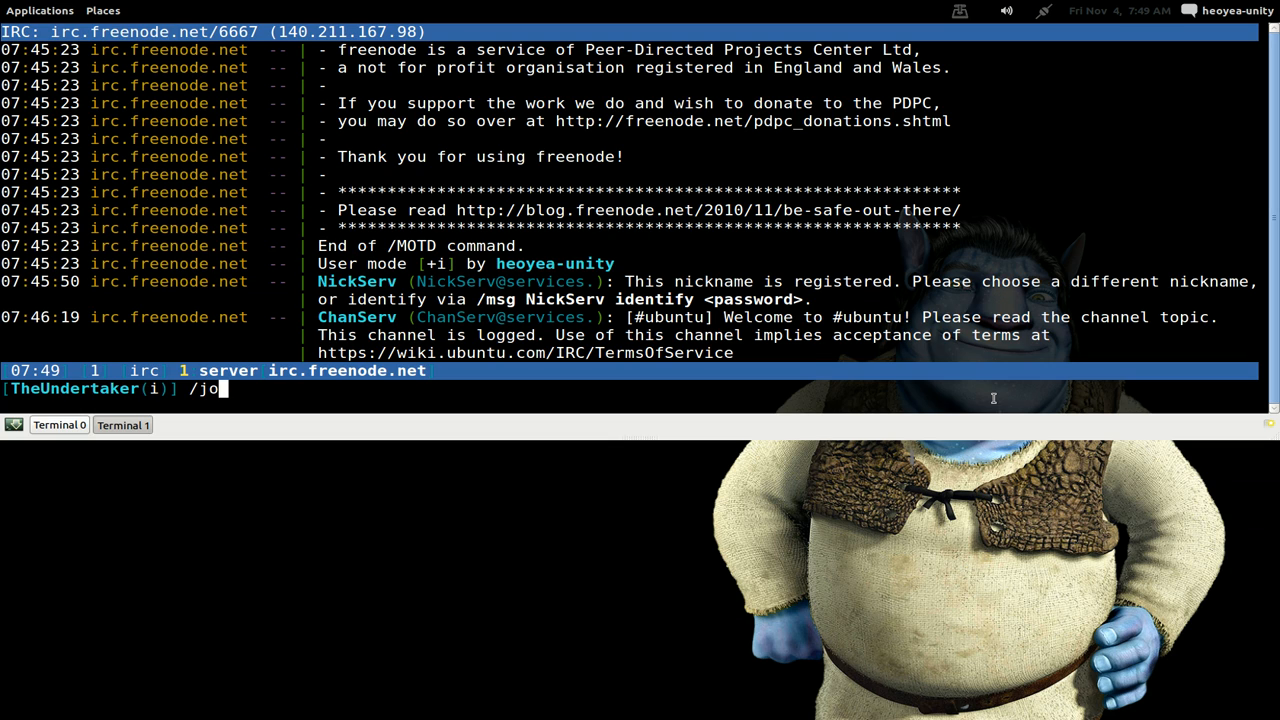
{"action": "type", "text": "in"}
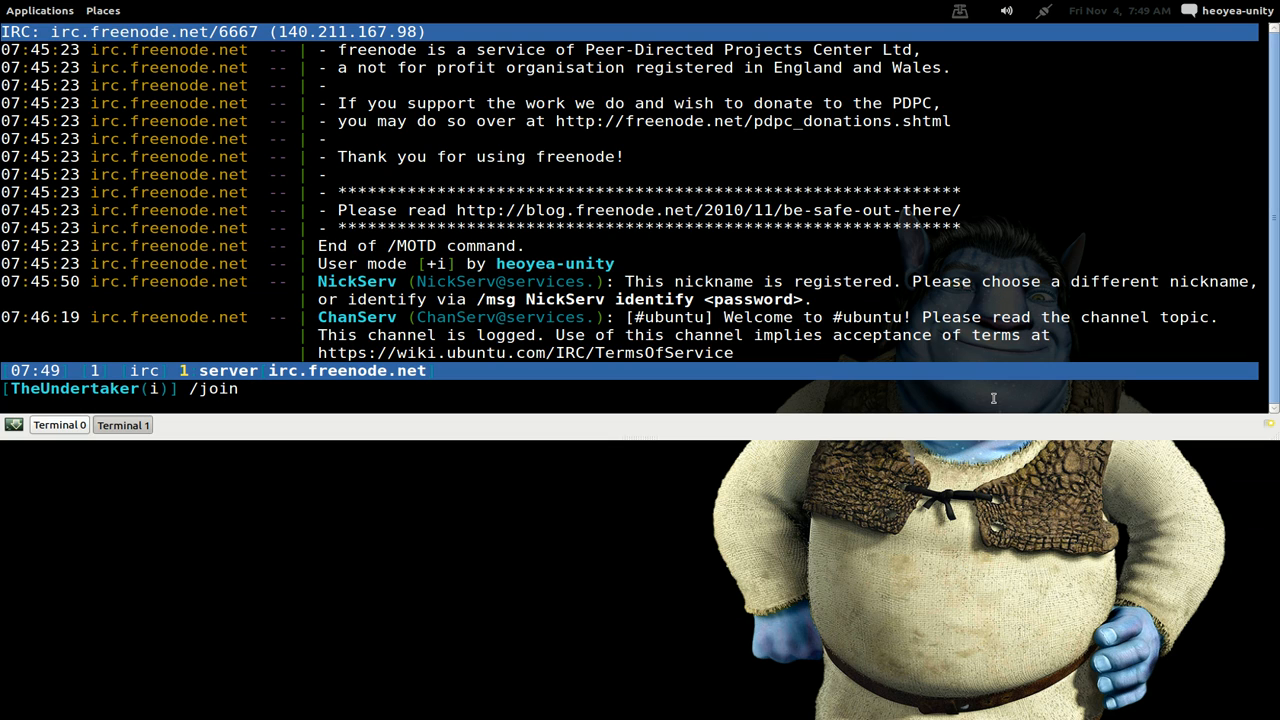
{"action": "type", "text": "#ubun"}
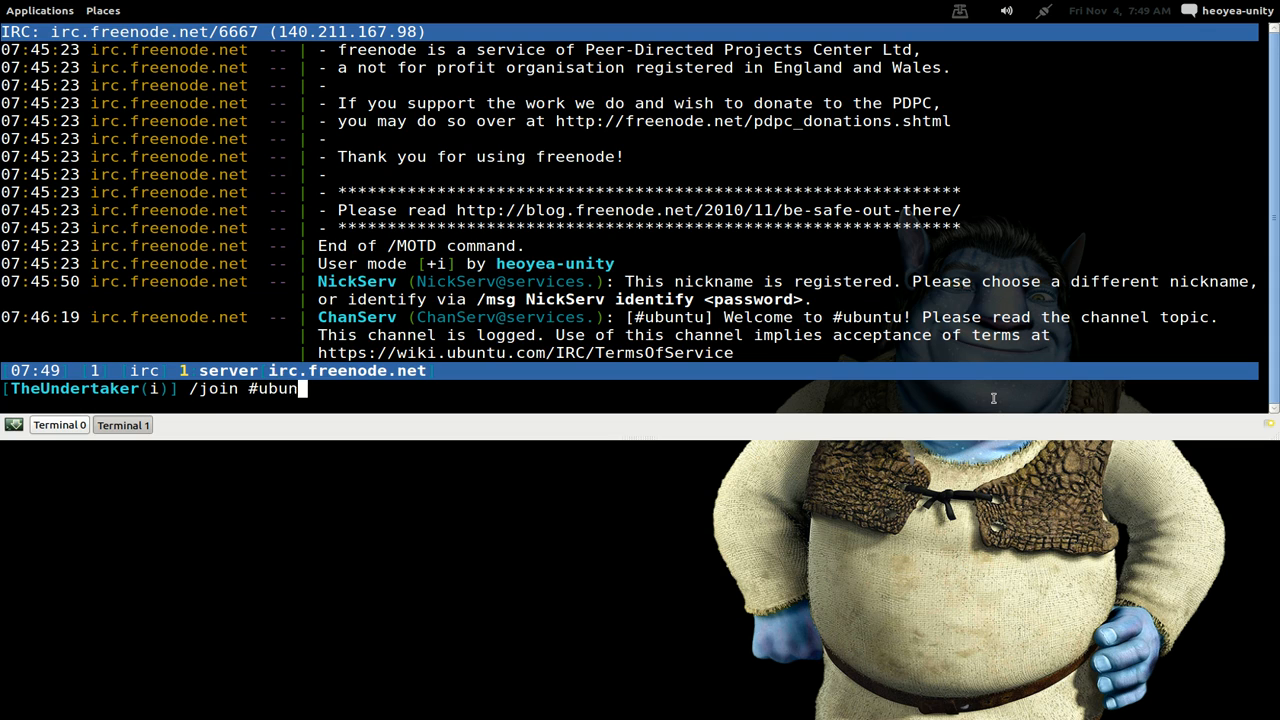
{"action": "type", "text": "tu,"}
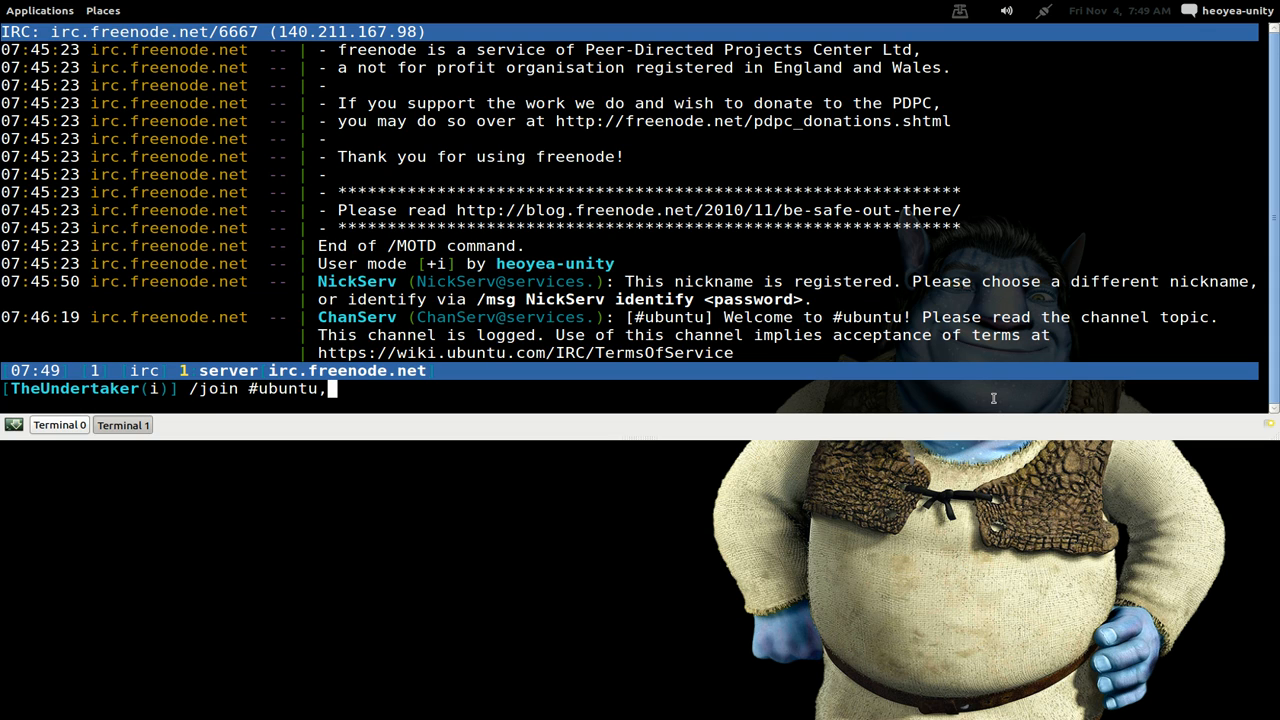
{"action": "type", "text": "#"}
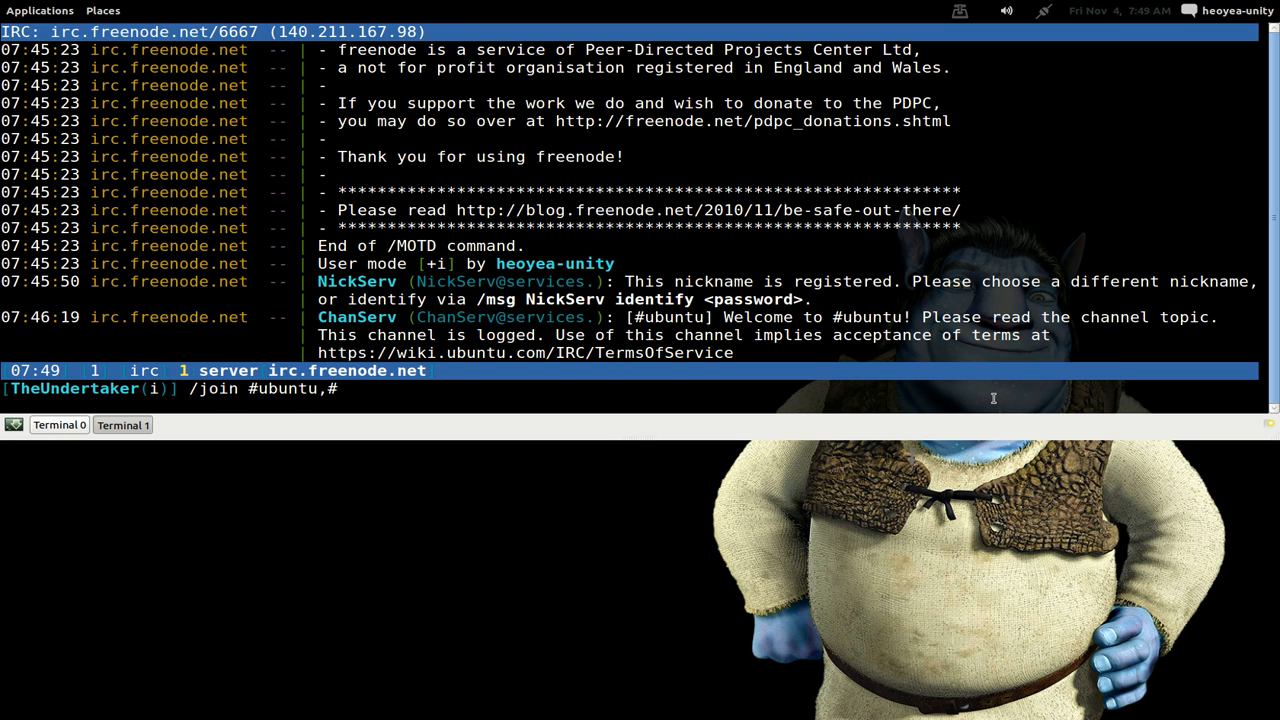
{"action": "type", "text": "kde"}
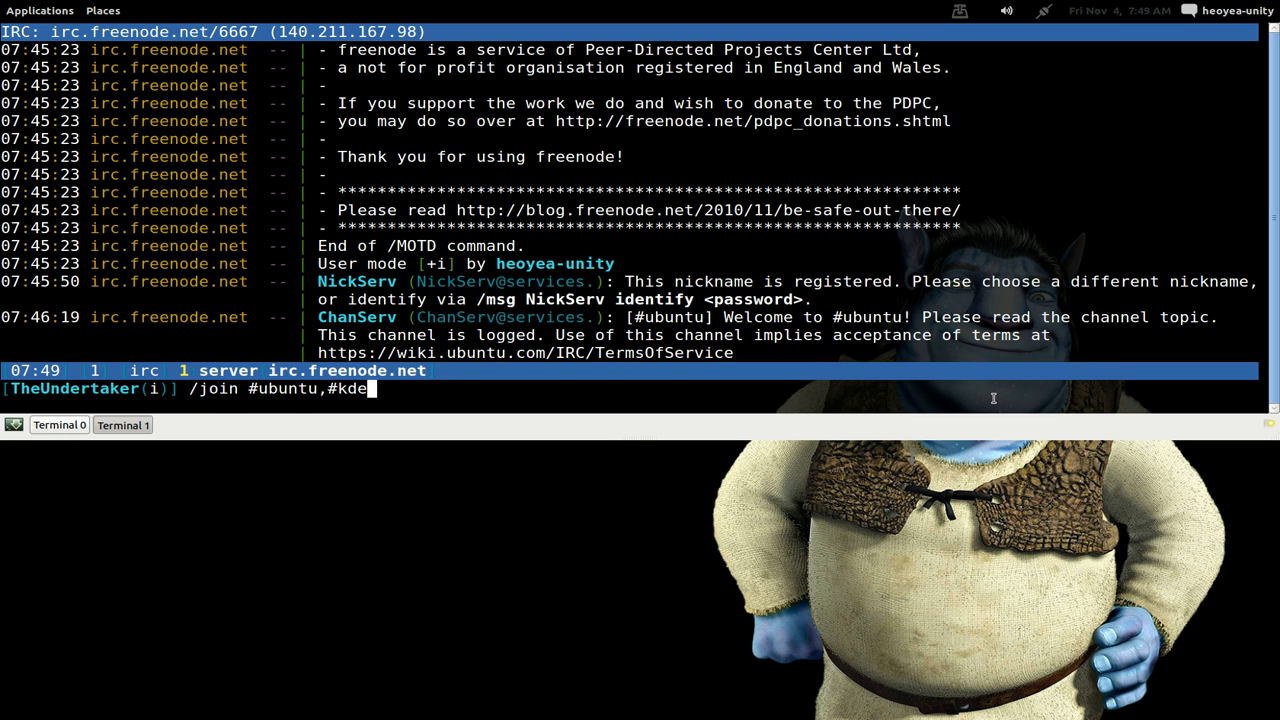
{"action": "type", "text": ",#k"}
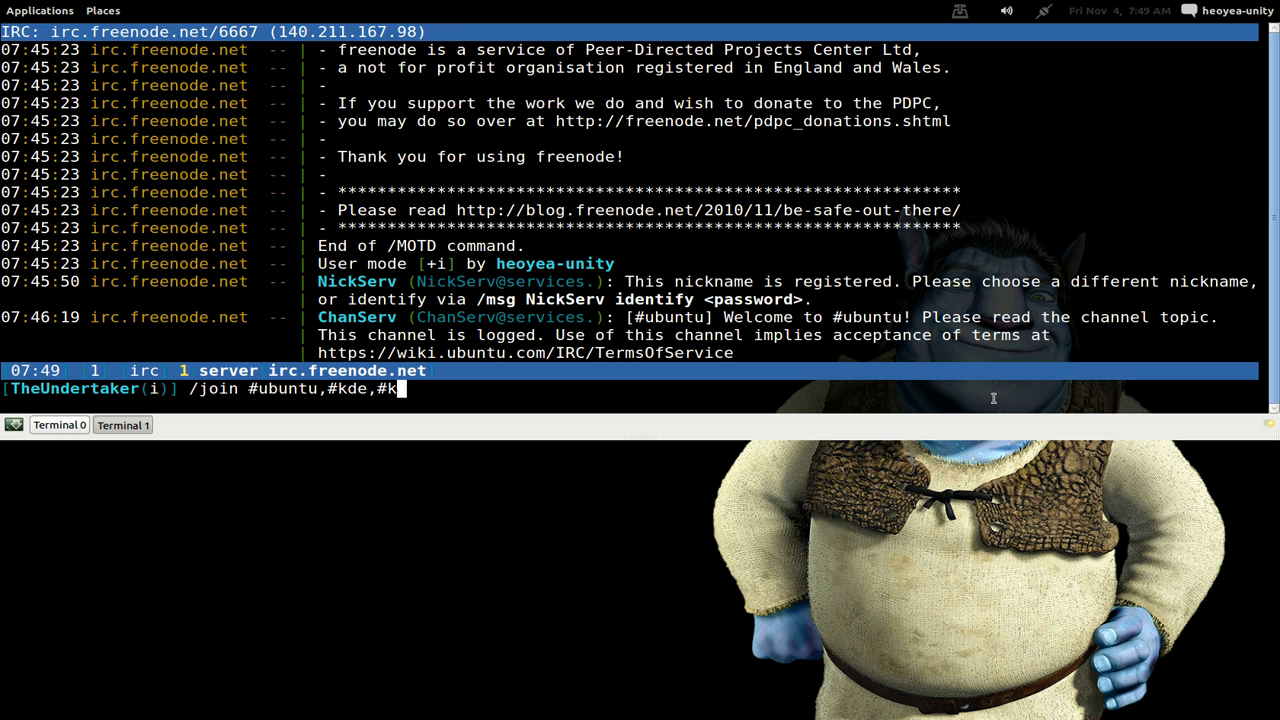
{"action": "type", "text": "ubuntu"}
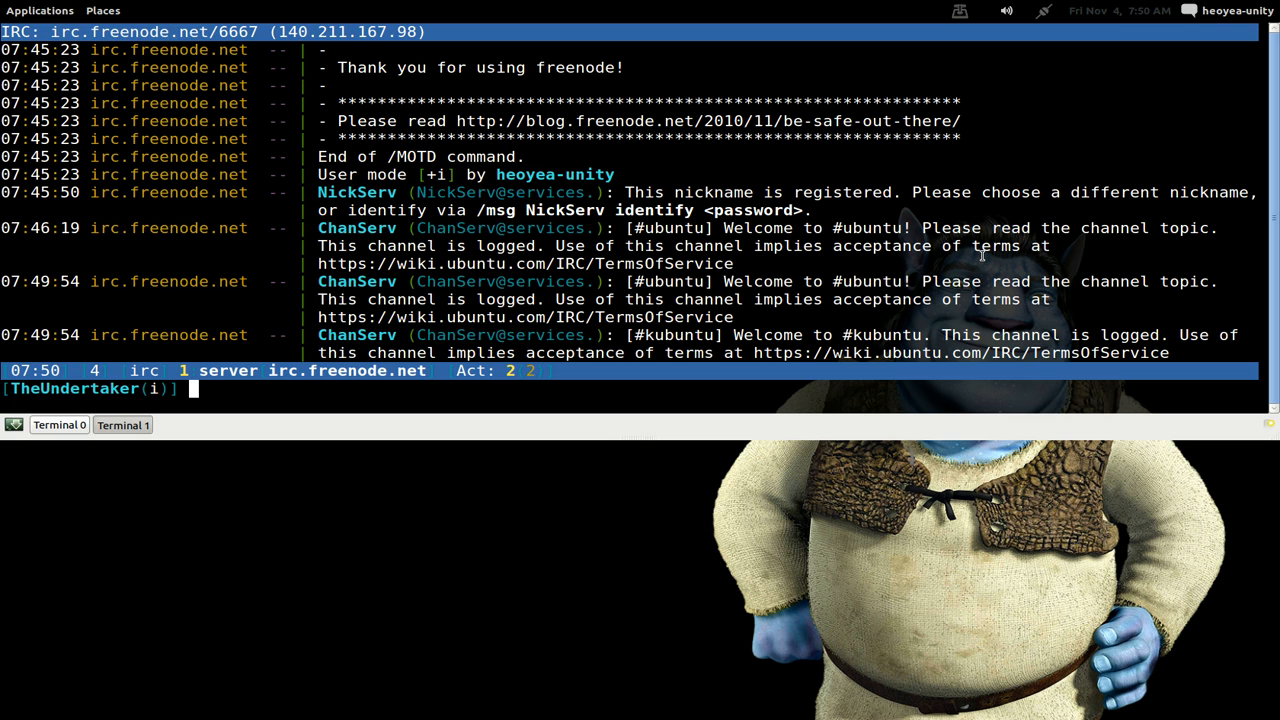
Step: Connect to the second network irc.spotchat.org with /connect
{"action": "type", "text": "/"}
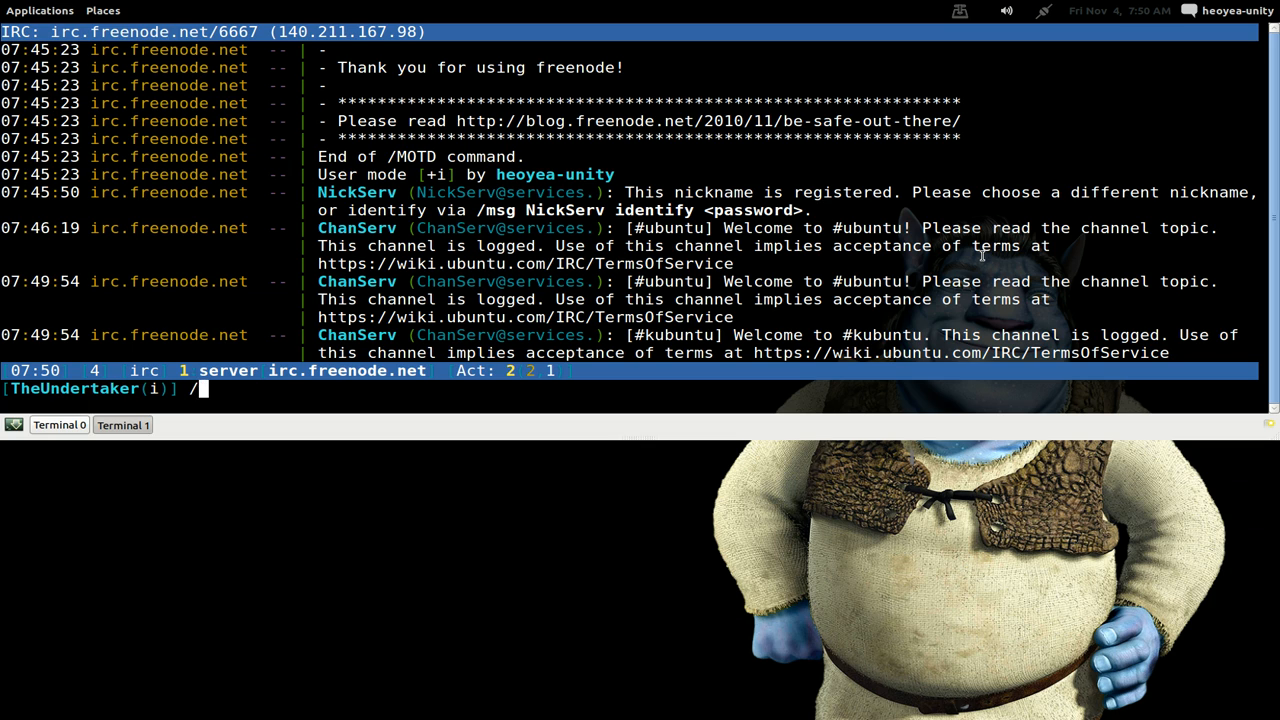
{"action": "type", "text": "connect"}
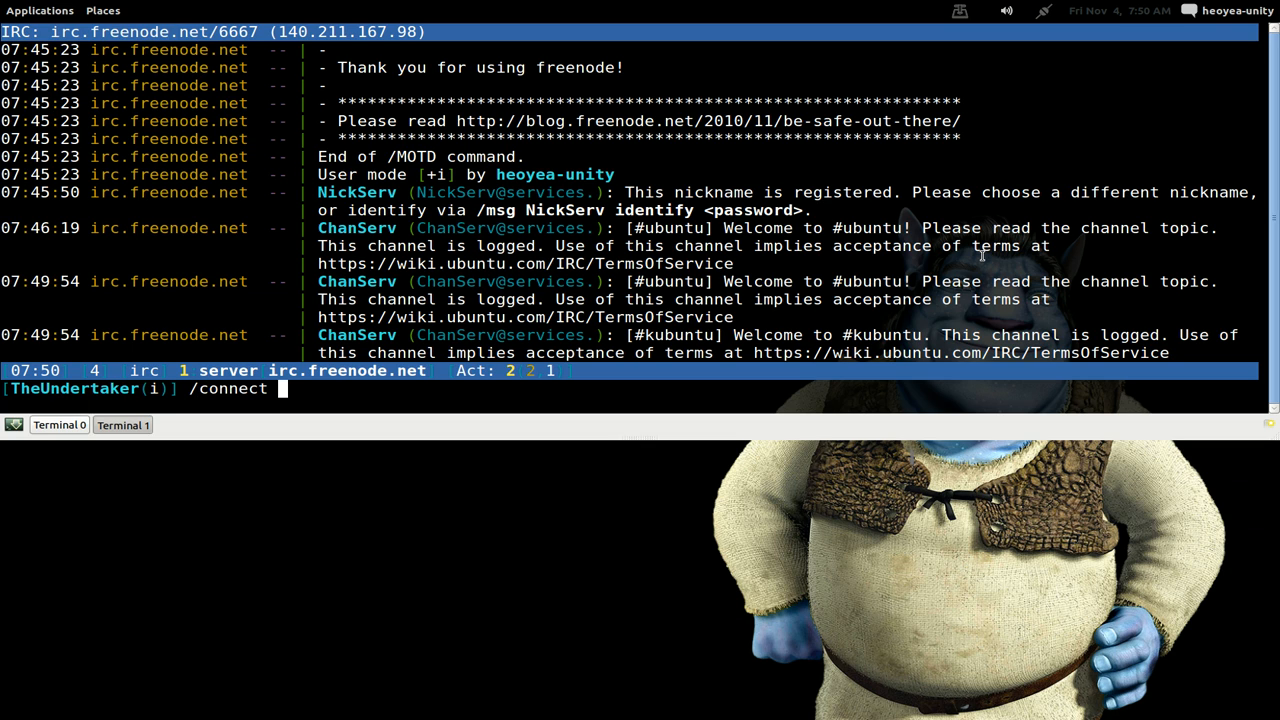
{"action": "type", "text": "irc."}
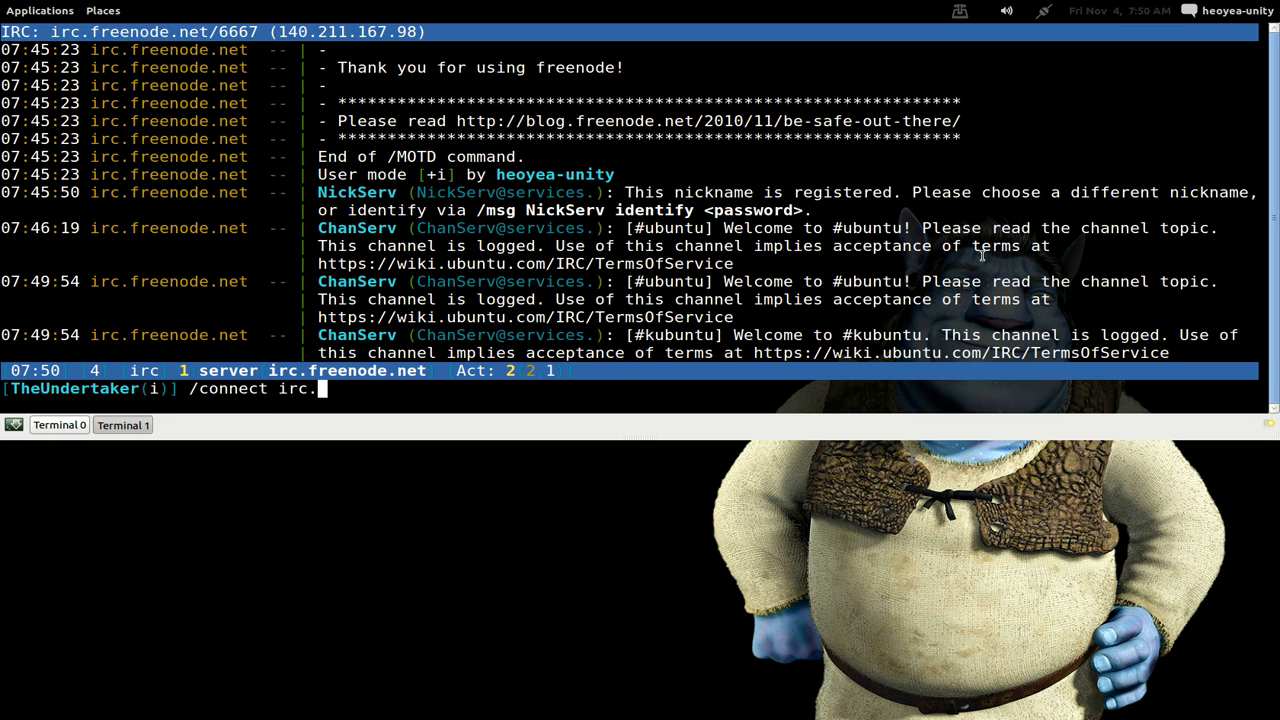
{"action": "type", "text": "spot"}
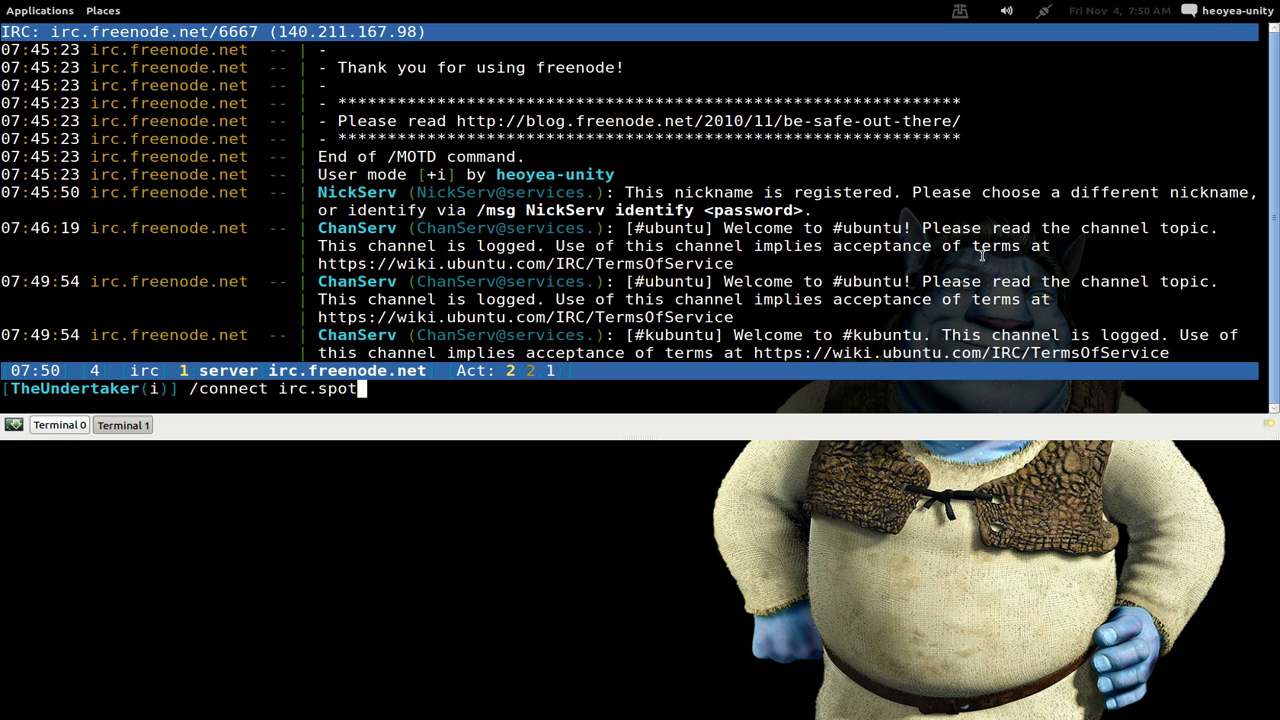
{"action": "type", "text": "chat"}
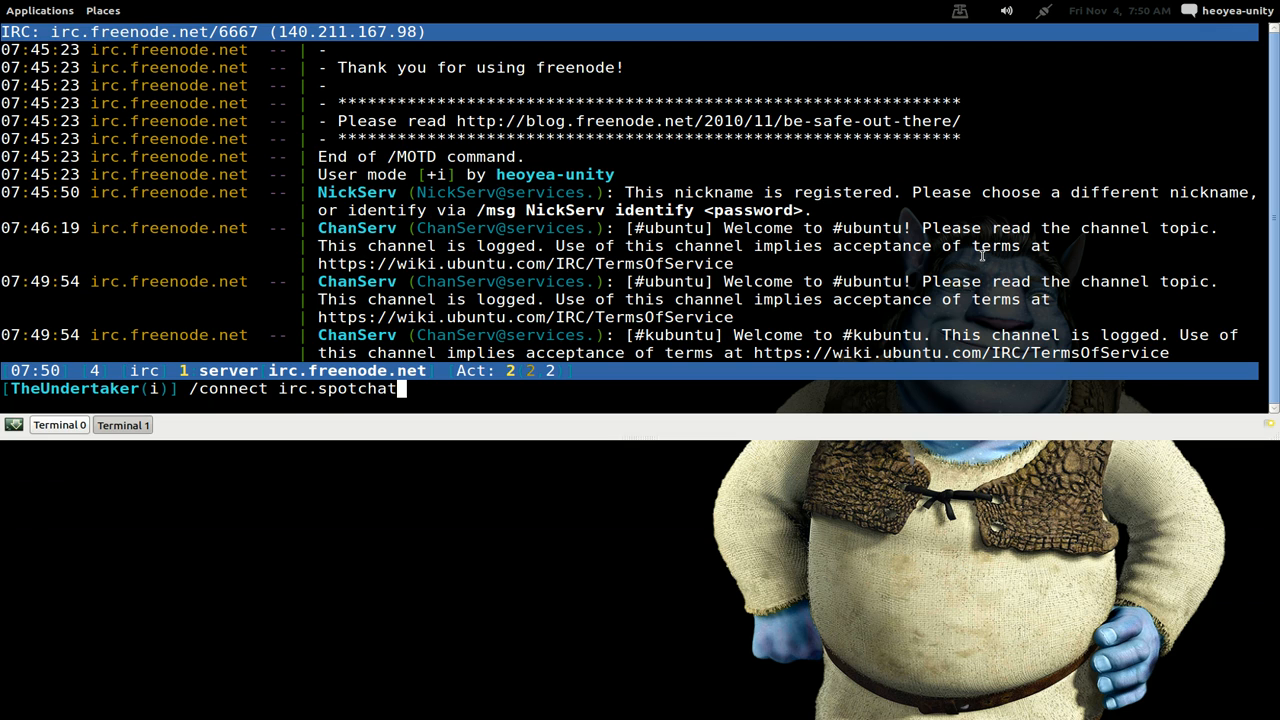
{"action": "type", "text": ".or"}
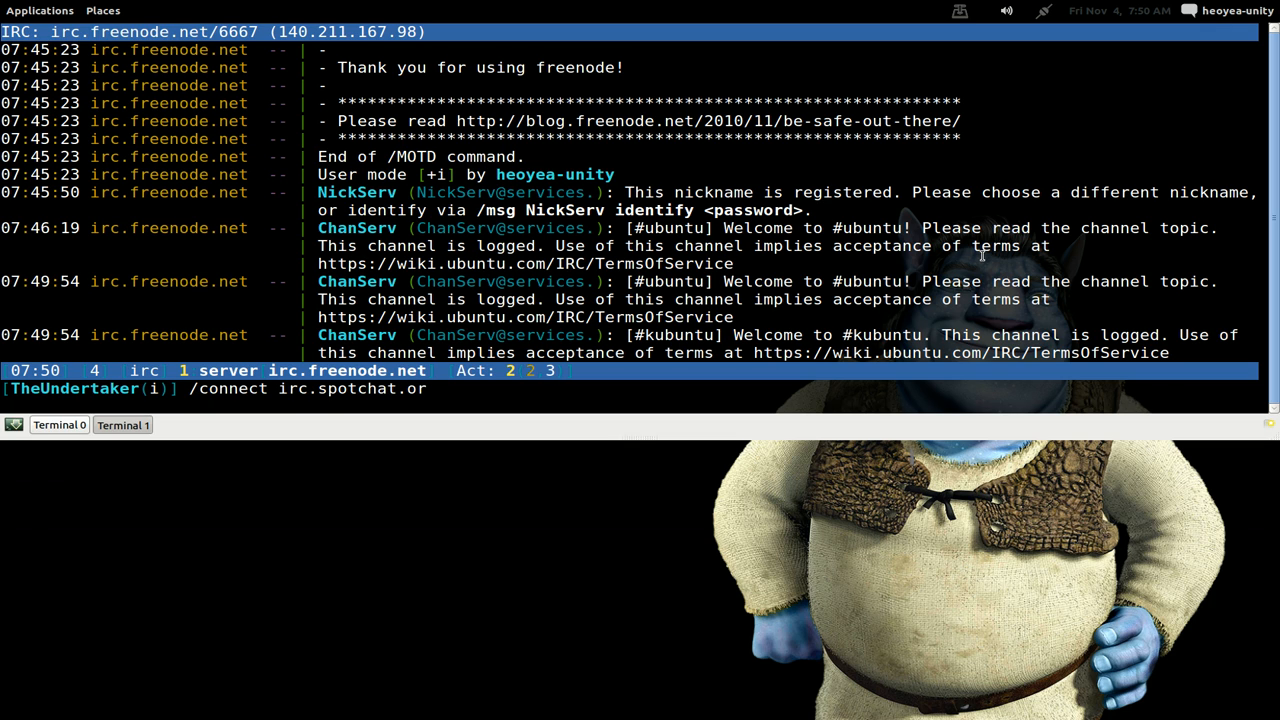
{"action": "type", "text": "g"}
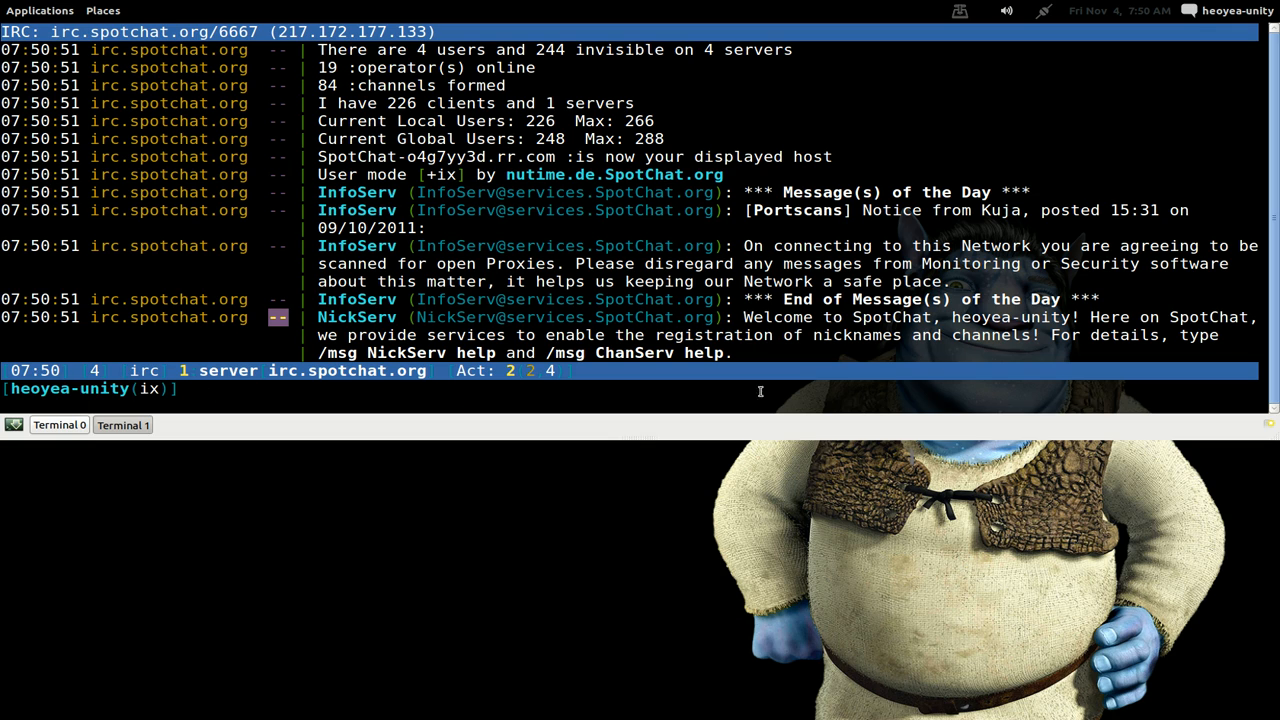
Step: Set the SpotChat nickname to ConeBone69 with /nick
{"action": "type", "text": "/"}
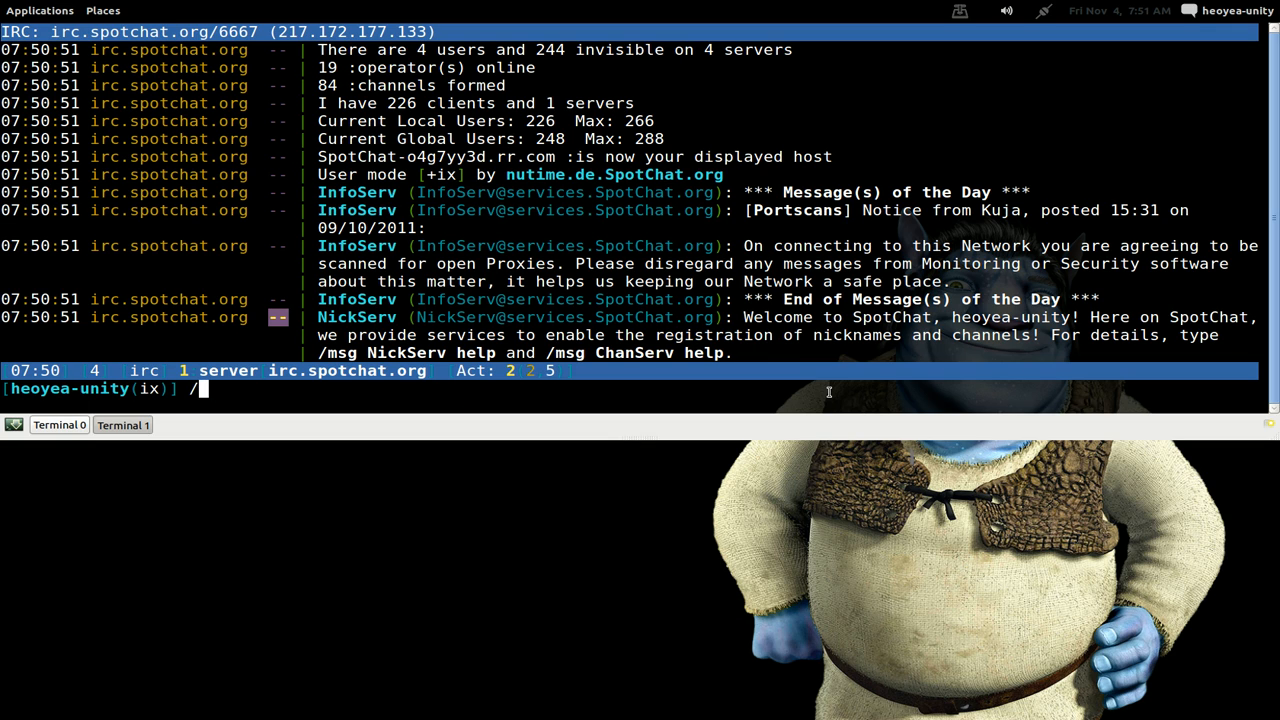
{"action": "type", "text": "nick"}
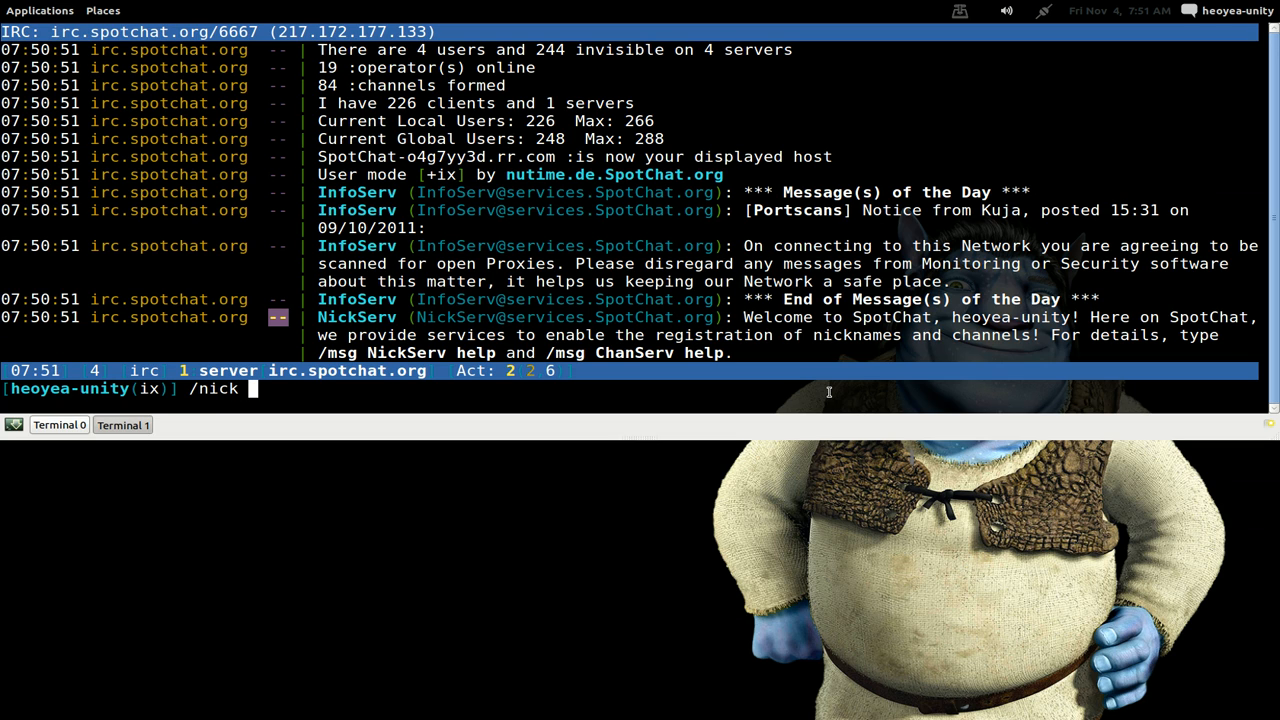
{"action": "type", "text": "ConeBon"}
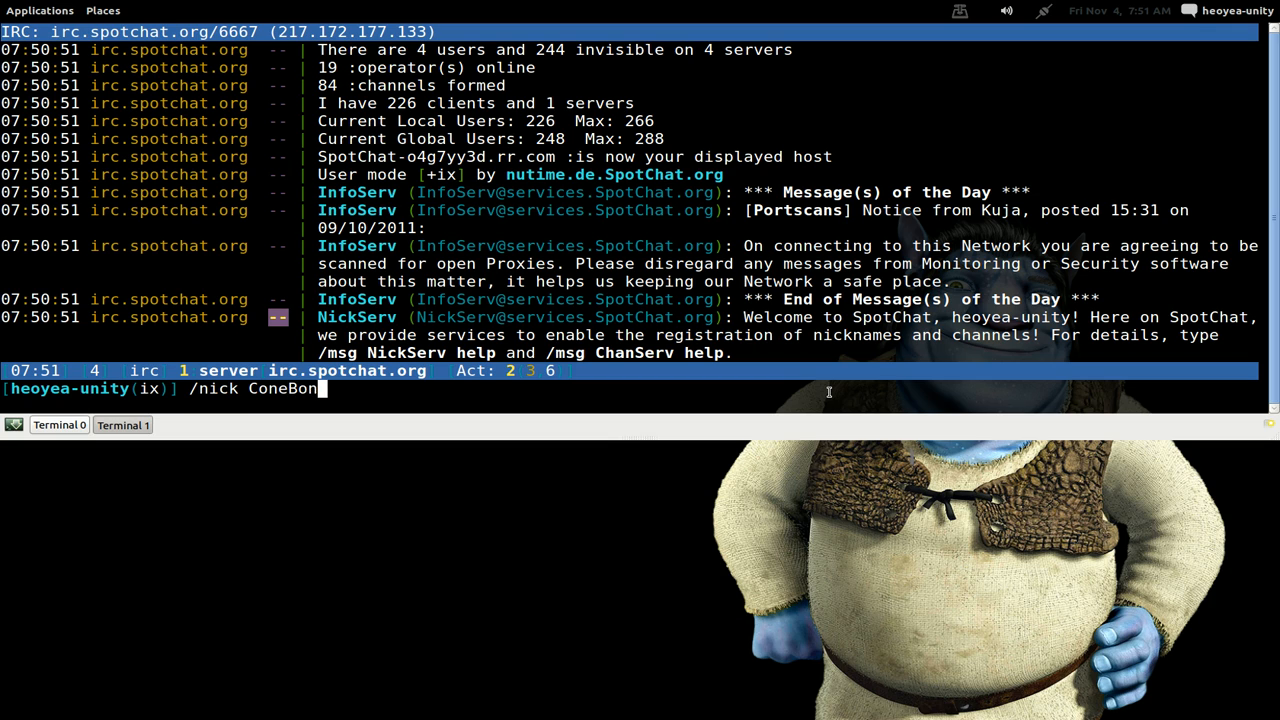
{"action": "type", "text": "e69"}
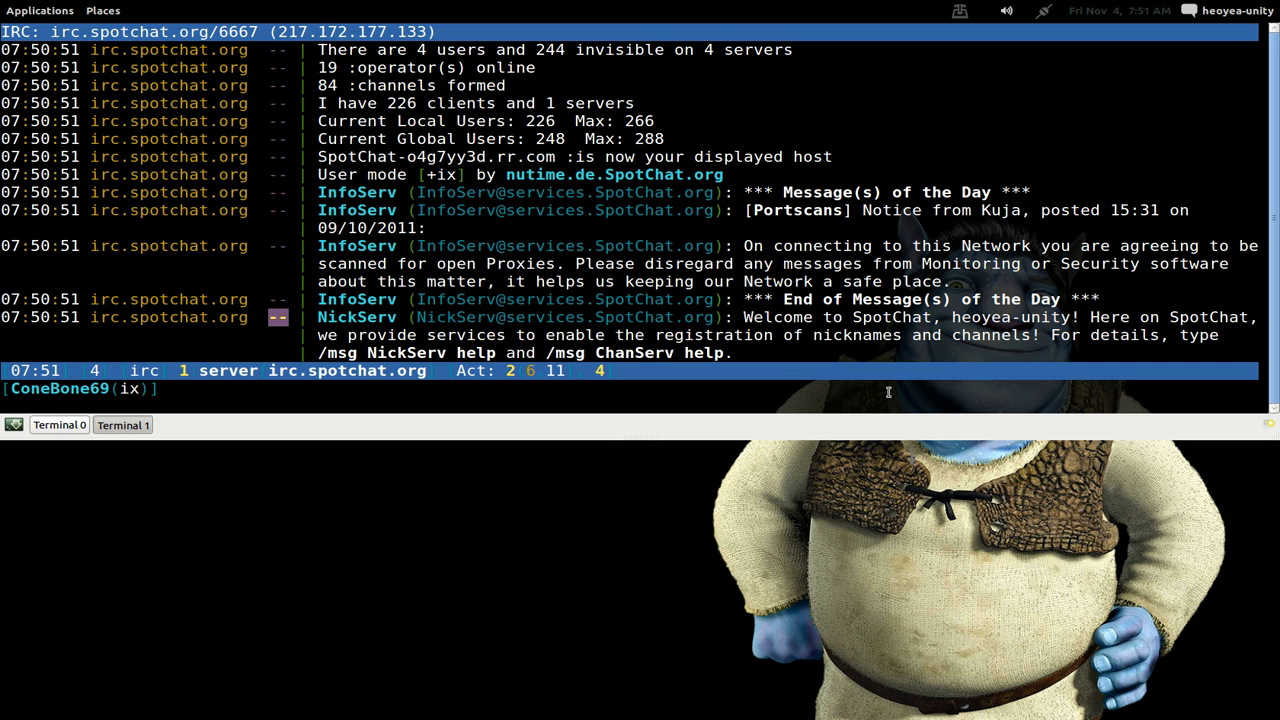
Step: Join #linuxmint and land in #linuxmint-help after the forbidden-channel redirect
{"action": "type", "text": "/join"}
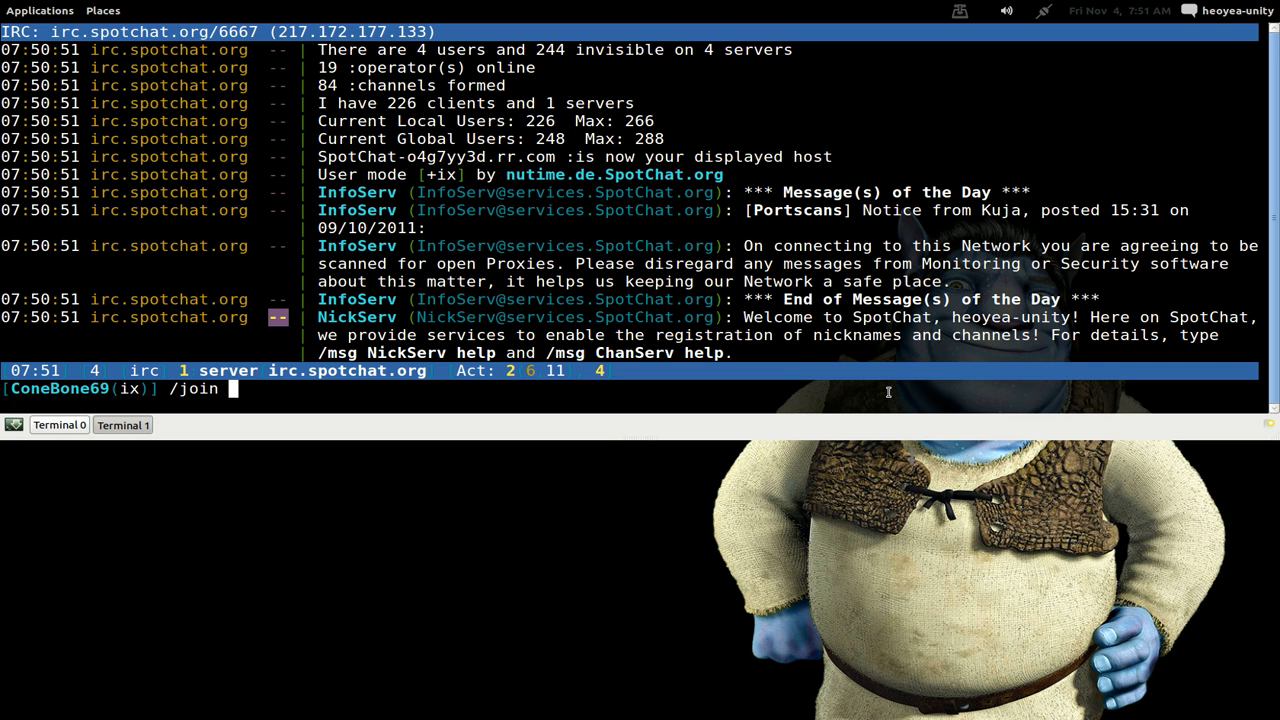
{"action": "type", "text": "#linux"}
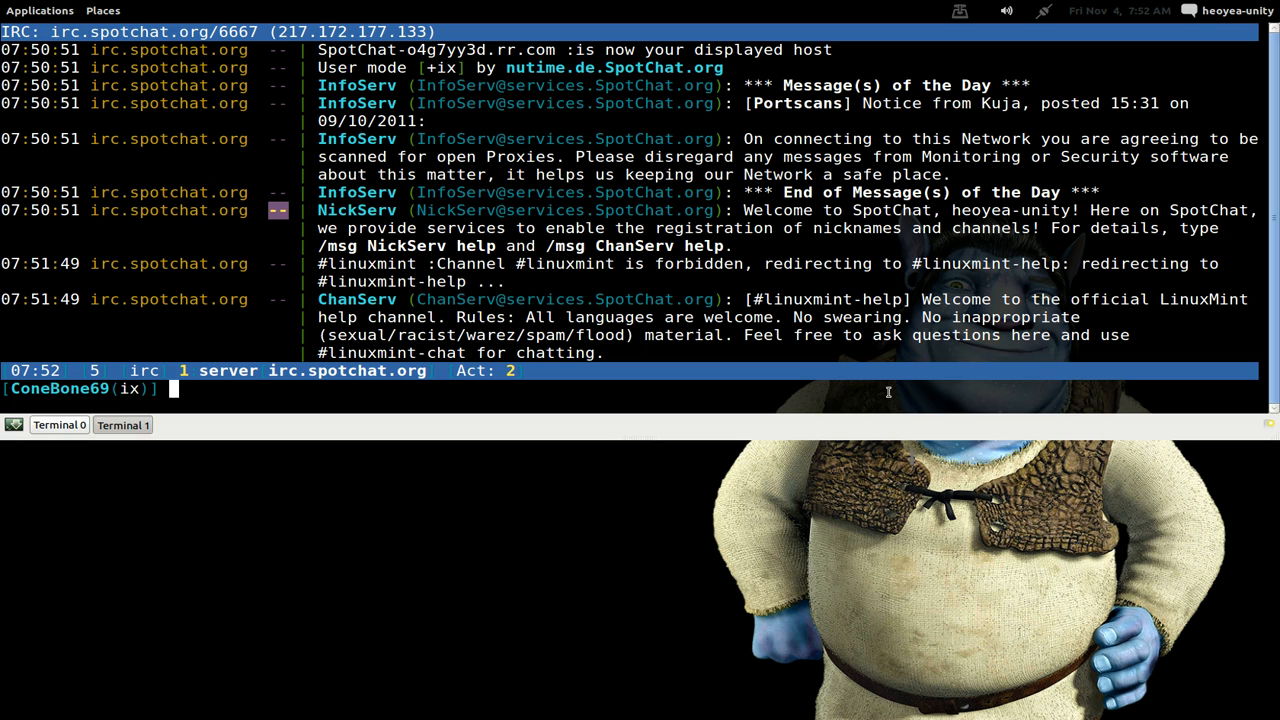
Step: Show the full command list with /help, then the usage help for /help query
{"action": "type", "text": "/help"}
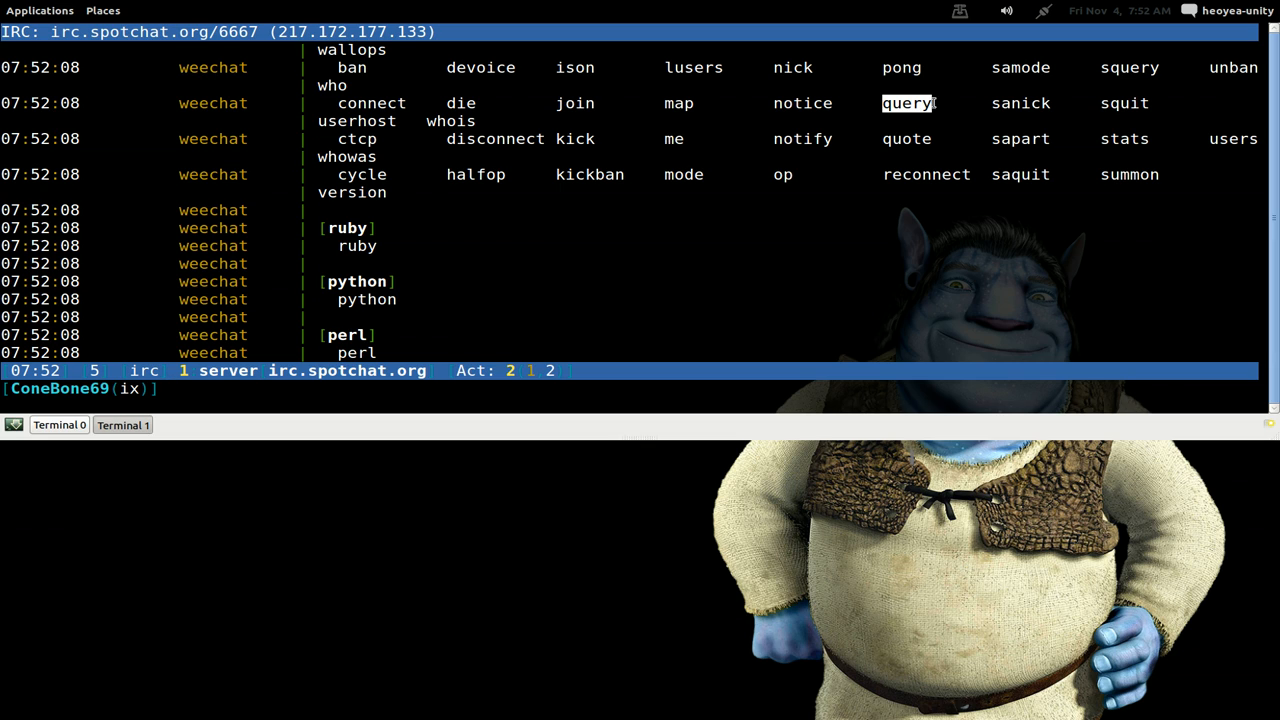
{"action": "mouse_move", "coordinate": [956, 200]}
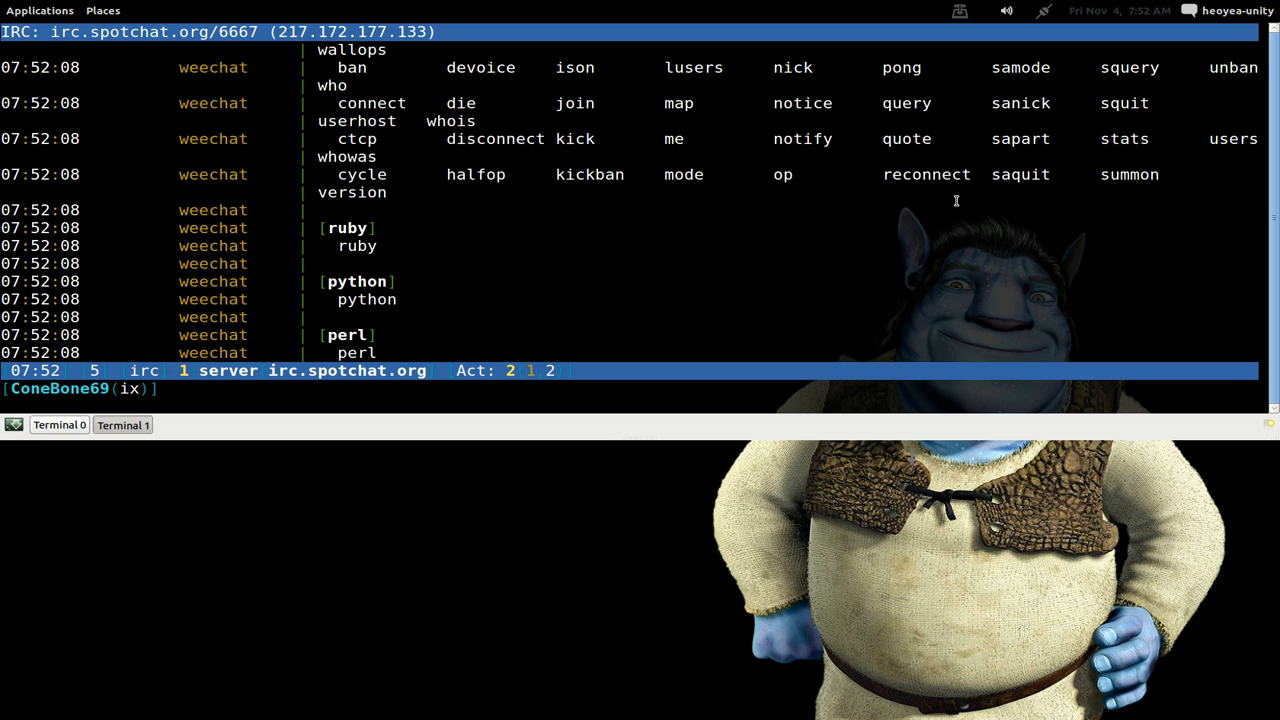
{"action": "type", "text": "/help"}
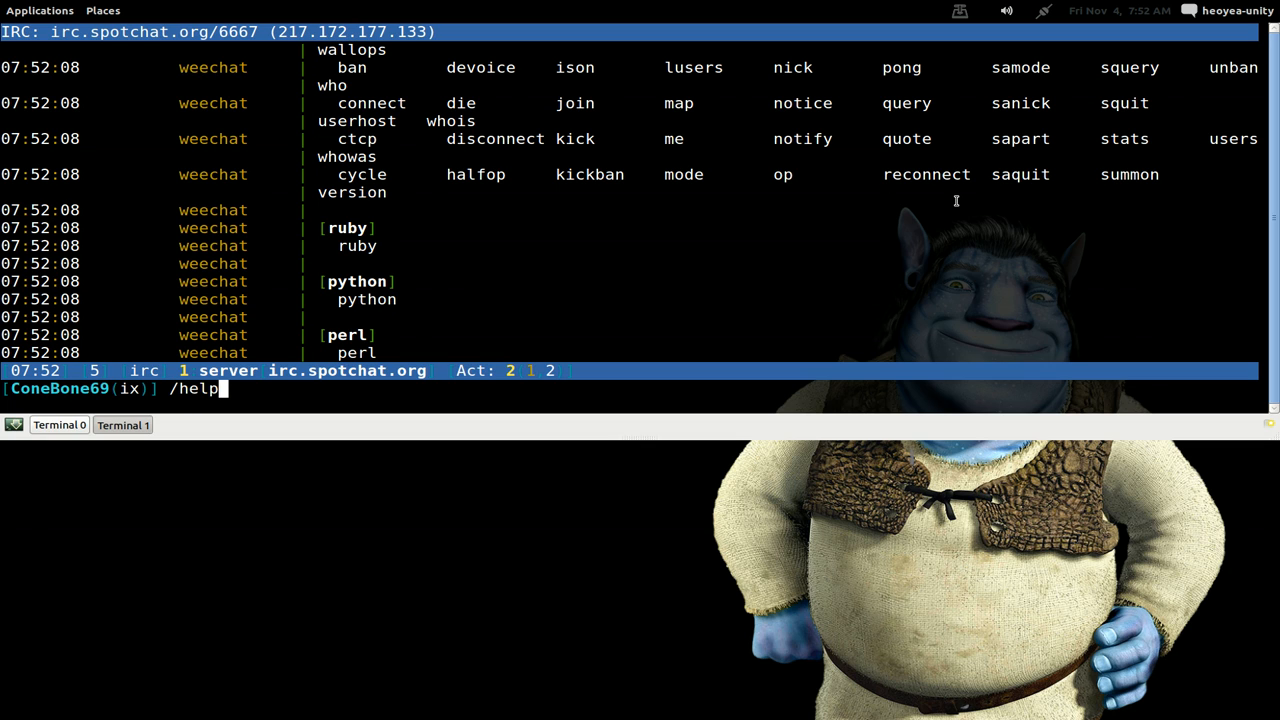
{"action": "type", "text": "query"}
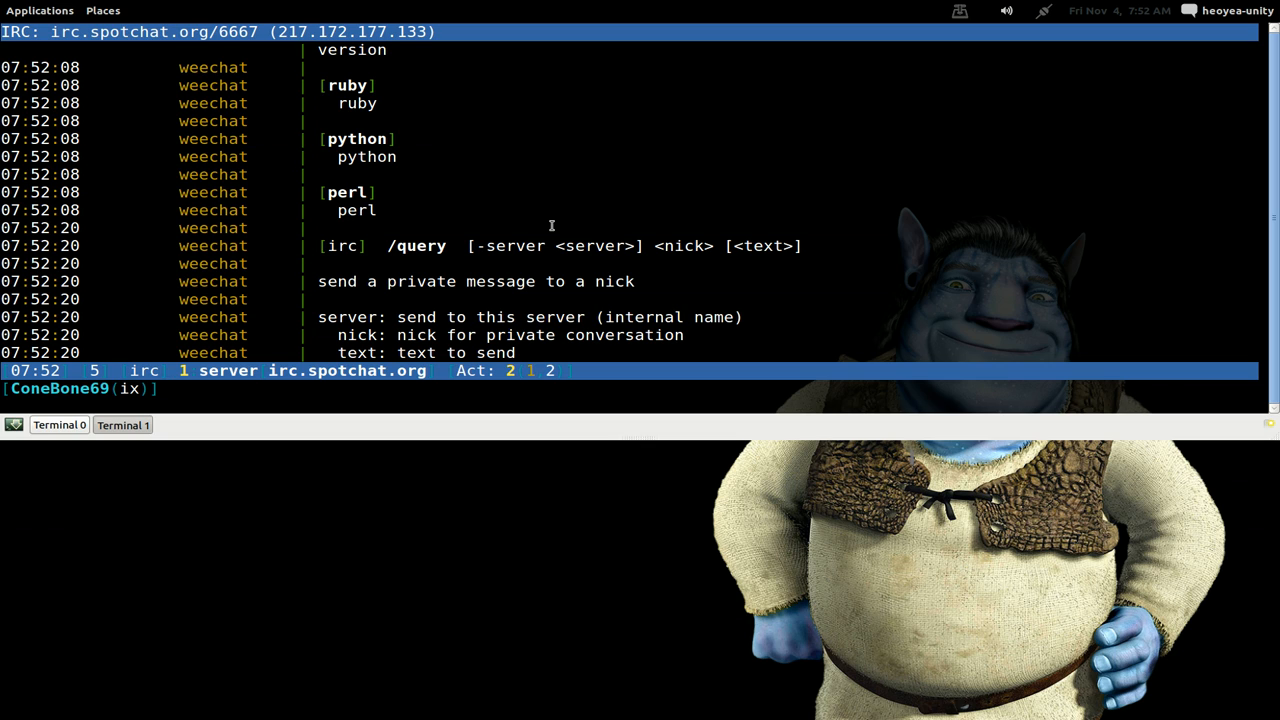
{"action": "double_click", "coordinate": [415, 246]}
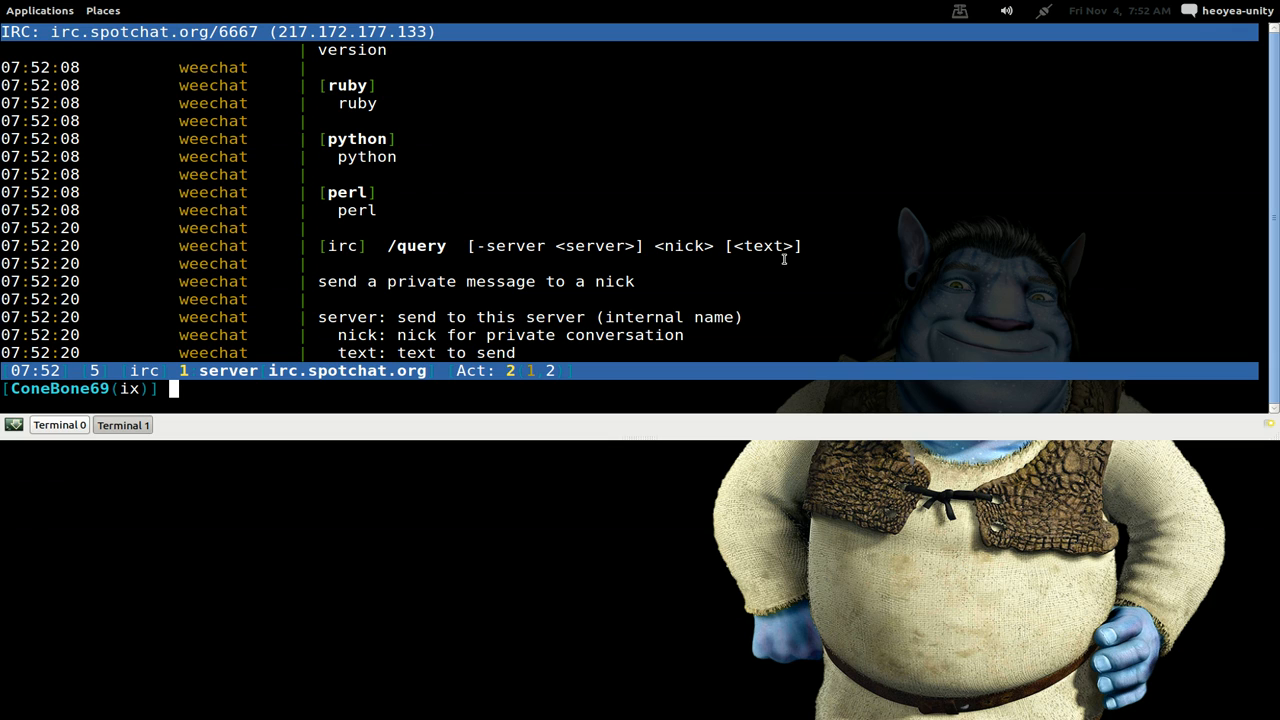
{"action": "mouse_move", "coordinate": [688, 293]}
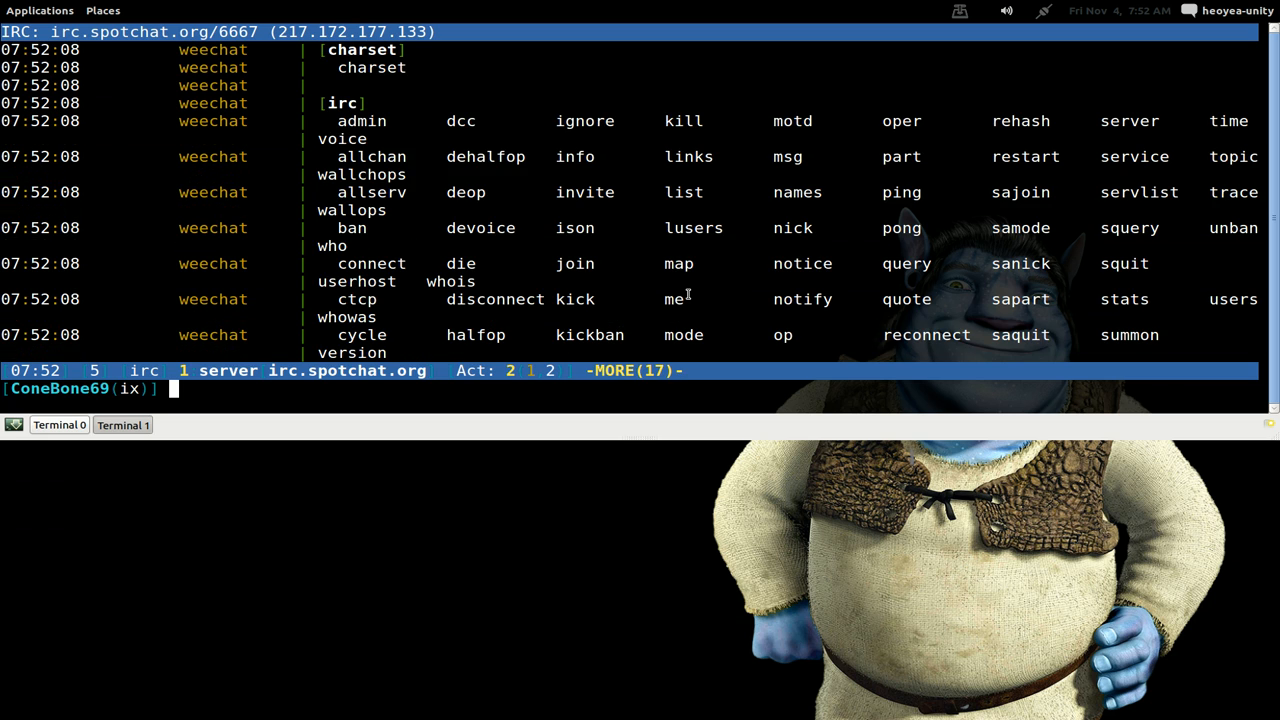
{"action": "scroll", "scroll_direction": "down", "scroll_amount": 3}
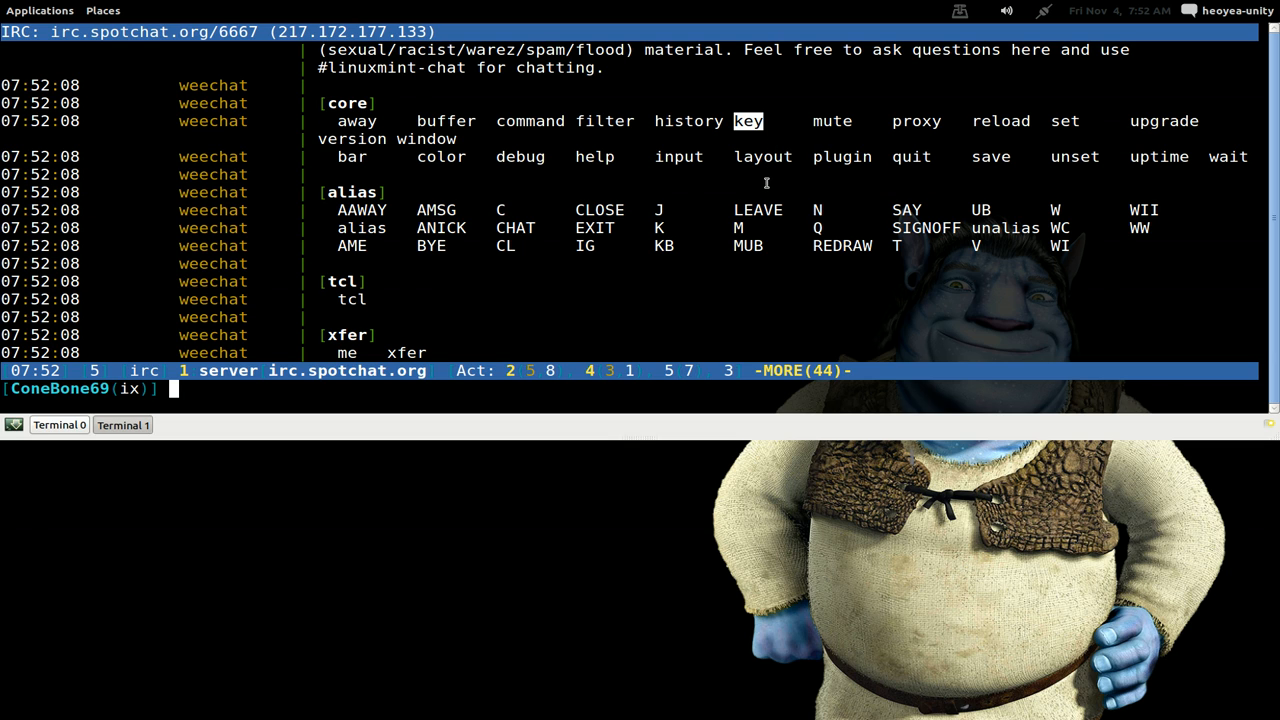
{"action": "scroll", "scroll_direction": "down", "scroll_amount": 3}
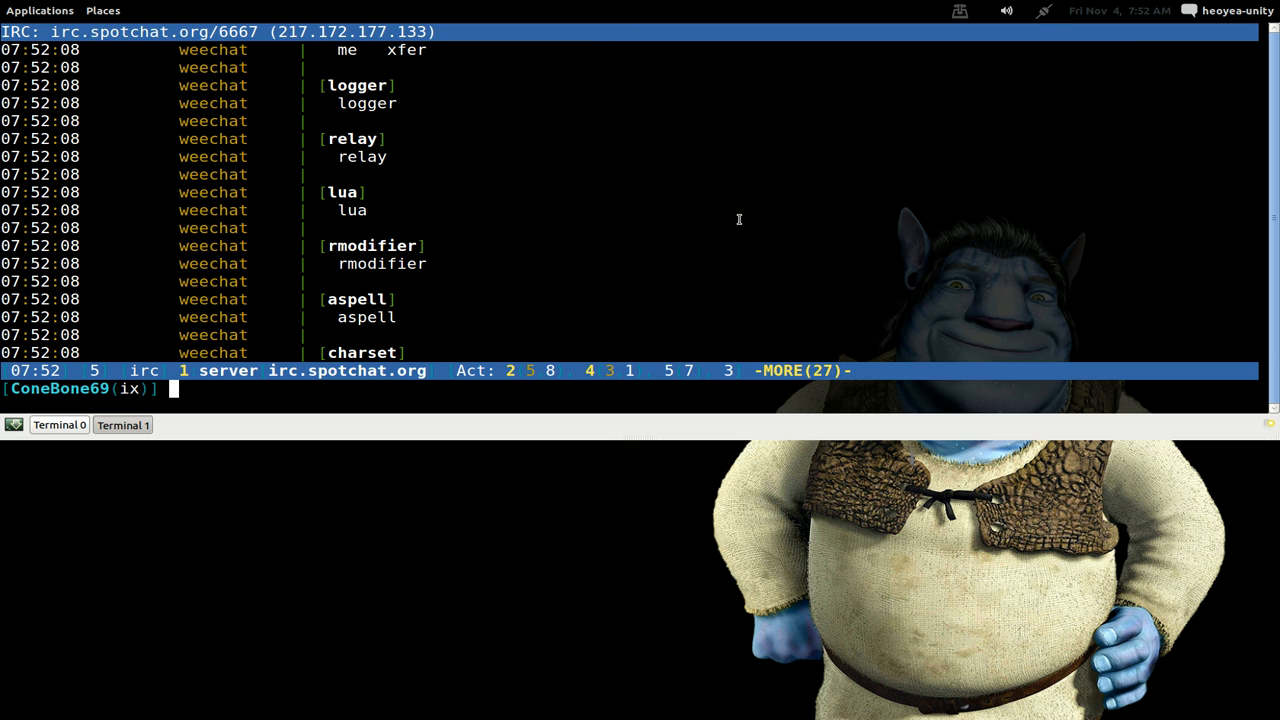
Step: Display help for the key command and scroll down to its binding examples
{"action": "type", "text": "/help query"}
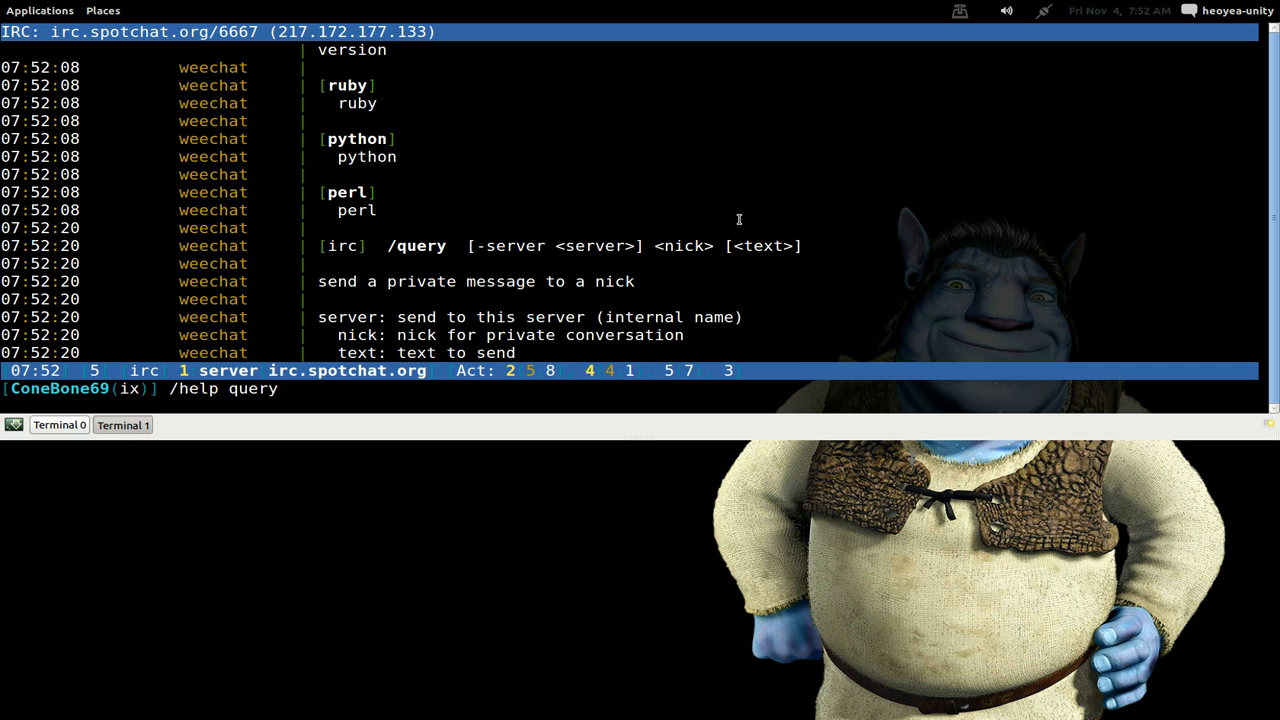
{"action": "key", "text": "BackSpace"}
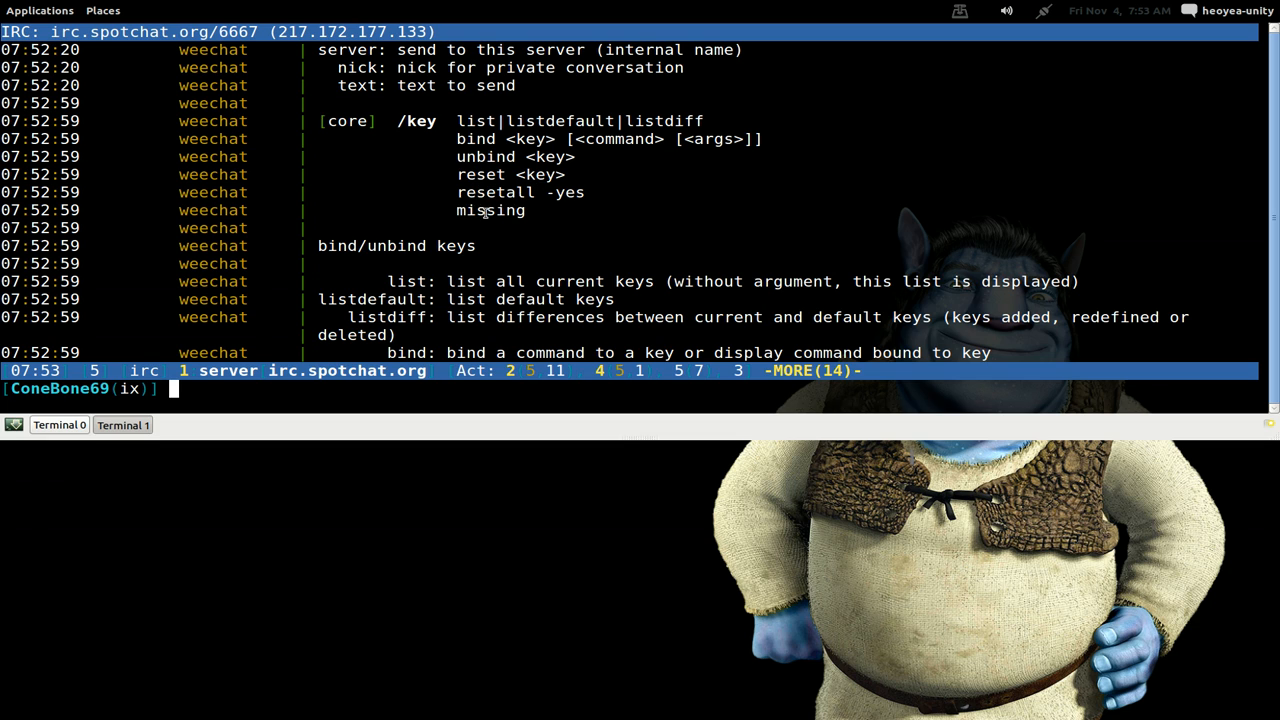
{"action": "scroll", "scroll_direction": "down", "scroll_amount": 3}
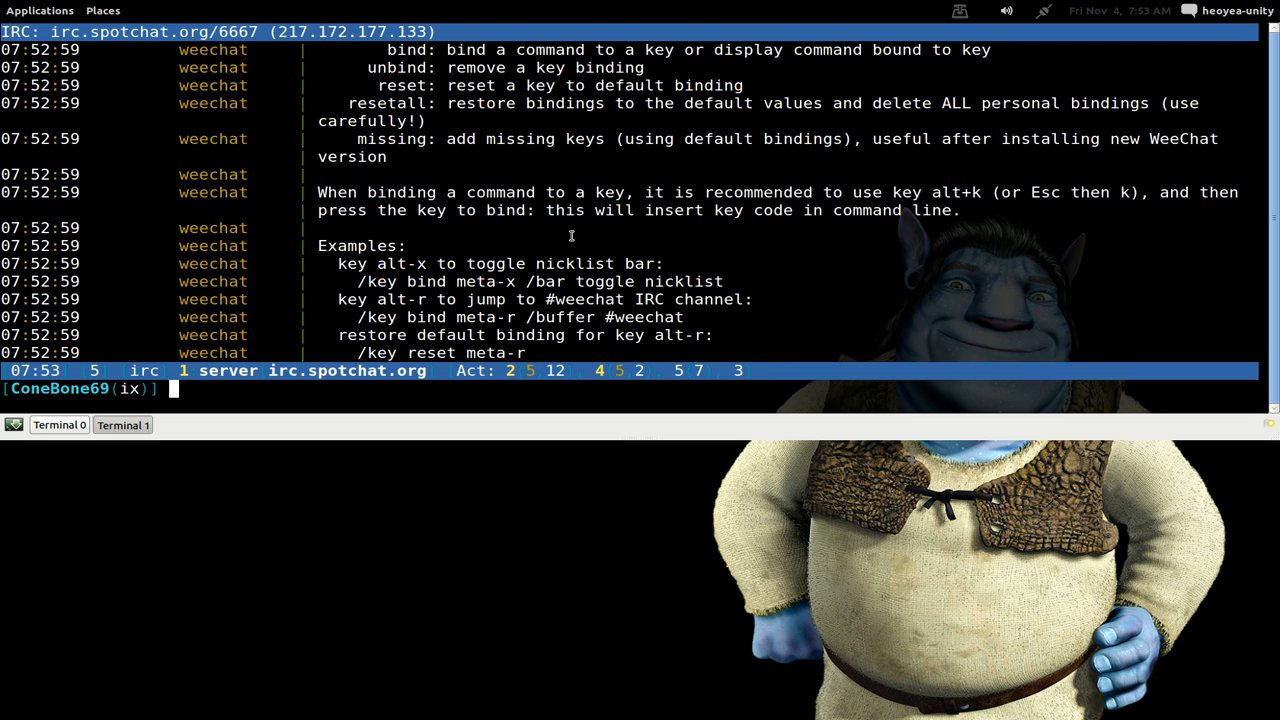
{"action": "mouse_move", "coordinate": [360, 281]}
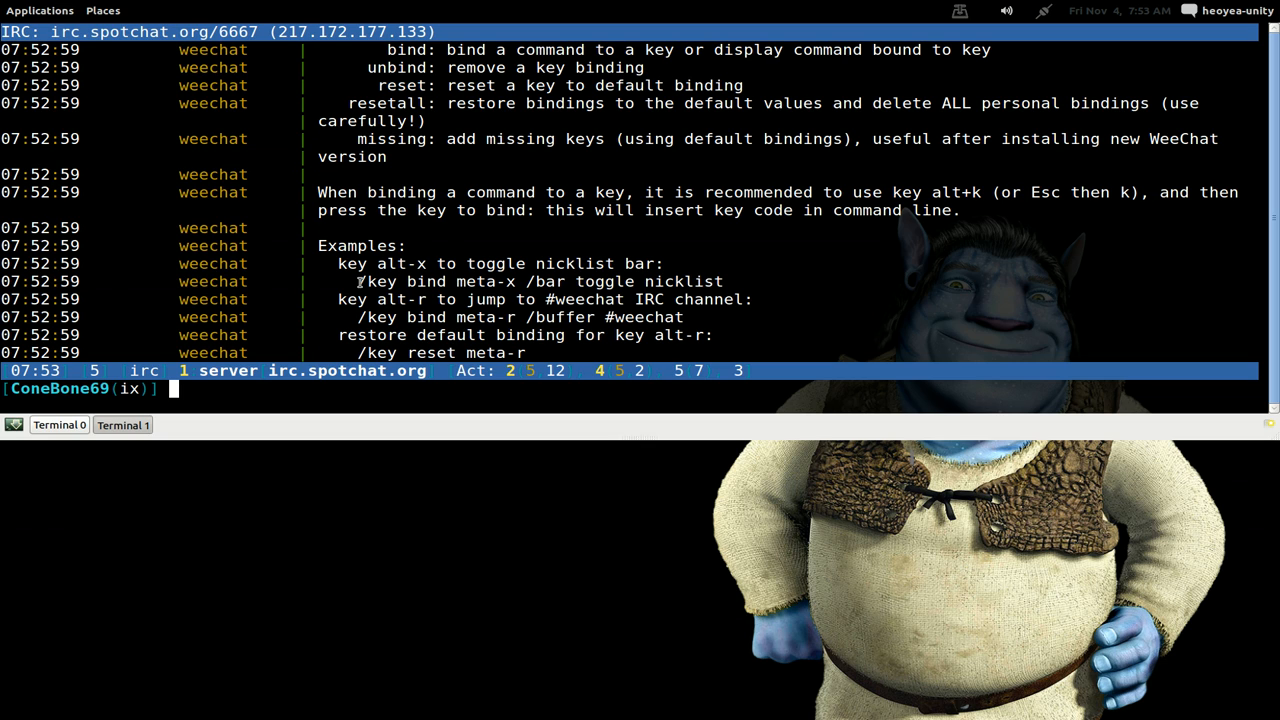
{"action": "double_click", "coordinate": [377, 281]}
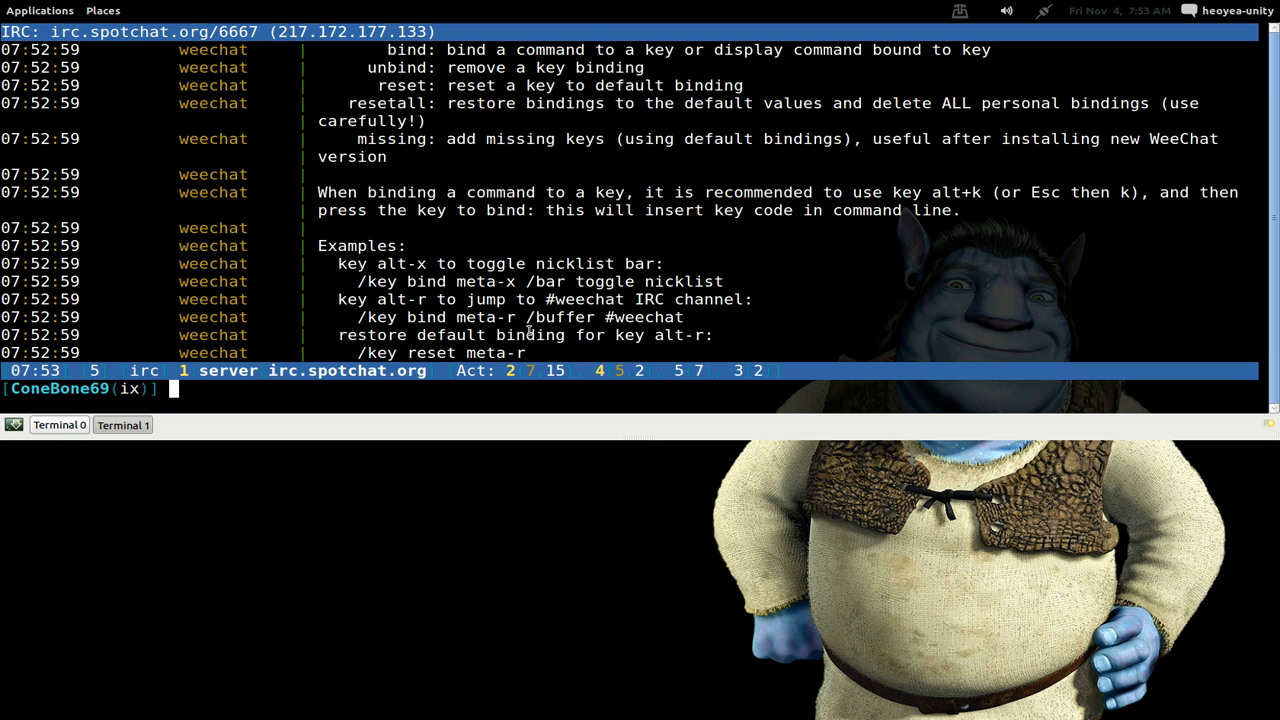
{"action": "mouse_move", "coordinate": [866, 310]}
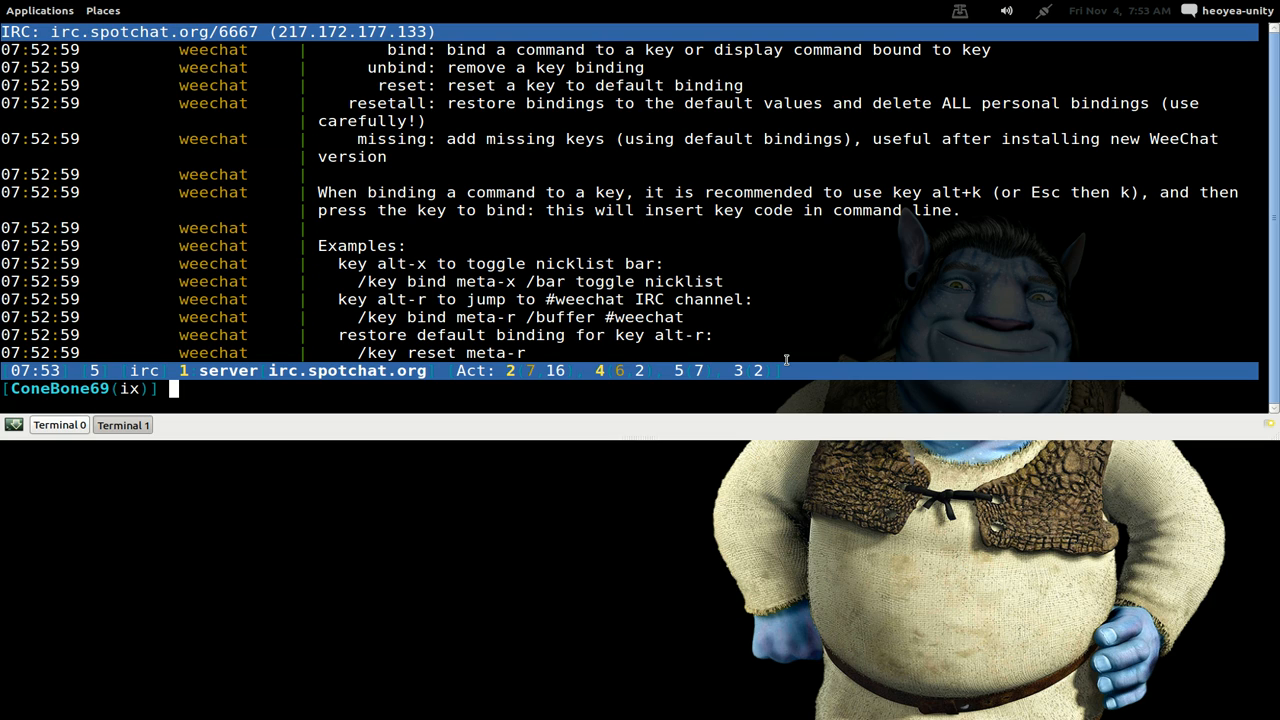
Step: List all current key bindings with /key list, then type /exit
{"action": "type", "text": "/key lis"}
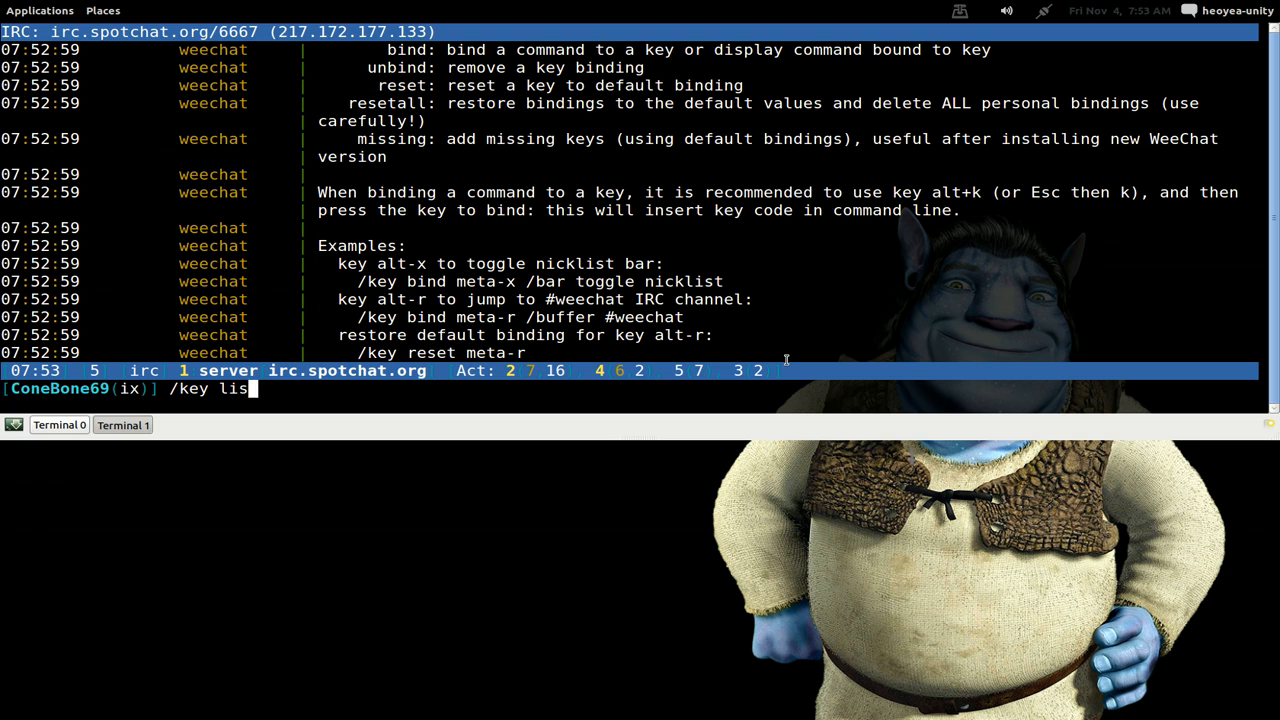
{"action": "type", "text": "t"}
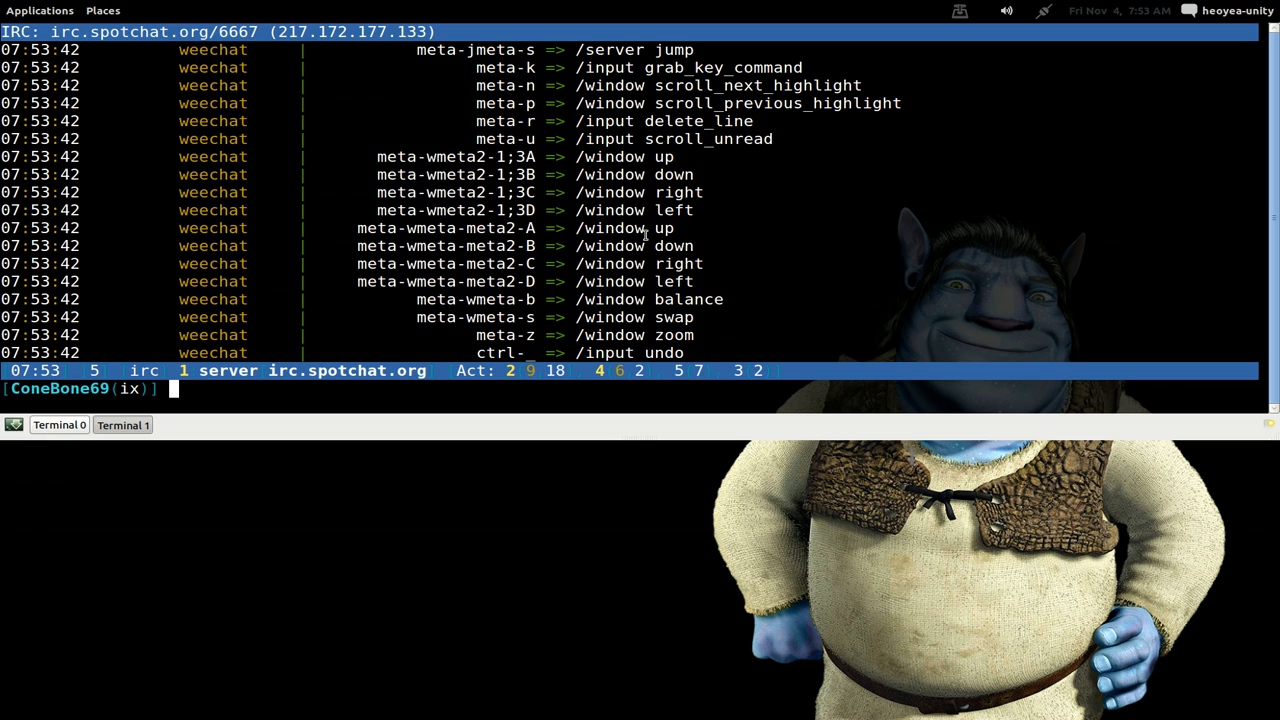
{"action": "mouse_move", "coordinate": [644, 232]}
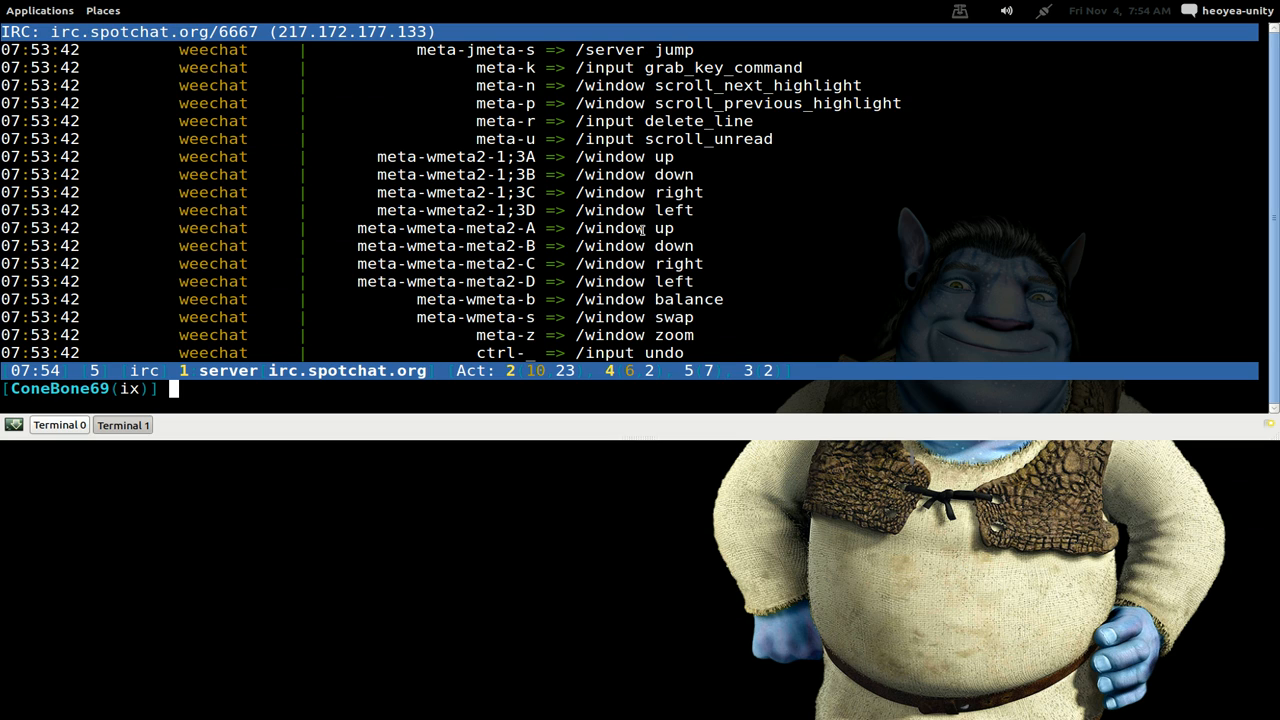
{"action": "type", "text": "/exit"}
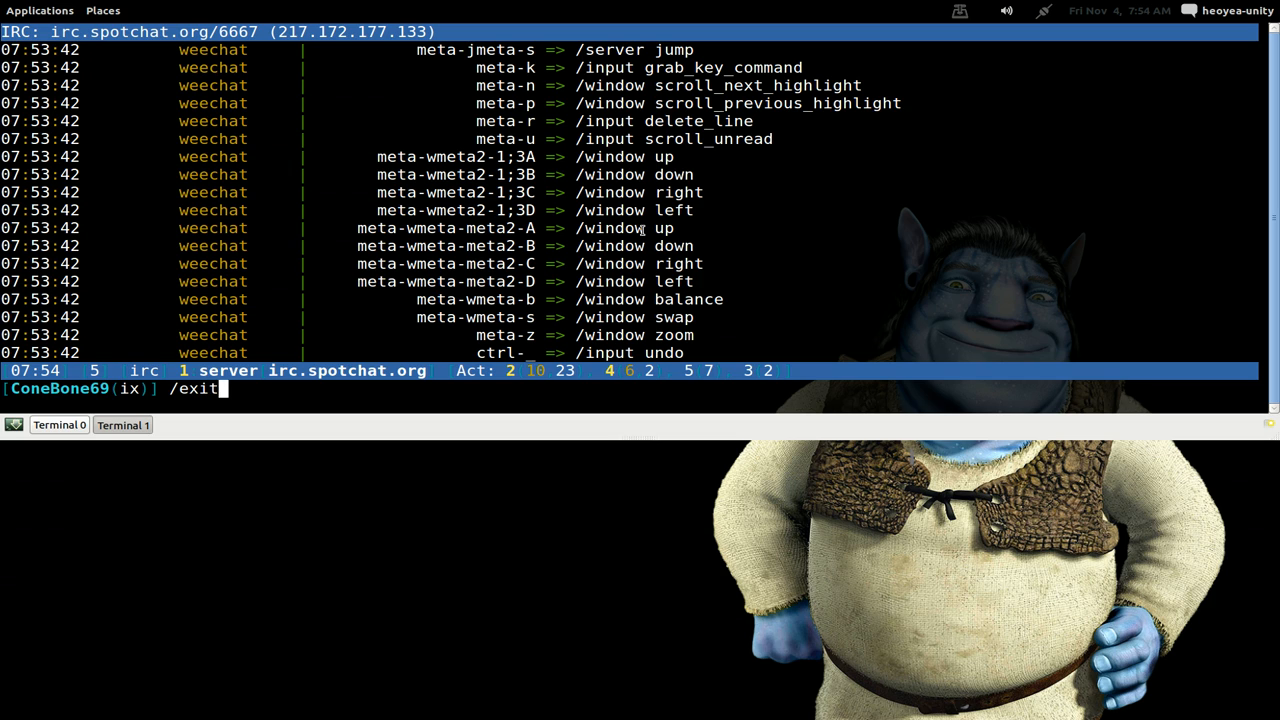